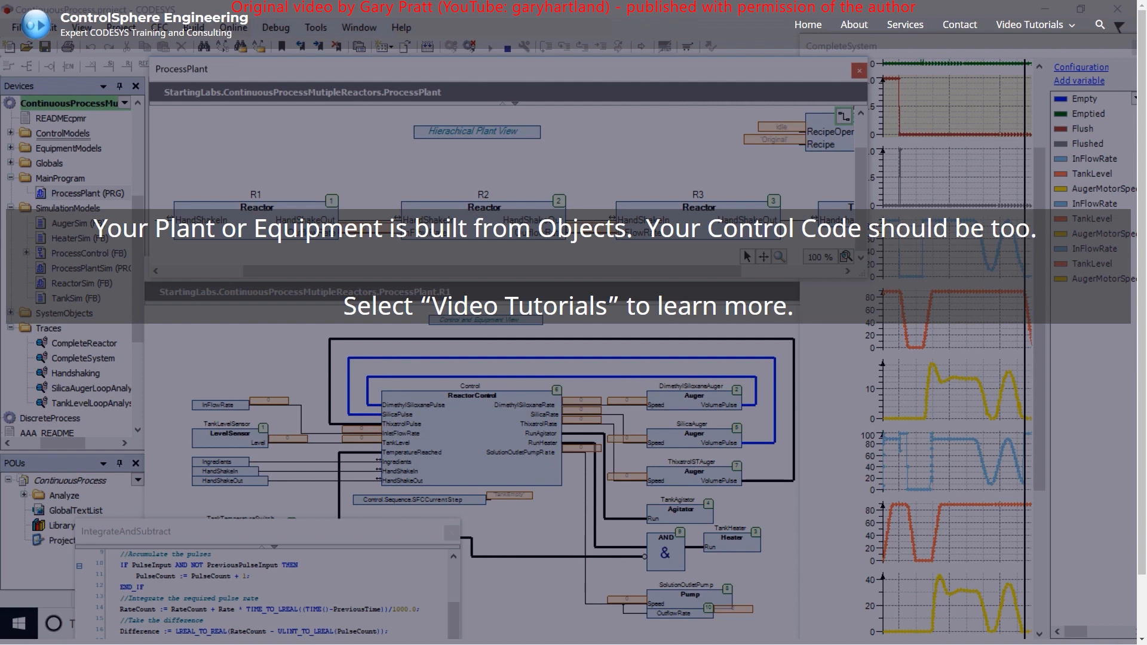
{"action": "mouse_move", "coordinate": [21, 126]}
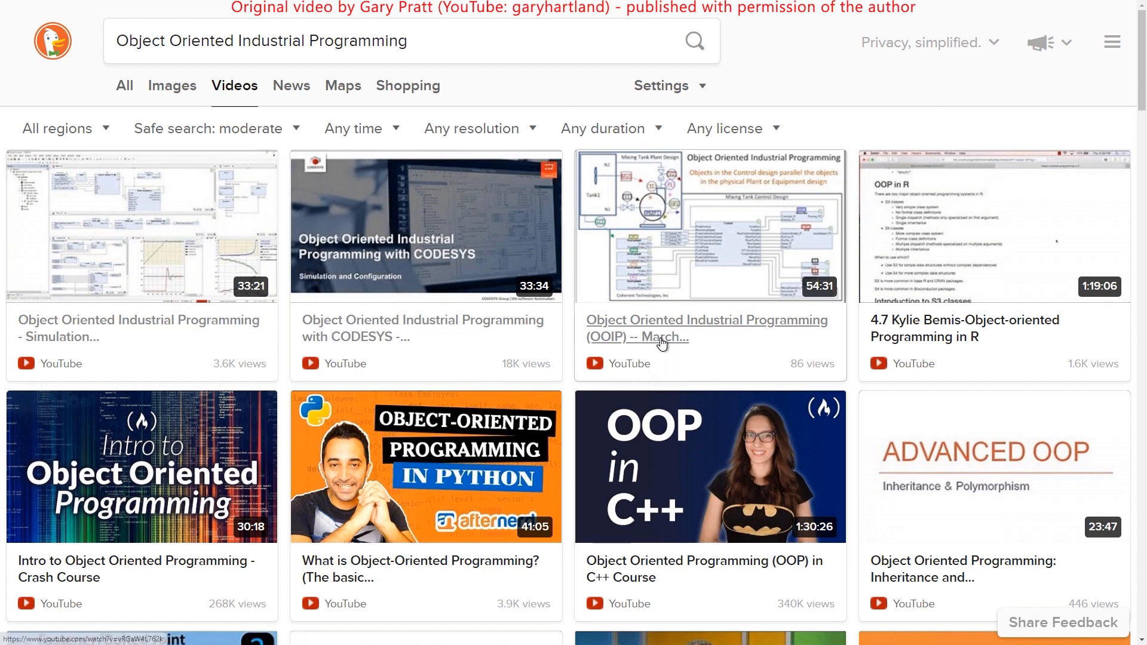
{"action": "mouse_move", "coordinate": [670, 345]}
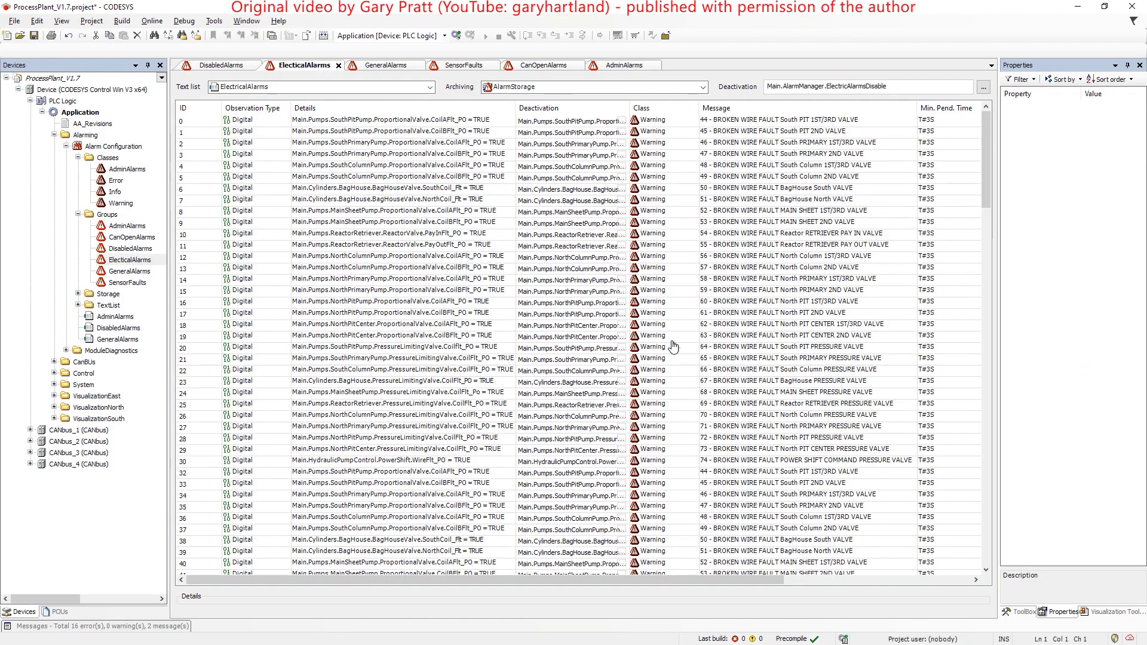
{"action": "mouse_move", "coordinate": [121, 245]}
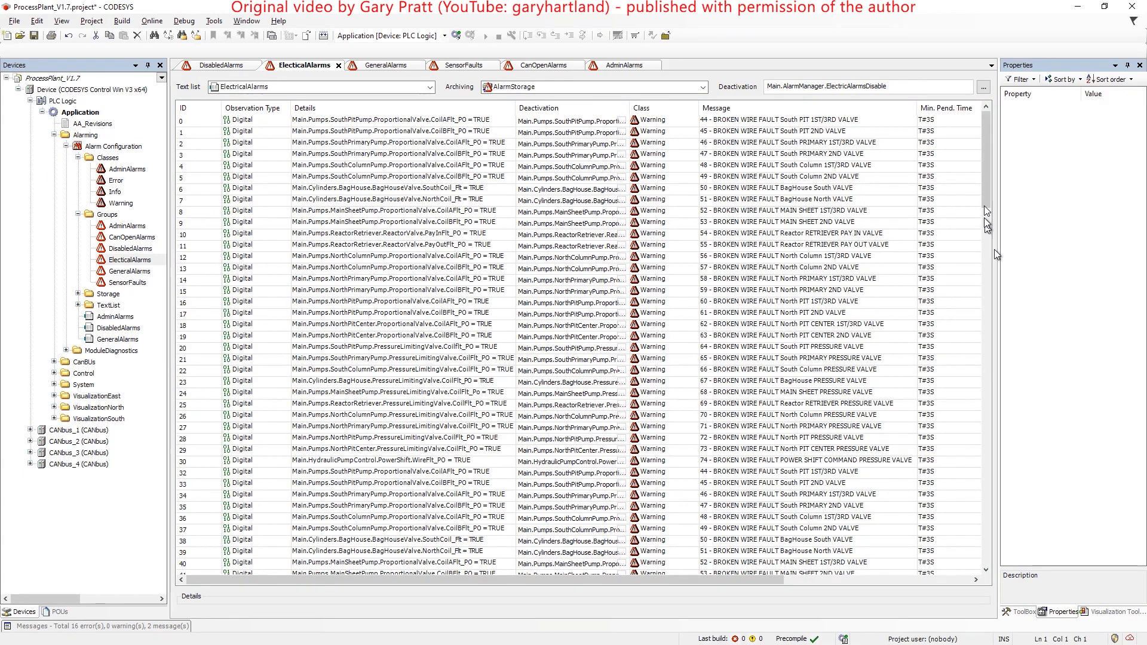
{"action": "scroll", "scroll_direction": "down", "scroll_amount": 3}
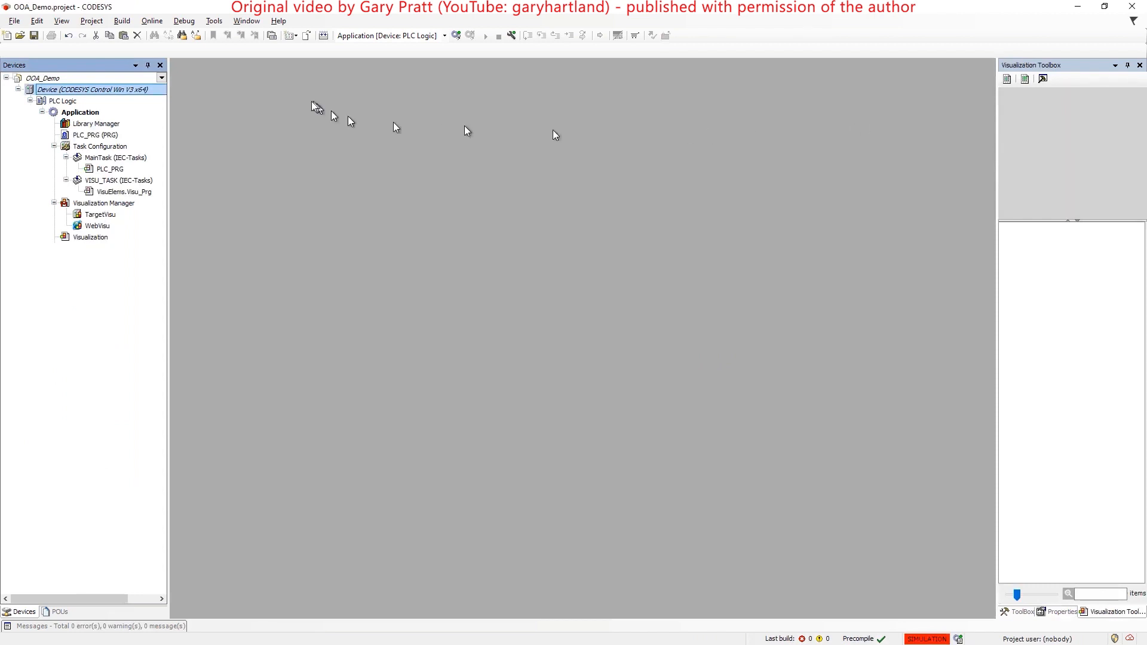
Step: Add the Object Oriented Alarming (OOA) library via the Library Manager and list its contents
{"action": "double_click", "coordinate": [95, 123]}
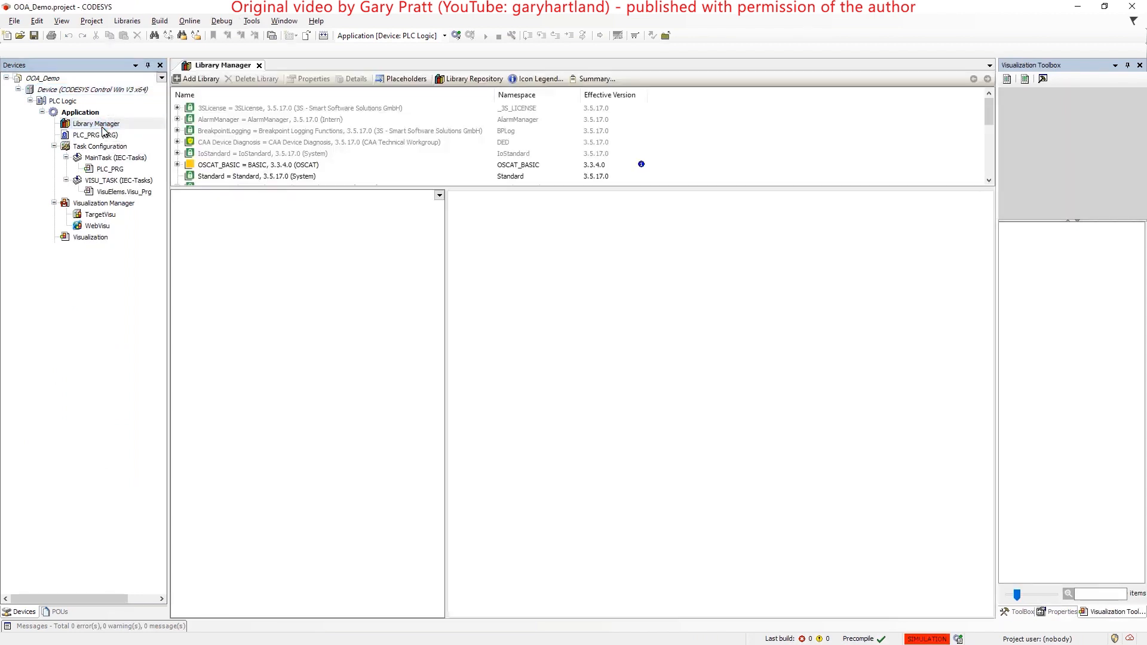
{"action": "left_click", "coordinate": [200, 79]}
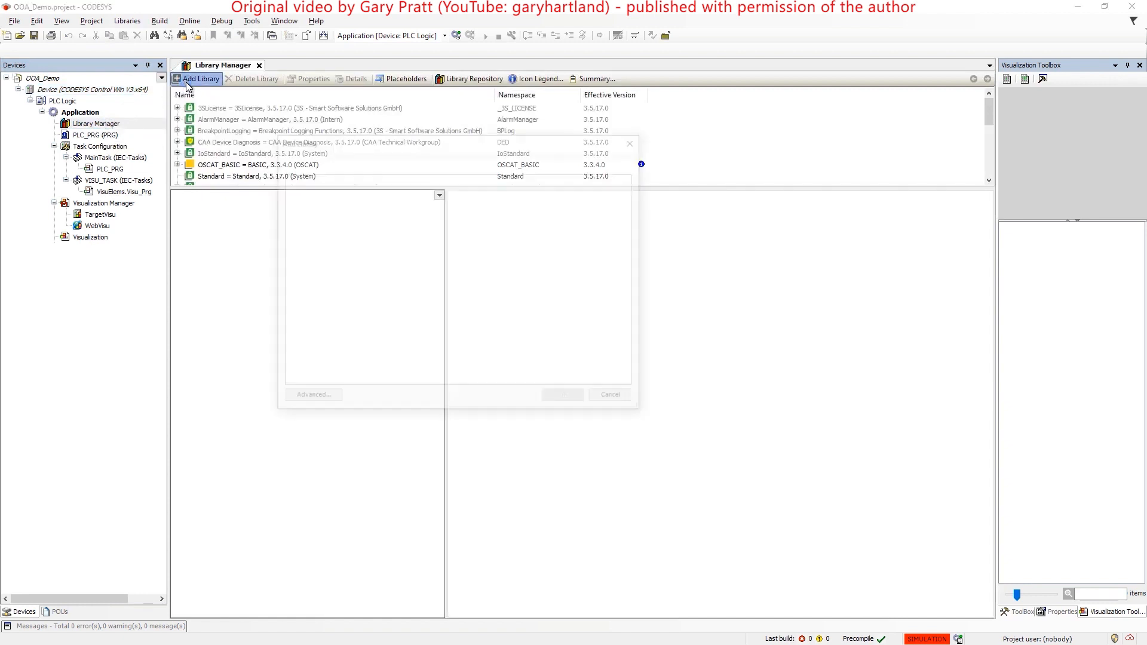
{"action": "type", "text": "O"}
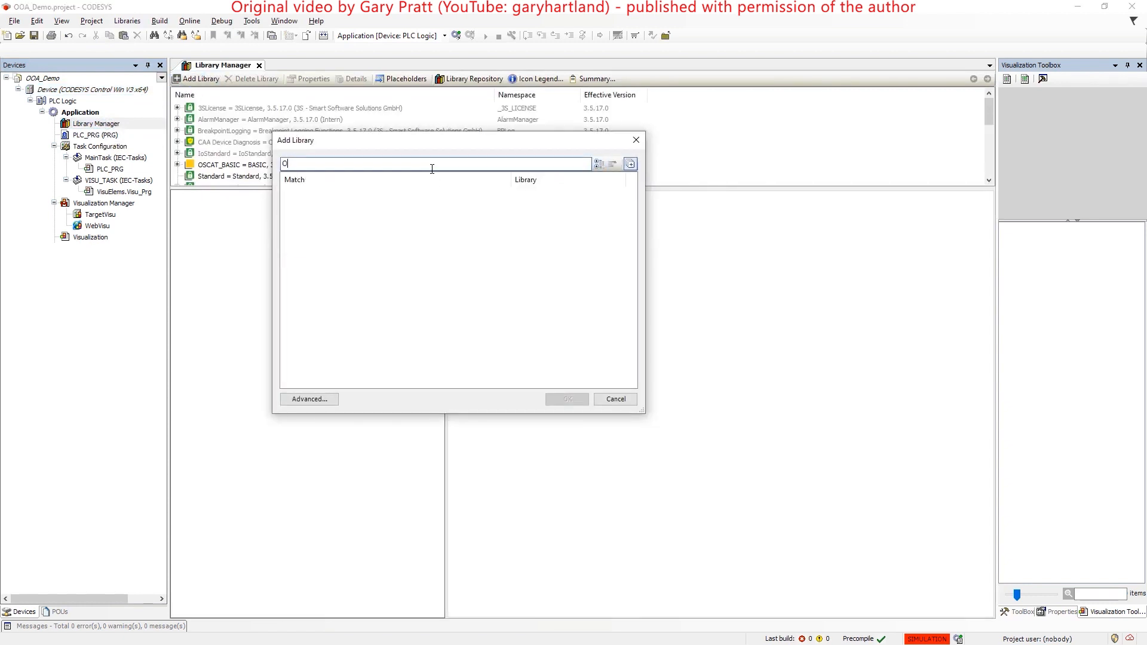
{"action": "left_click", "coordinate": [565, 398]}
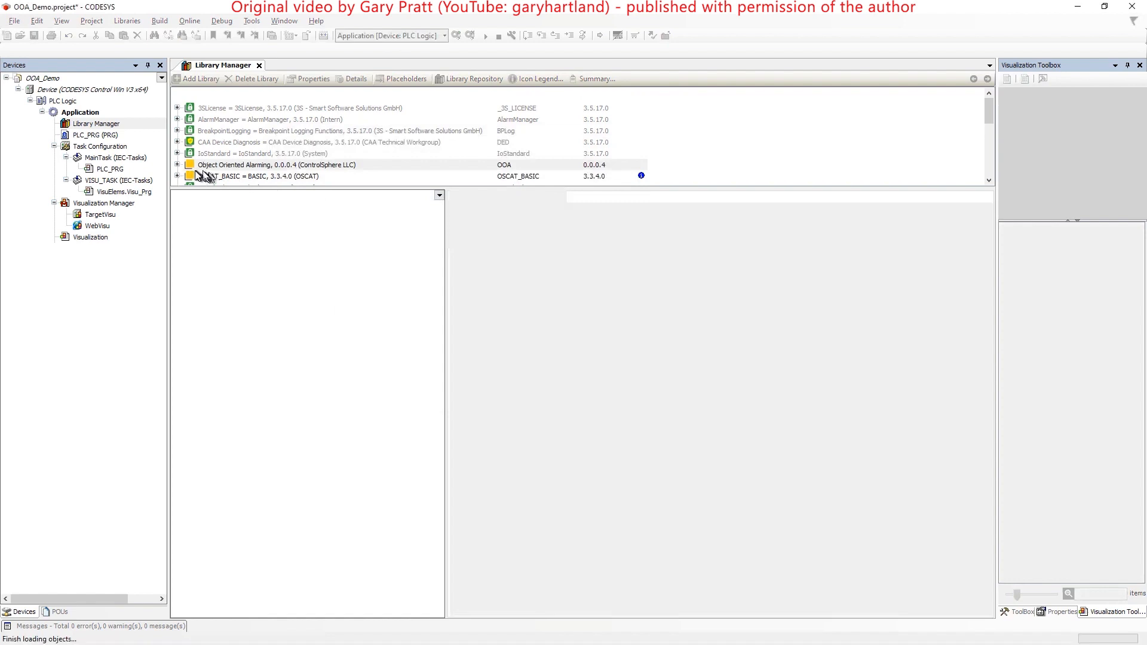
{"action": "left_click", "coordinate": [276, 165]}
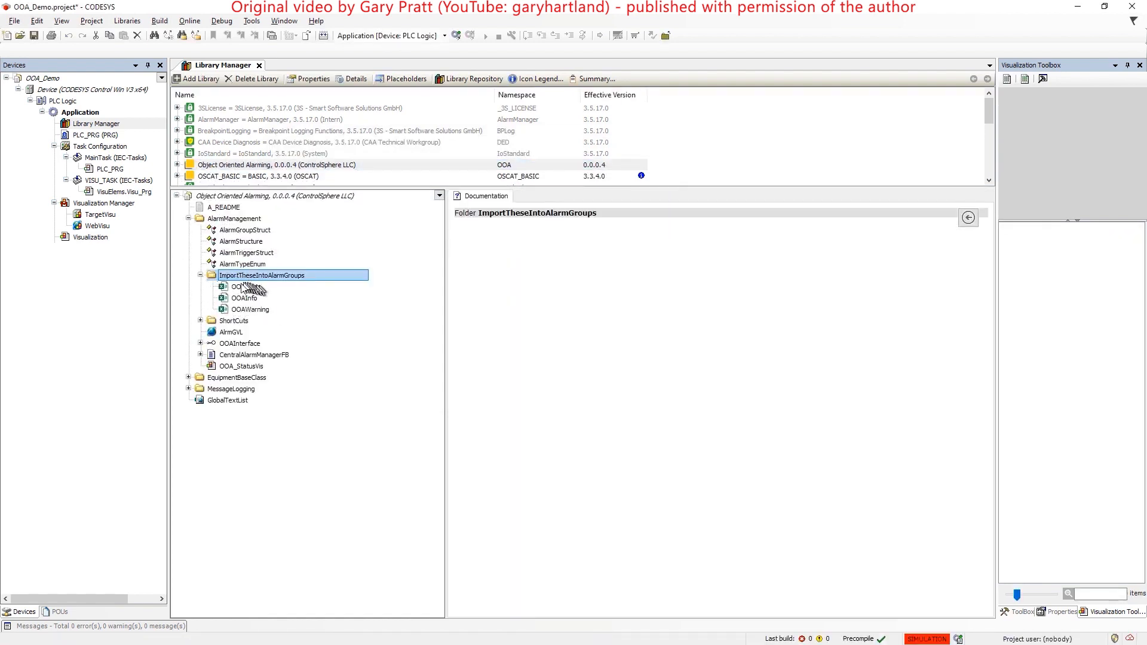
Step: Add an Alarm Configuration object under the Application
{"action": "right_click", "coordinate": [79, 111]}
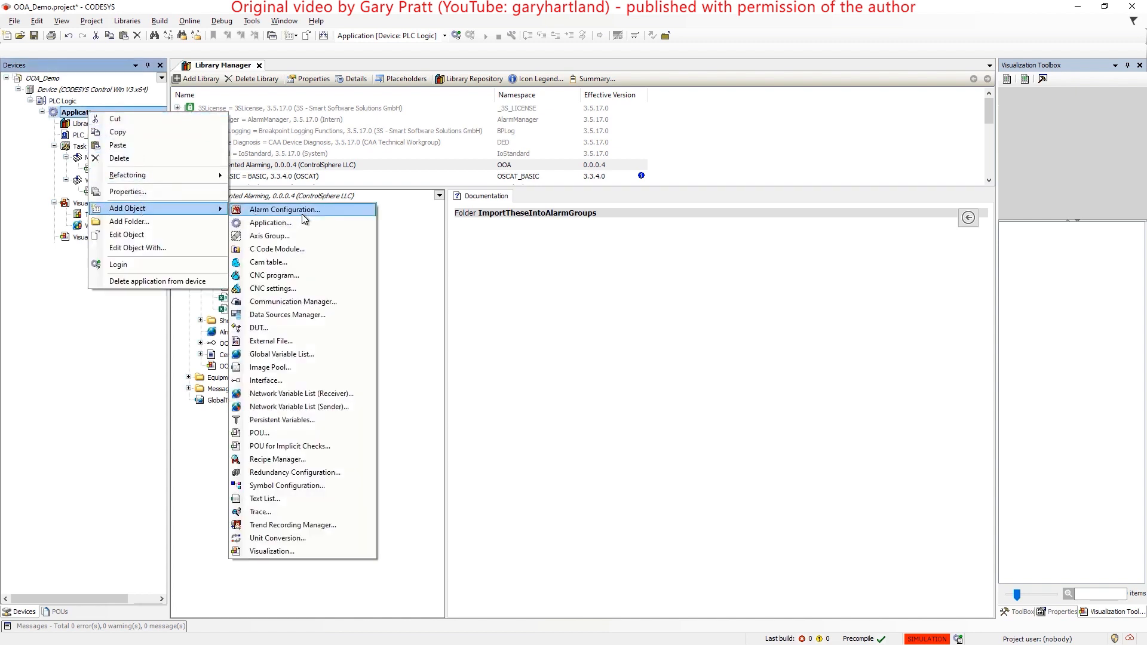
{"action": "left_click", "coordinate": [282, 209]}
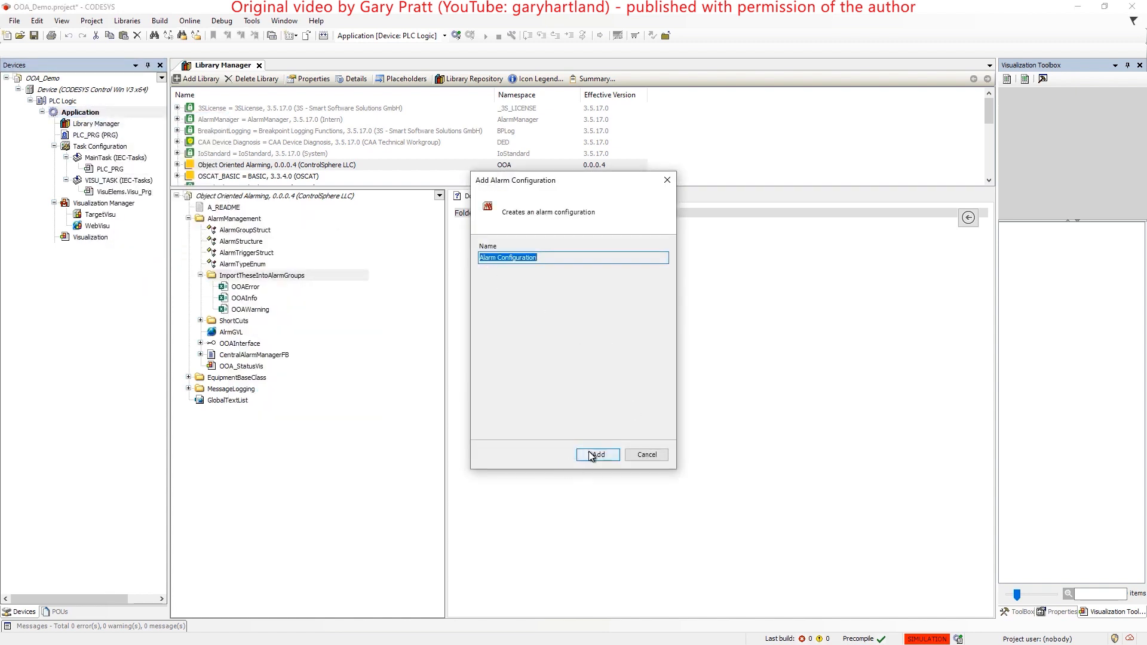
{"action": "left_click", "coordinate": [598, 454]}
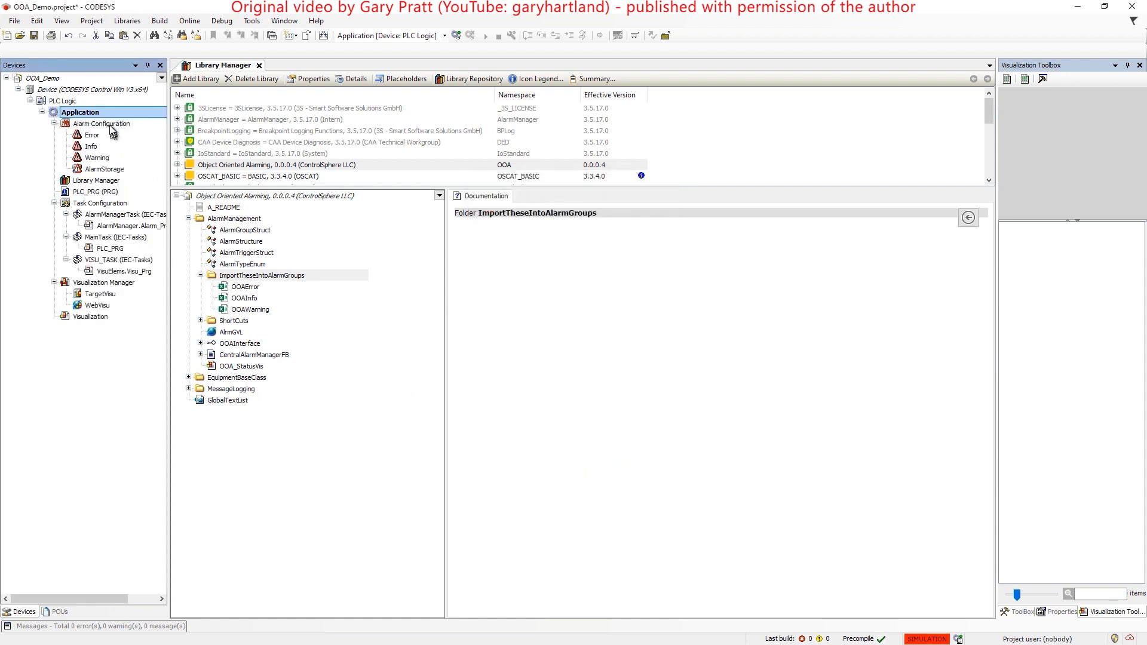
Step: Add the OOAError alarm group to the alarm configuration
{"action": "right_click", "coordinate": [80, 112]}
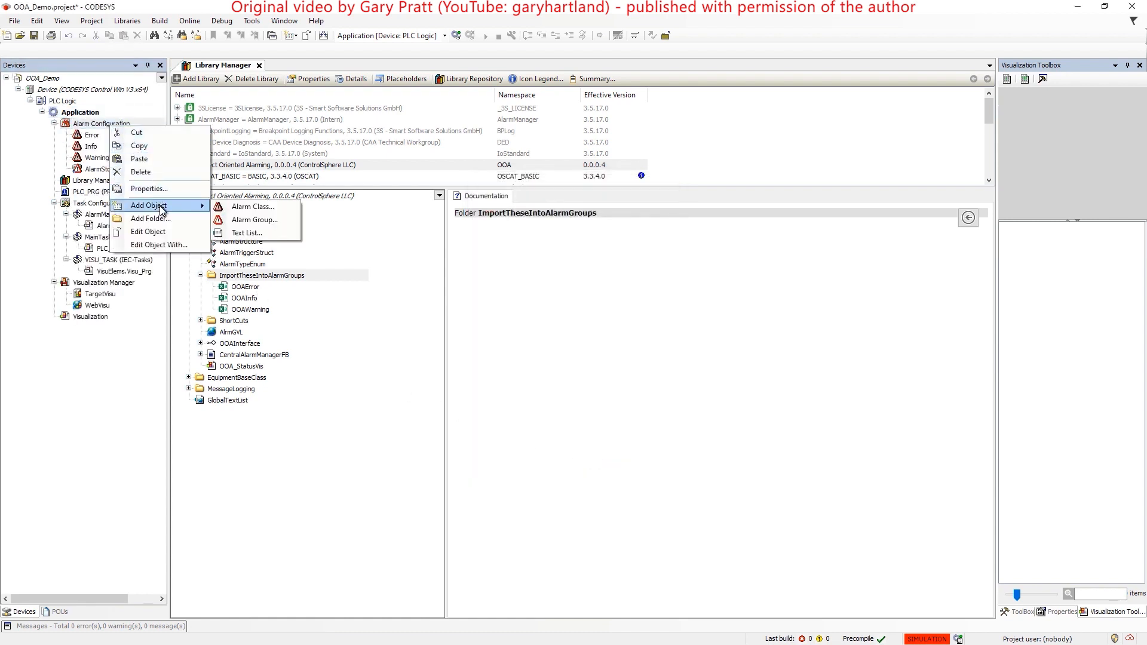
{"action": "left_click", "coordinate": [255, 220]}
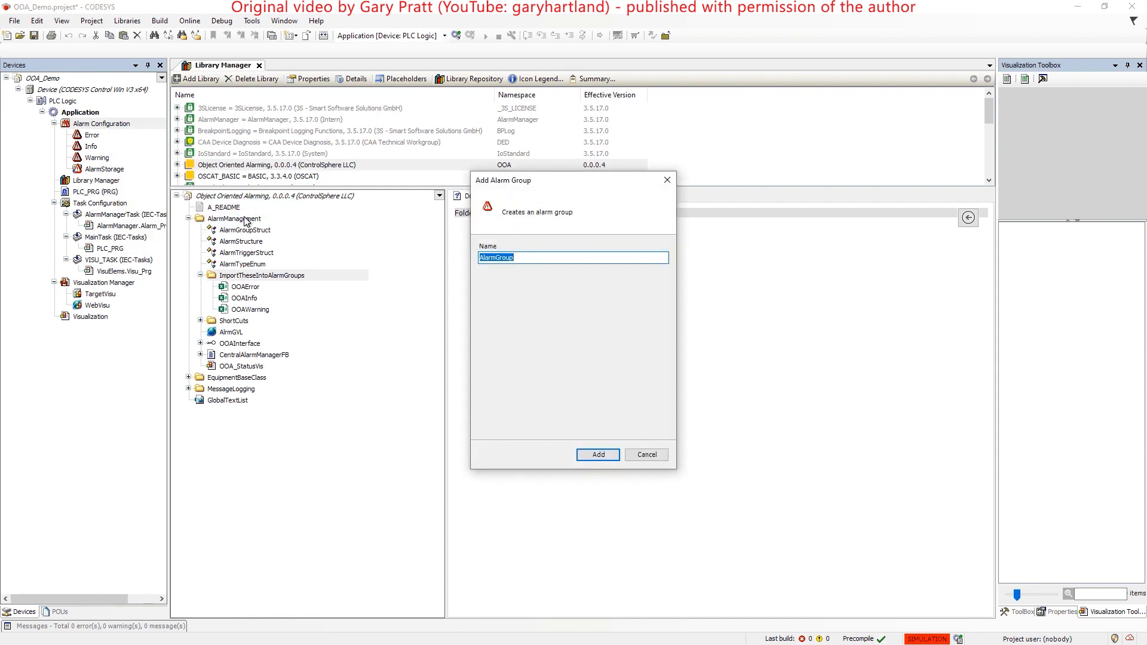
{"action": "type", "text": "OOAError"}
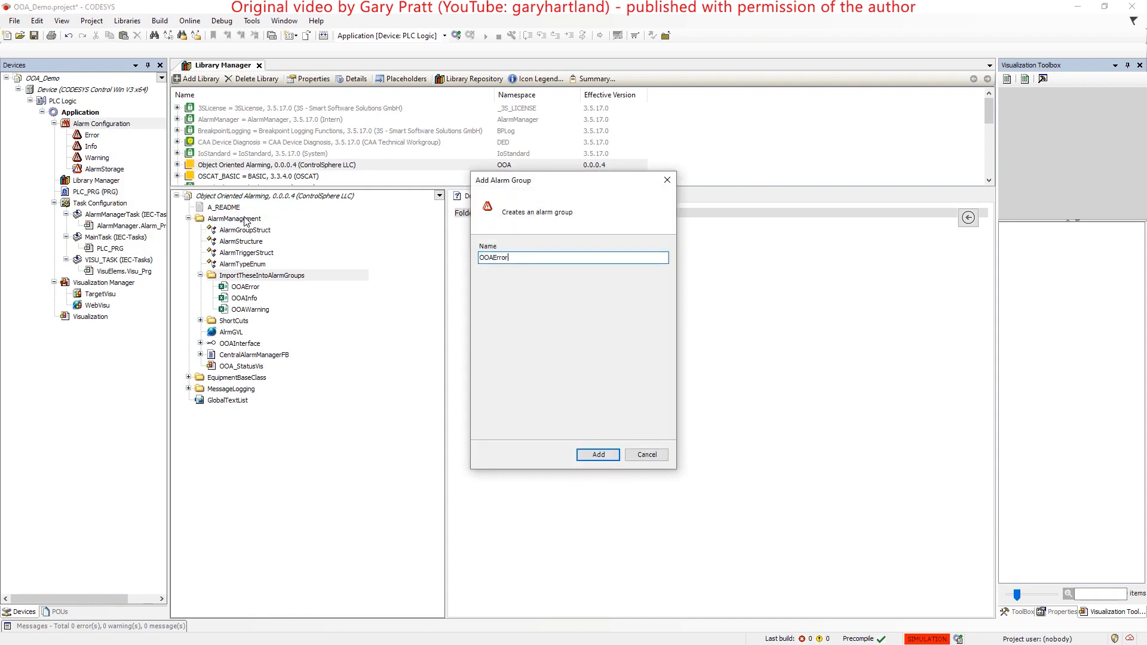
{"action": "left_click", "coordinate": [596, 454]}
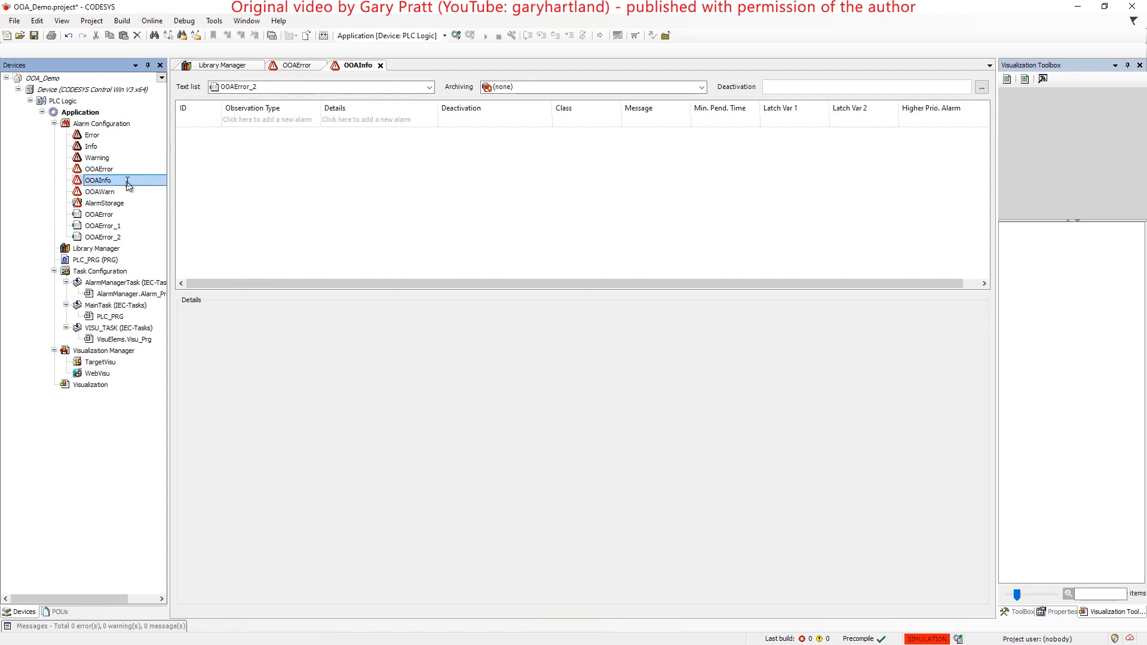
Step: Import the four alarms from OOAError.csv into the OOAError alarm group
{"action": "right_click", "coordinate": [99, 168]}
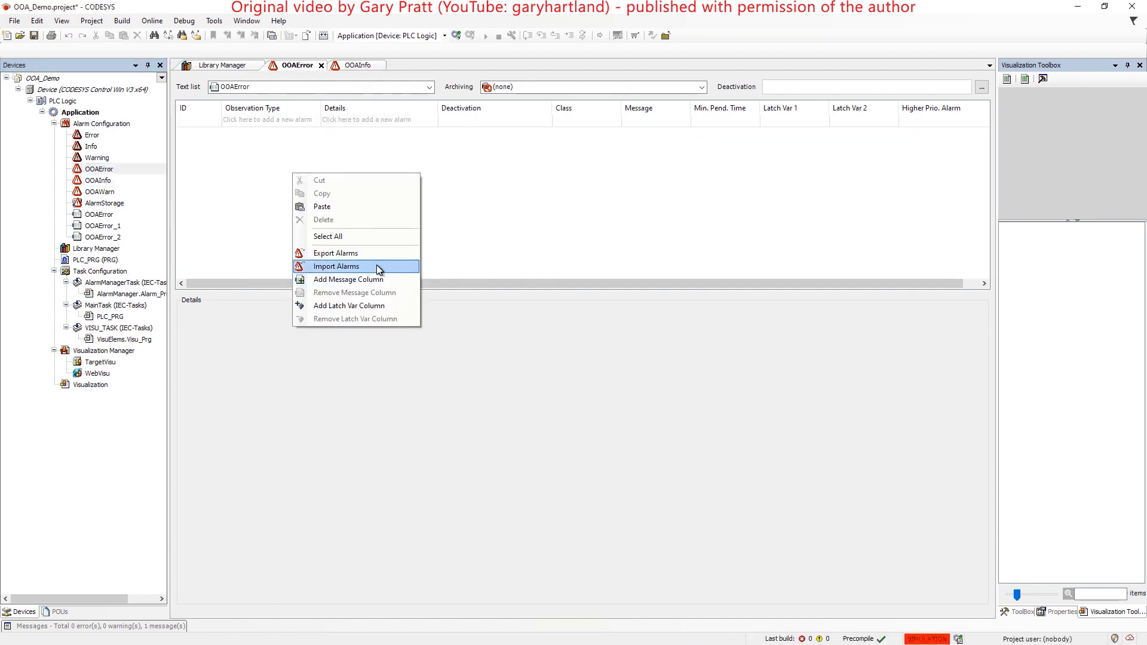
{"action": "left_click", "coordinate": [336, 266]}
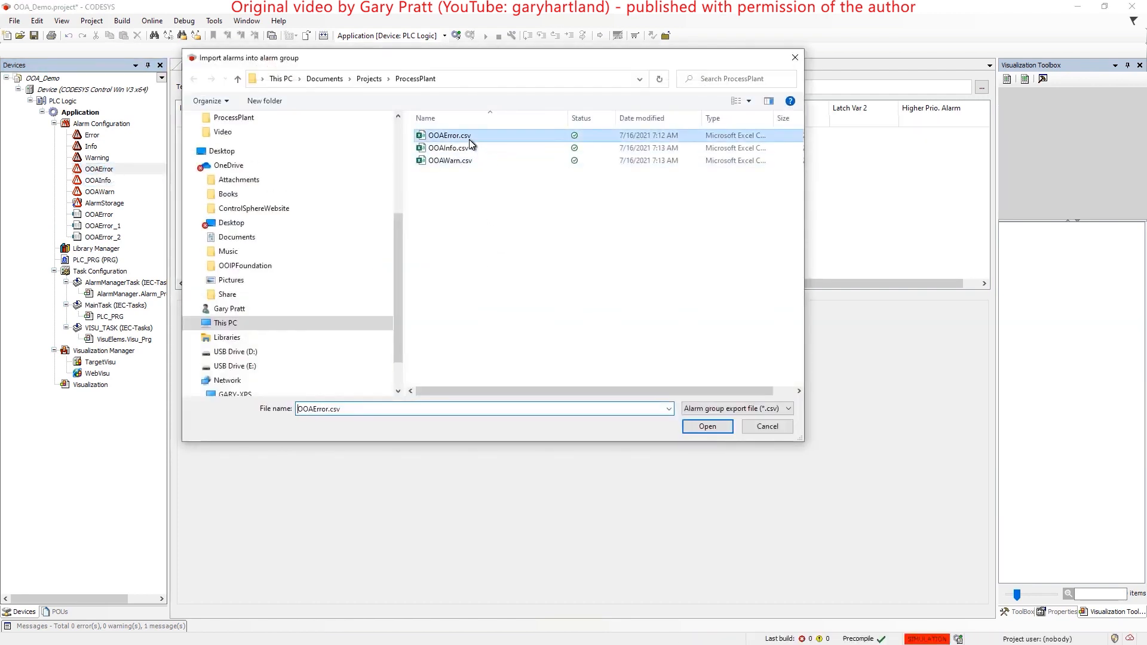
{"action": "left_click", "coordinate": [706, 426]}
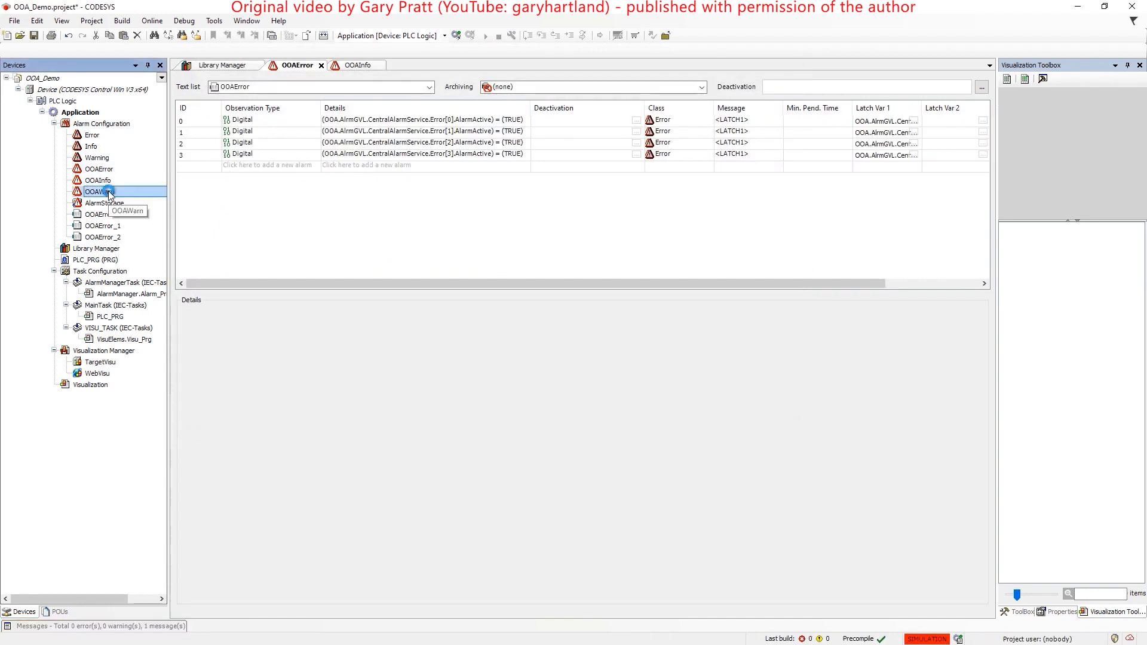
Step: Import the four alarms from OOAInfo.csv into the next alarm group
{"action": "double_click", "coordinate": [96, 191]}
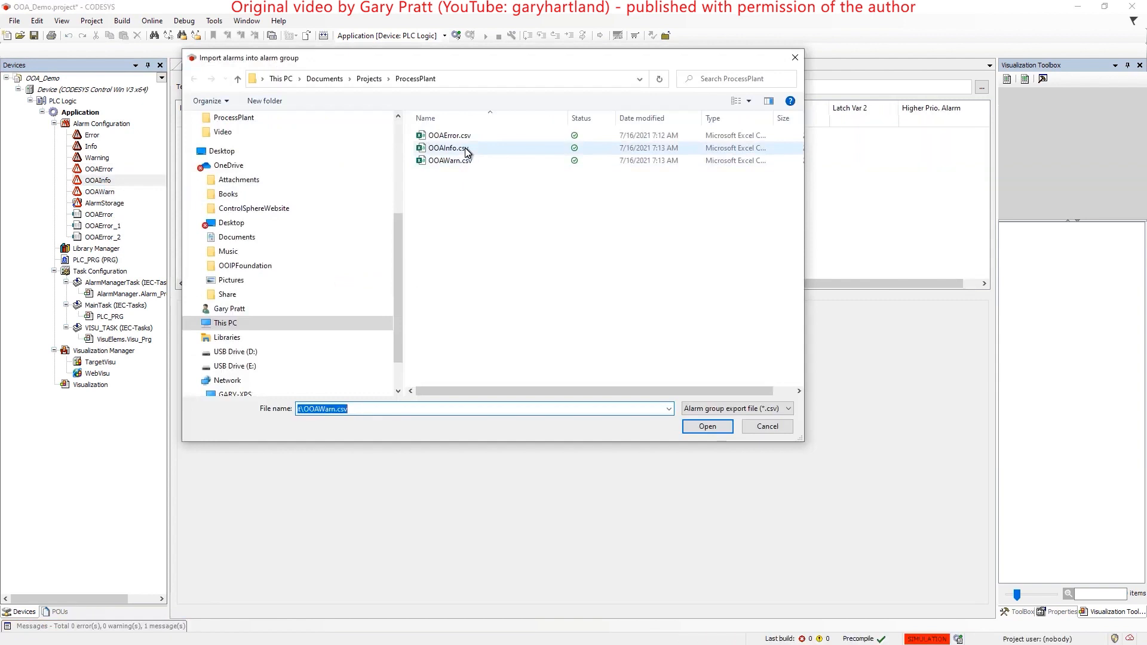
{"action": "left_click", "coordinate": [706, 425]}
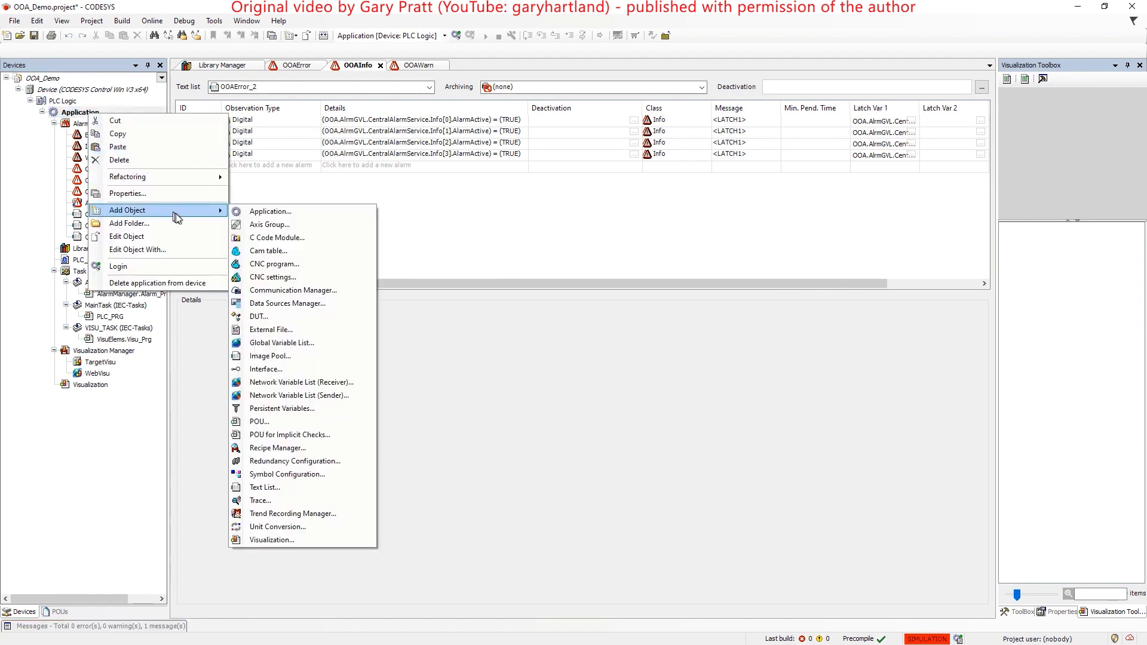
Step: Add a new function block POU named Motor to the application
{"action": "left_click", "coordinate": [259, 421]}
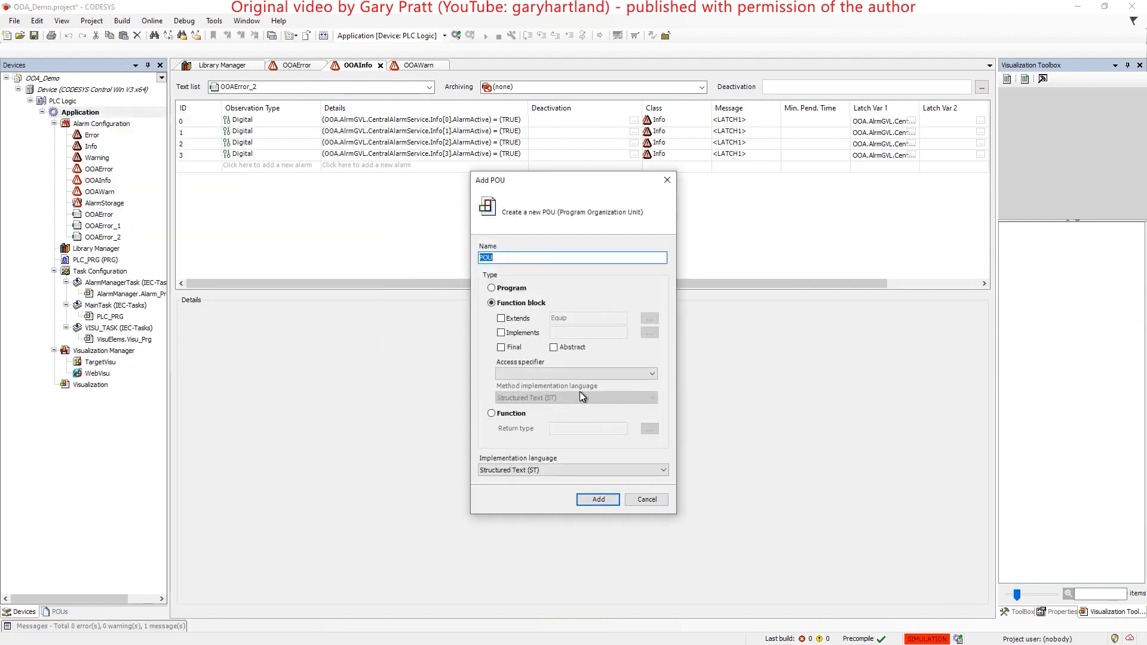
{"action": "left_click", "coordinate": [645, 499]}
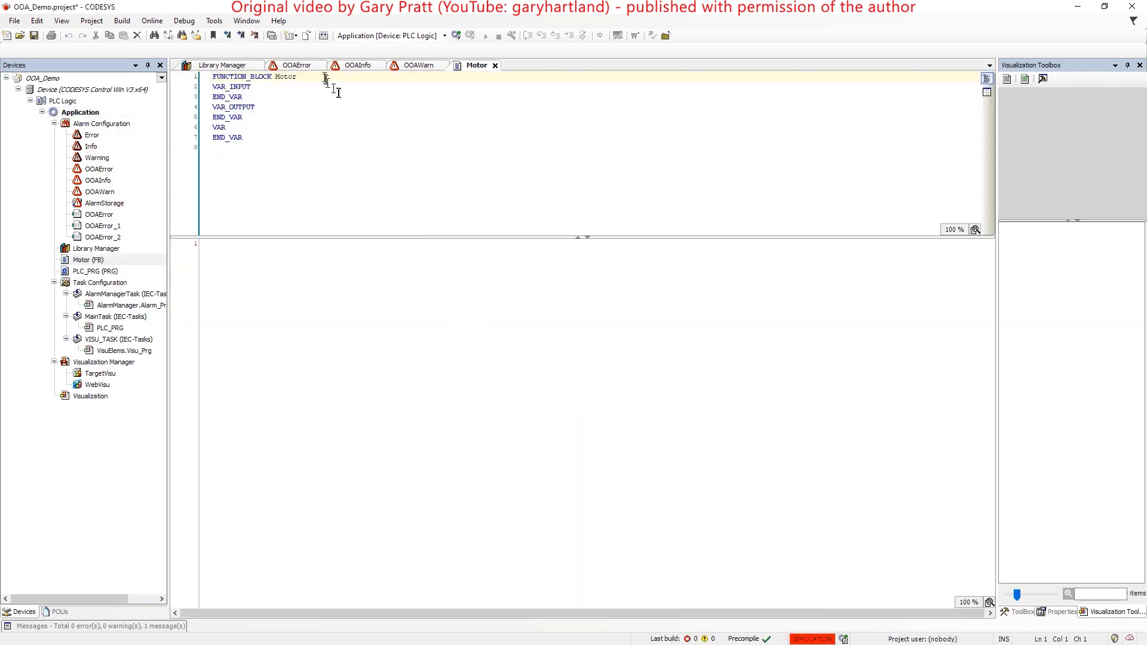
Step: Declare Motor as Extends OOA.EquipmentBaseClass Implements OOA.OOAInterface
{"action": "type", "text": "E"}
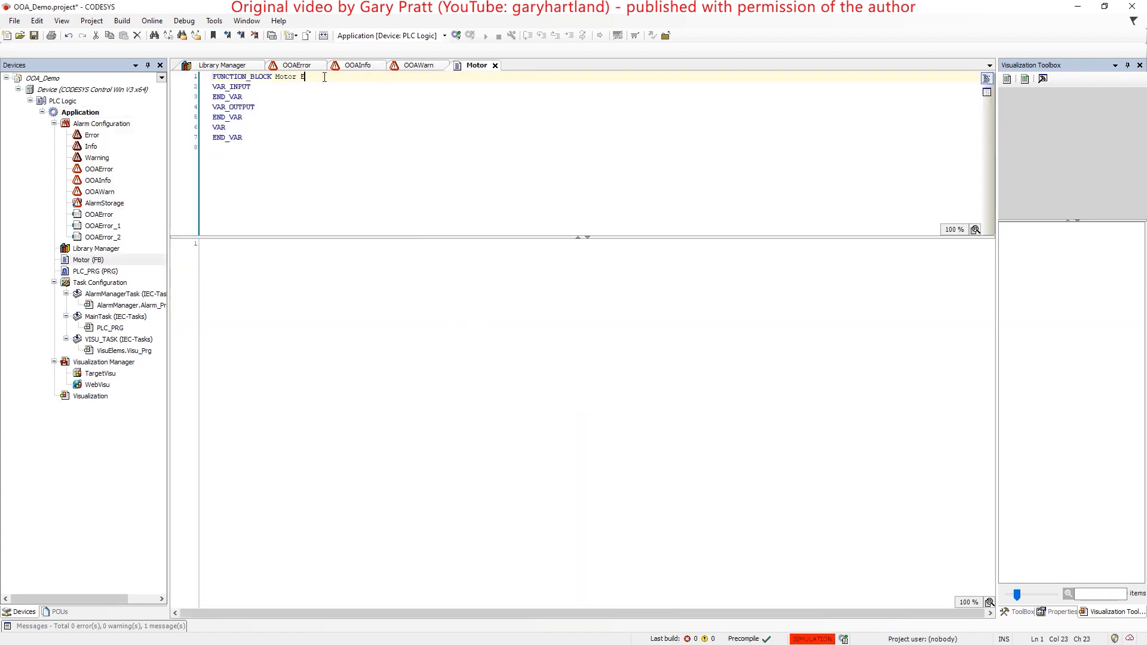
{"action": "type", "text": "Extends OOA.EquipmentBaseClass Imp"}
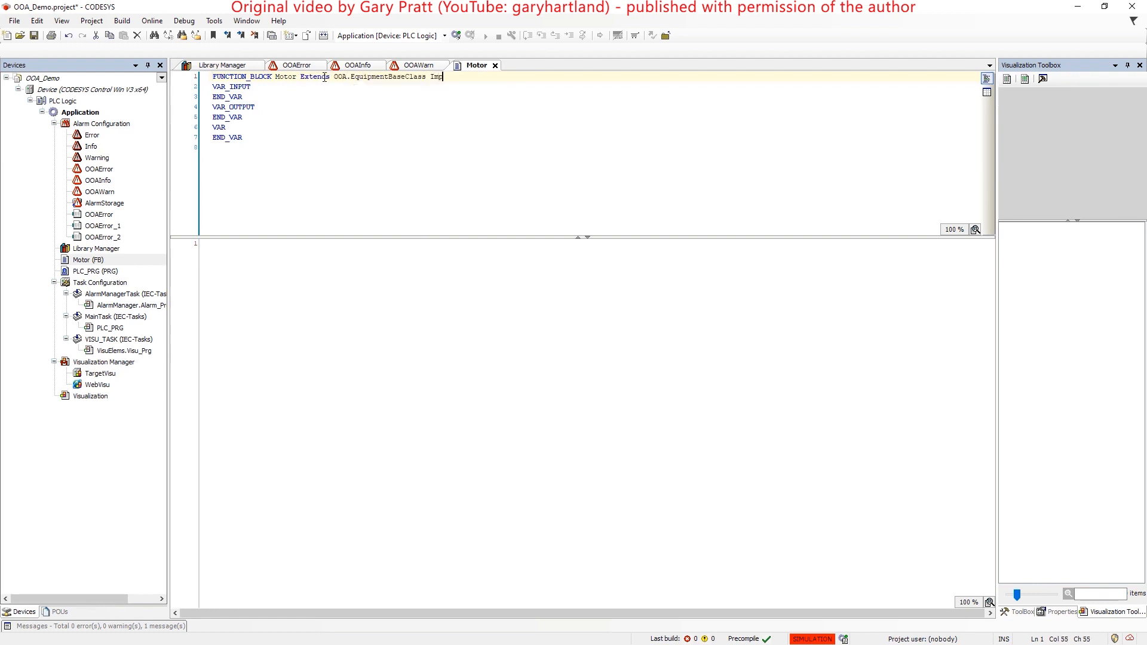
{"action": "type", "text": "lements"}
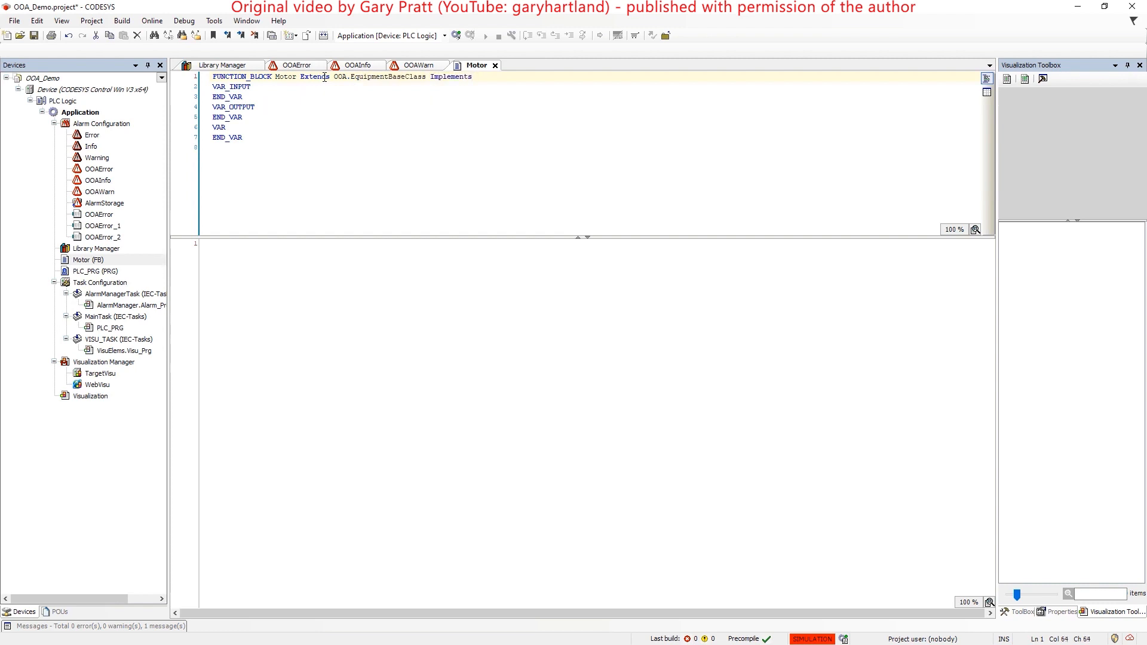
{"action": "type", "text": "OOA.OOAInterface"}
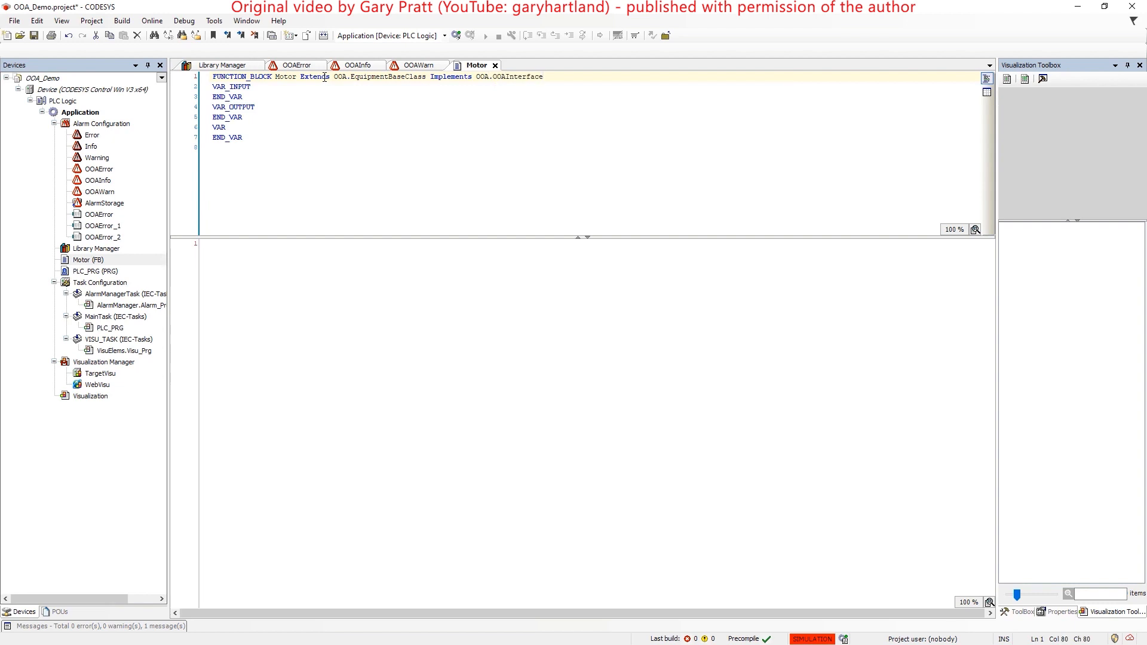
{"action": "mouse_move", "coordinate": [129, 263]}
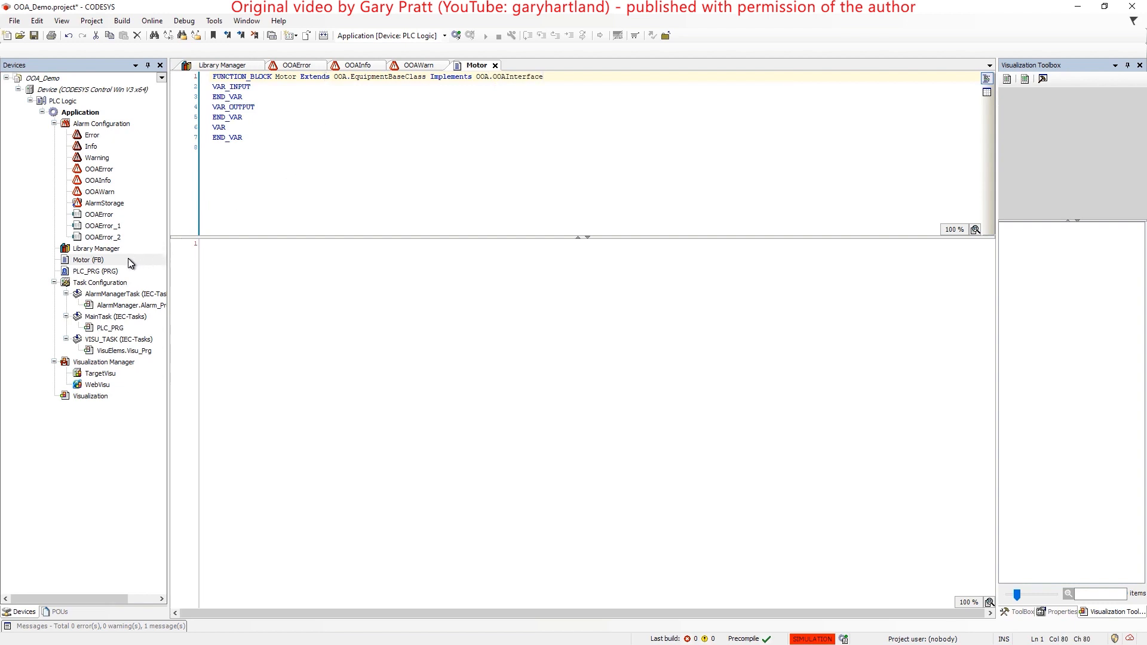
Step: Implement the interface members for Motor and open its RegisterMyAlarms method
{"action": "right_click", "coordinate": [89, 259]}
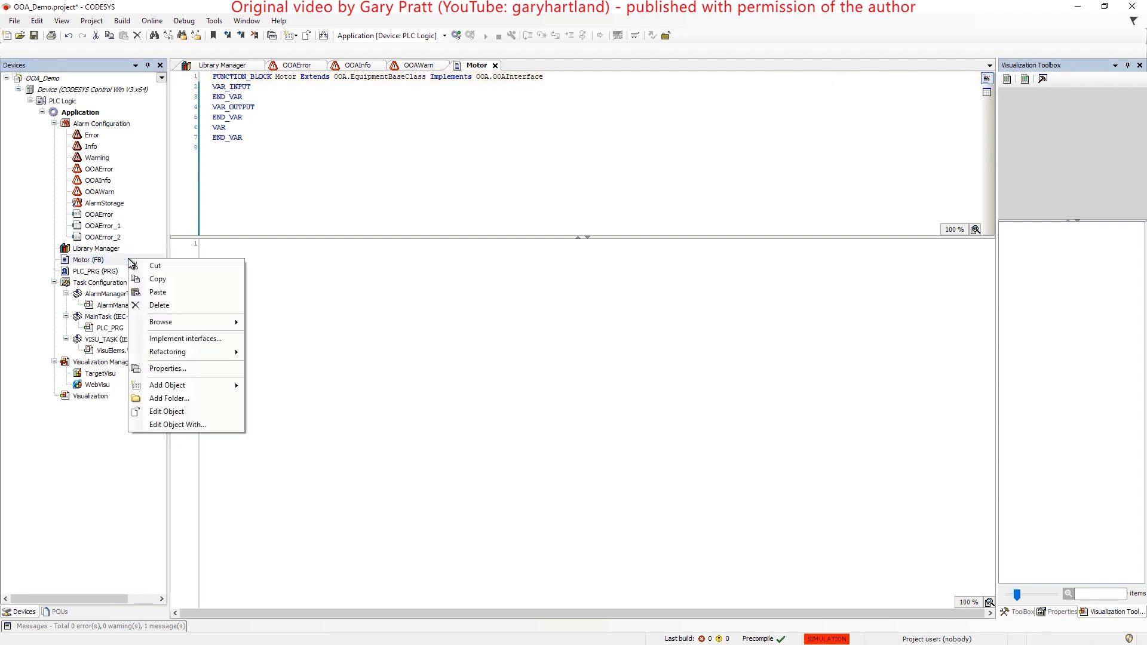
{"action": "left_click", "coordinate": [185, 338]}
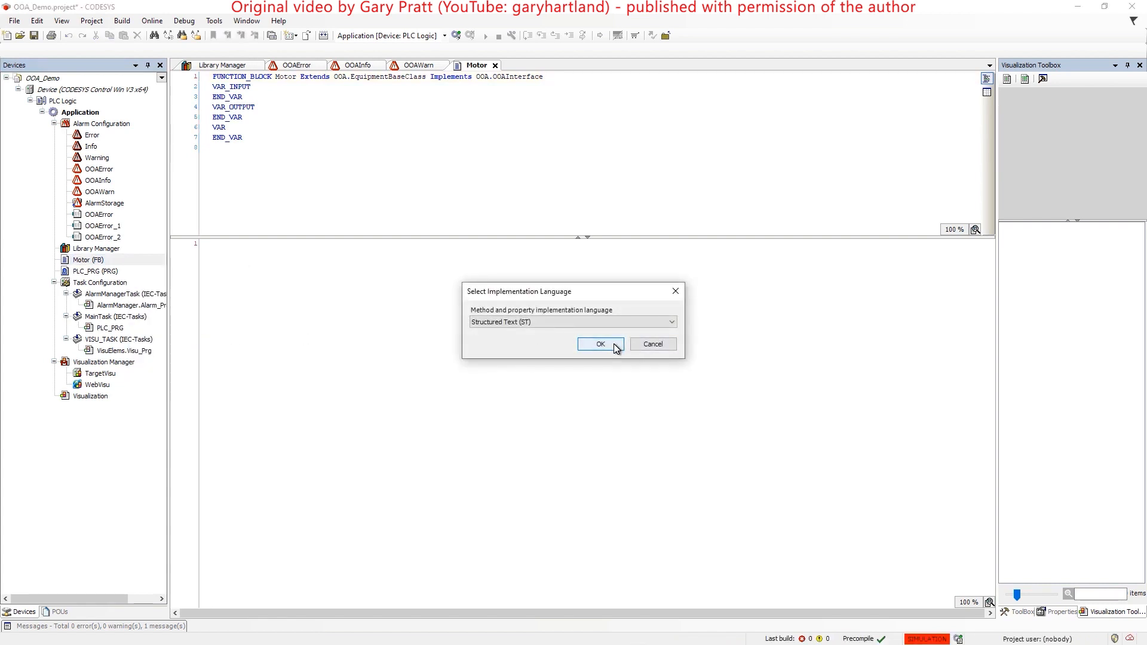
{"action": "left_click", "coordinate": [598, 344]}
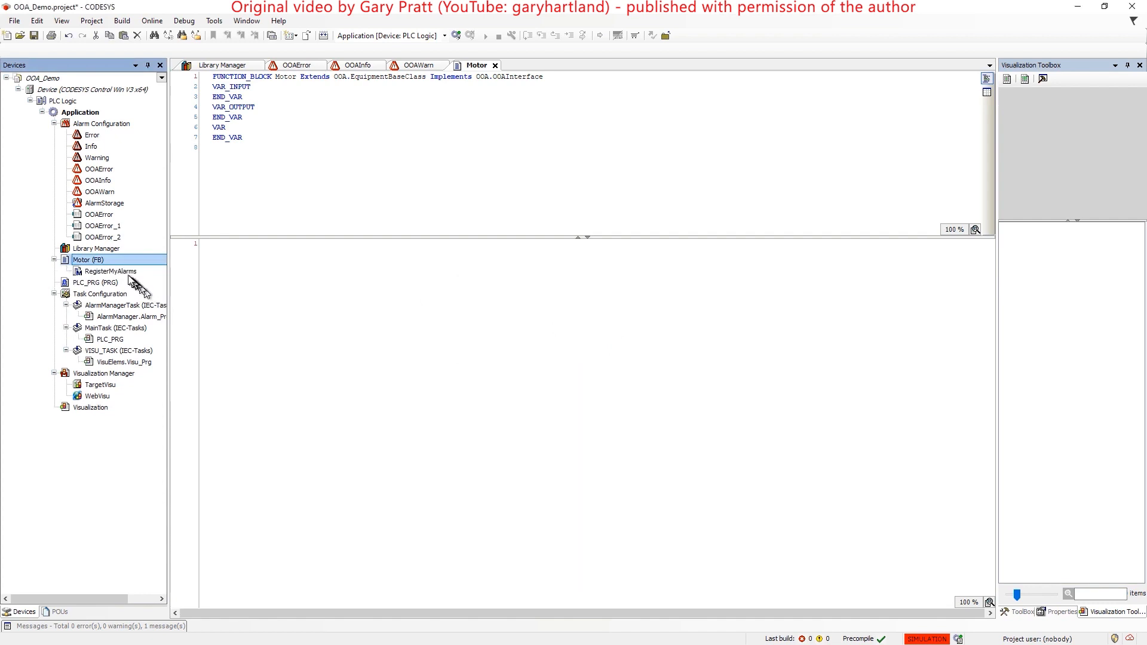
{"action": "double_click", "coordinate": [110, 271]}
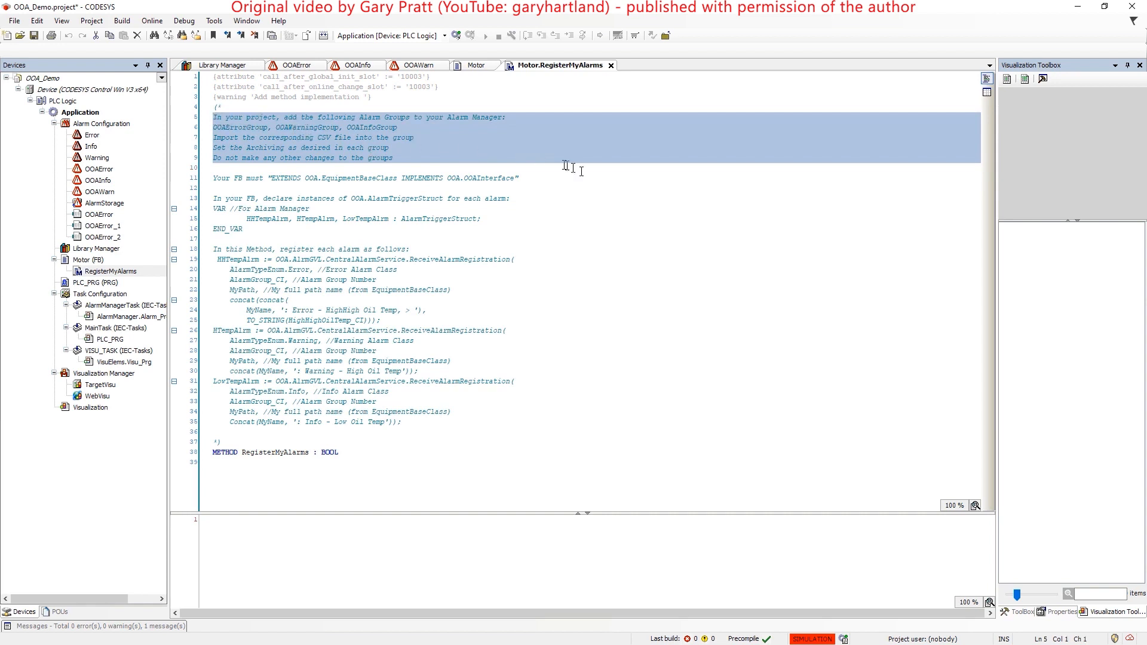
Step: Copy the template's alarm trigger declarations into Motor's declaration section
{"action": "left_click", "coordinate": [242, 178]}
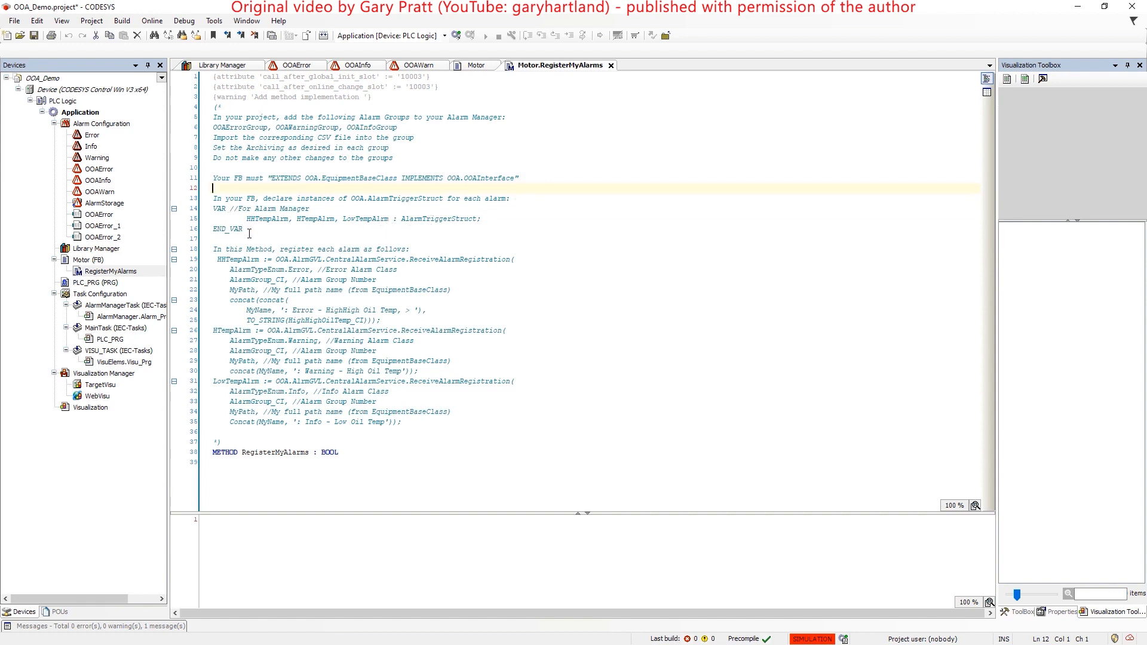
{"action": "left_click_drag", "start_coordinate": [212, 208], "coordinate": [245, 230]}
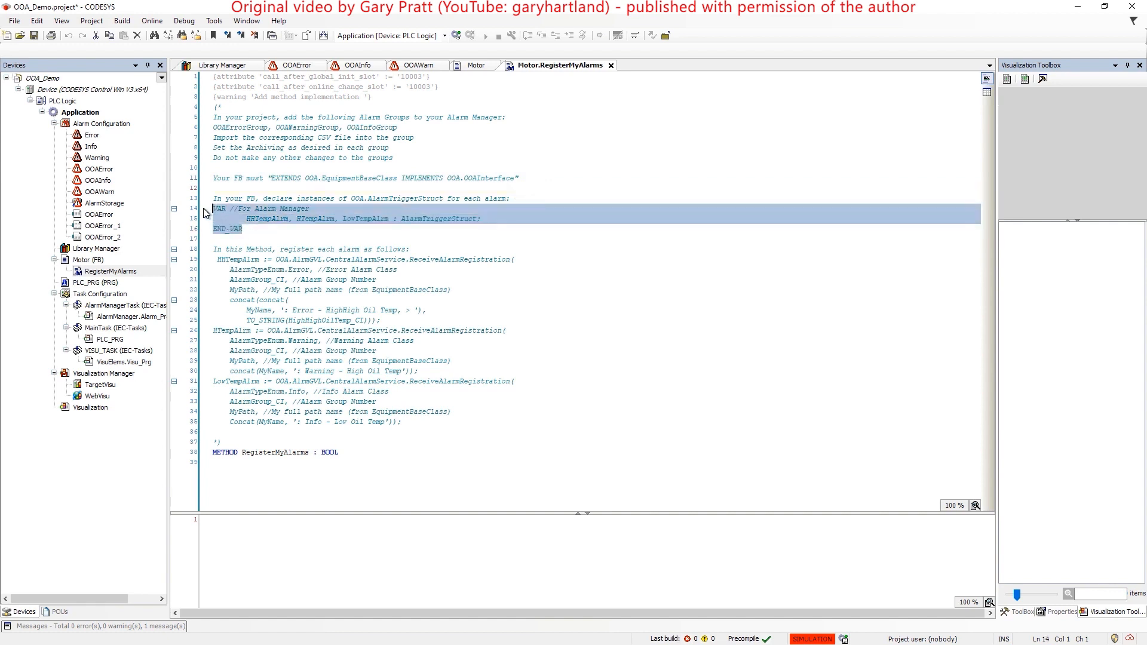
{"action": "left_click", "coordinate": [477, 65]}
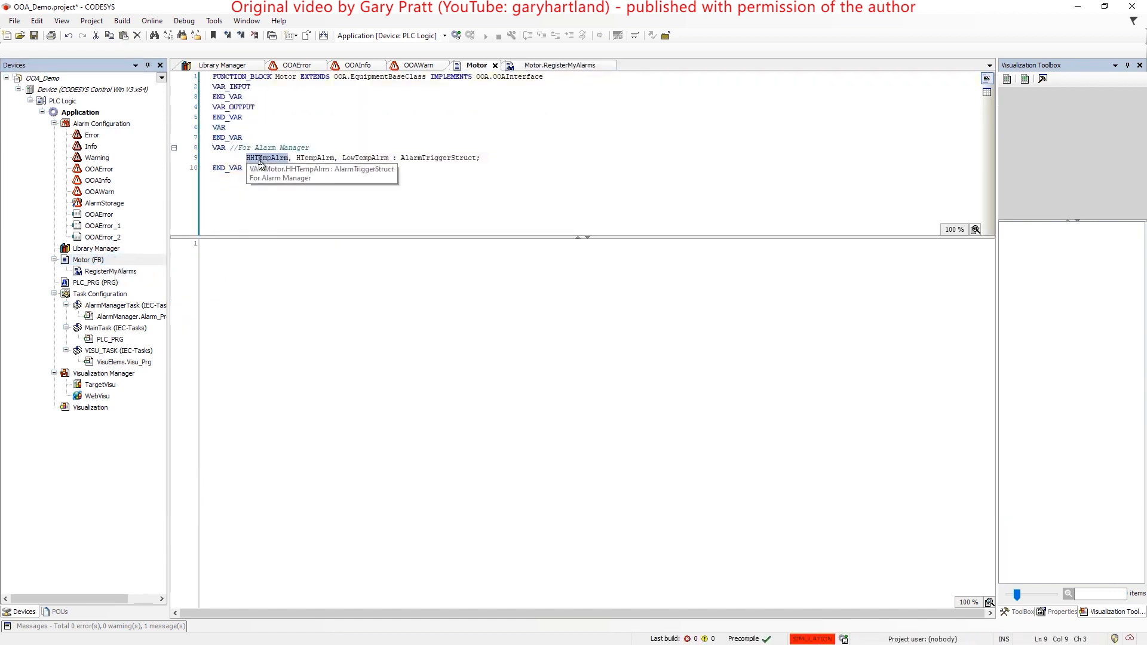
Step: Rename the pasted trigger instances to LevelAlarm and ROCAlarm, removing the leftover names
{"action": "type", "text": "LevelAla"}
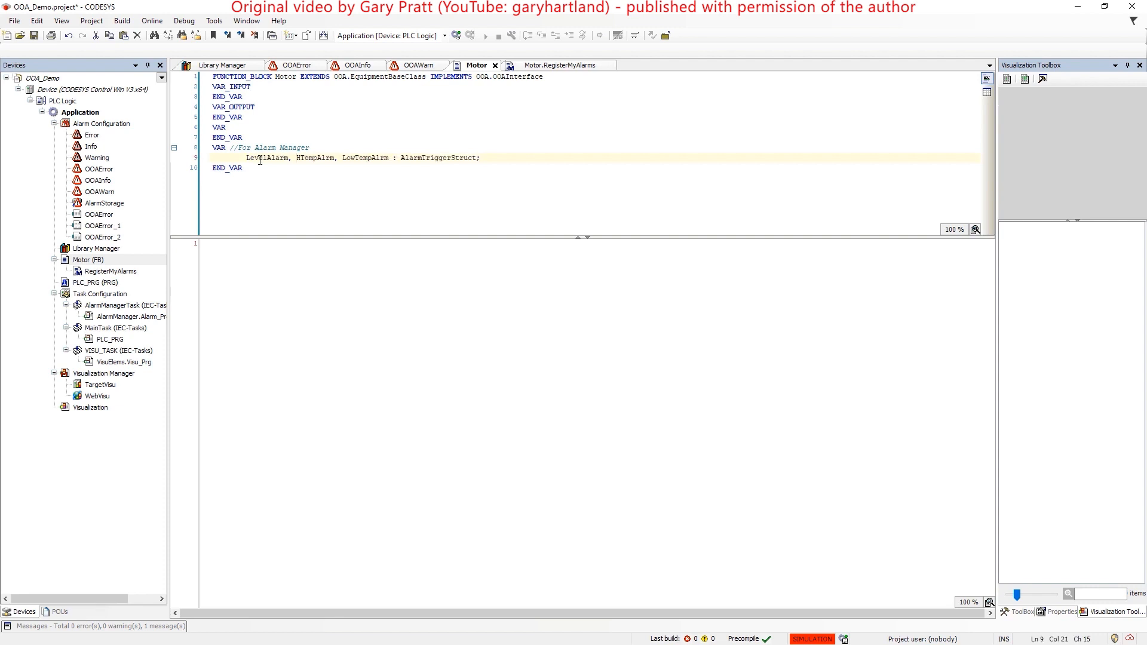
{"action": "type", "text": "ROC"}
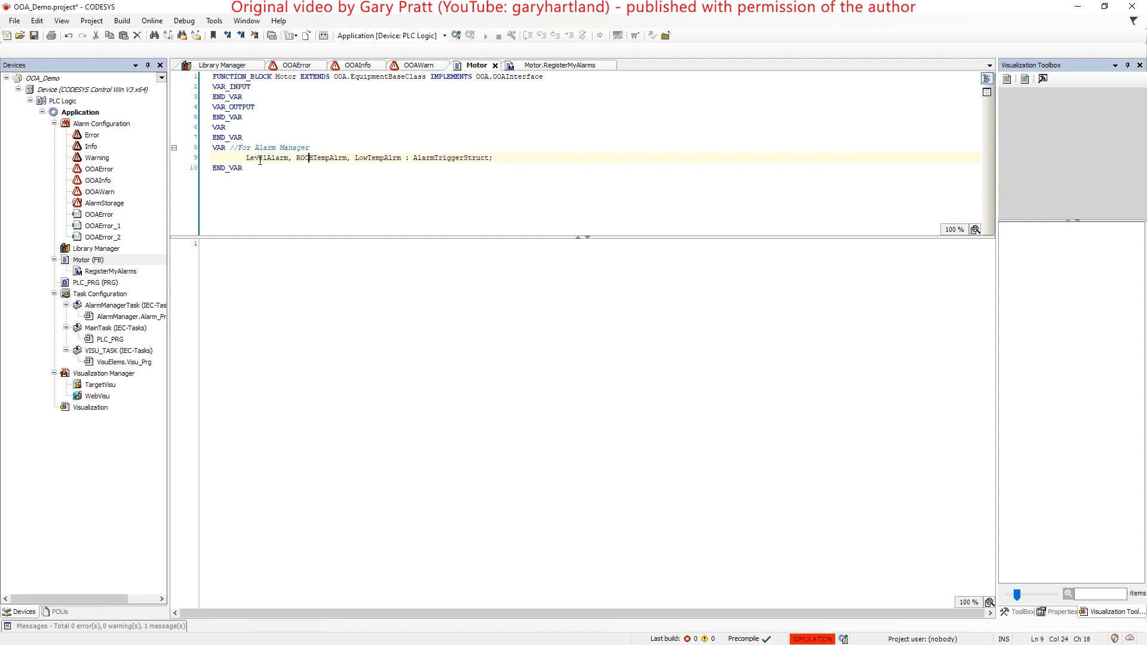
{"action": "type", "text": "Alarm"}
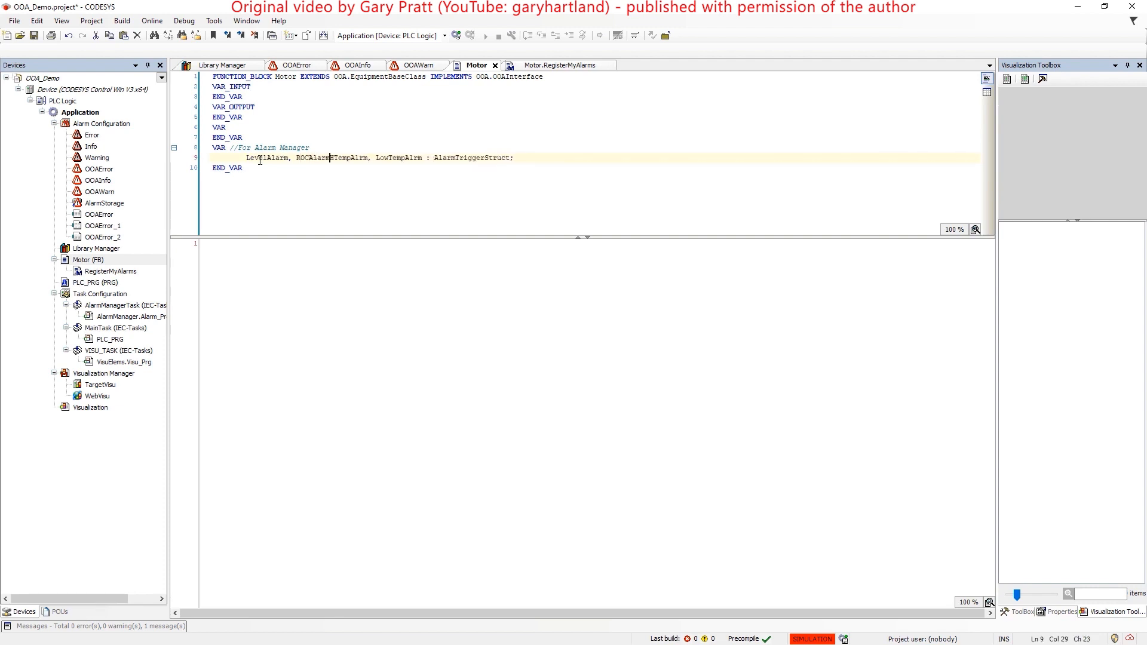
{"action": "left_click_drag", "start_coordinate": [331, 158], "coordinate": [422, 157]}
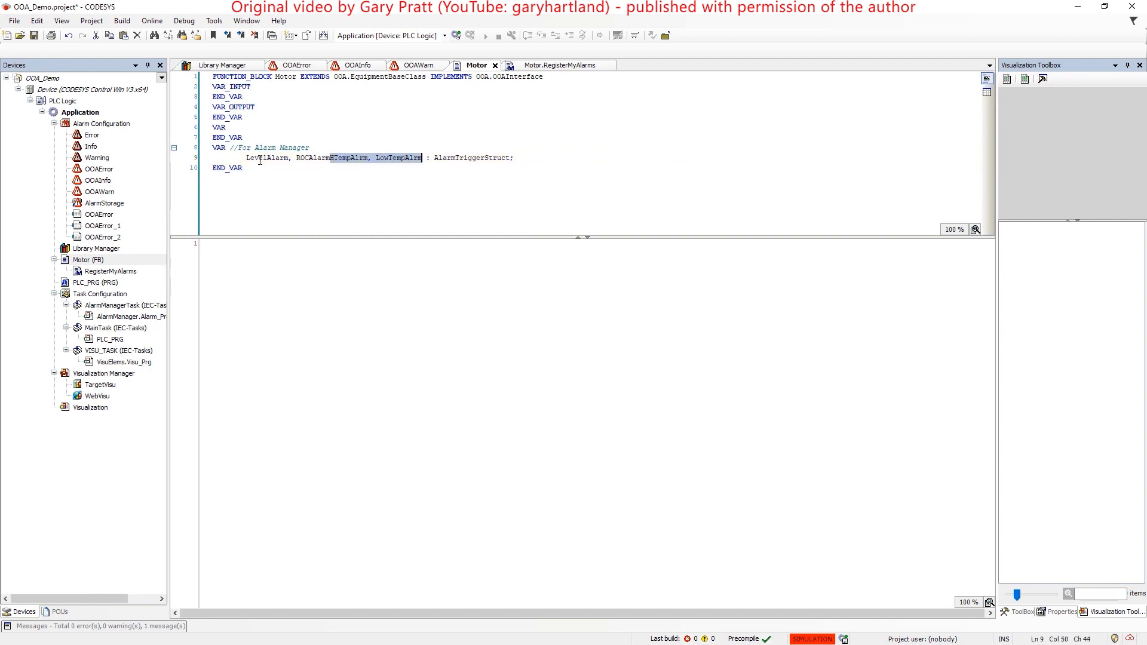
{"action": "left_click", "coordinate": [555, 64]}
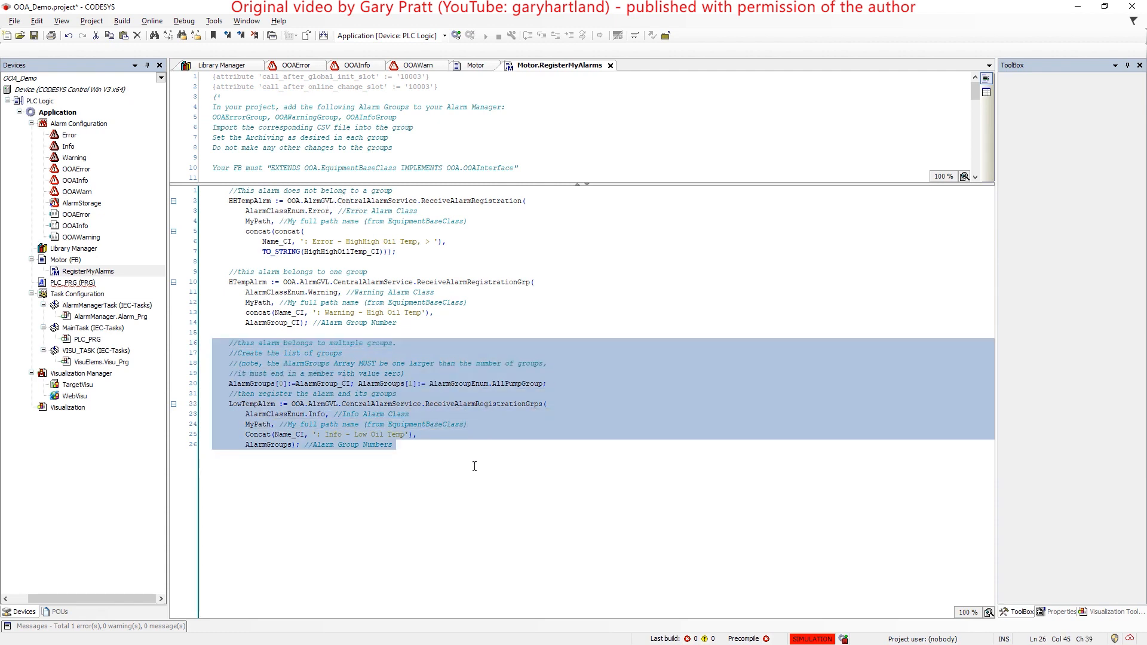
Step: Delete the multi-group registration and make the first one an Info-class LevelAlarm with message High Level
{"action": "key", "text": "Delete"}
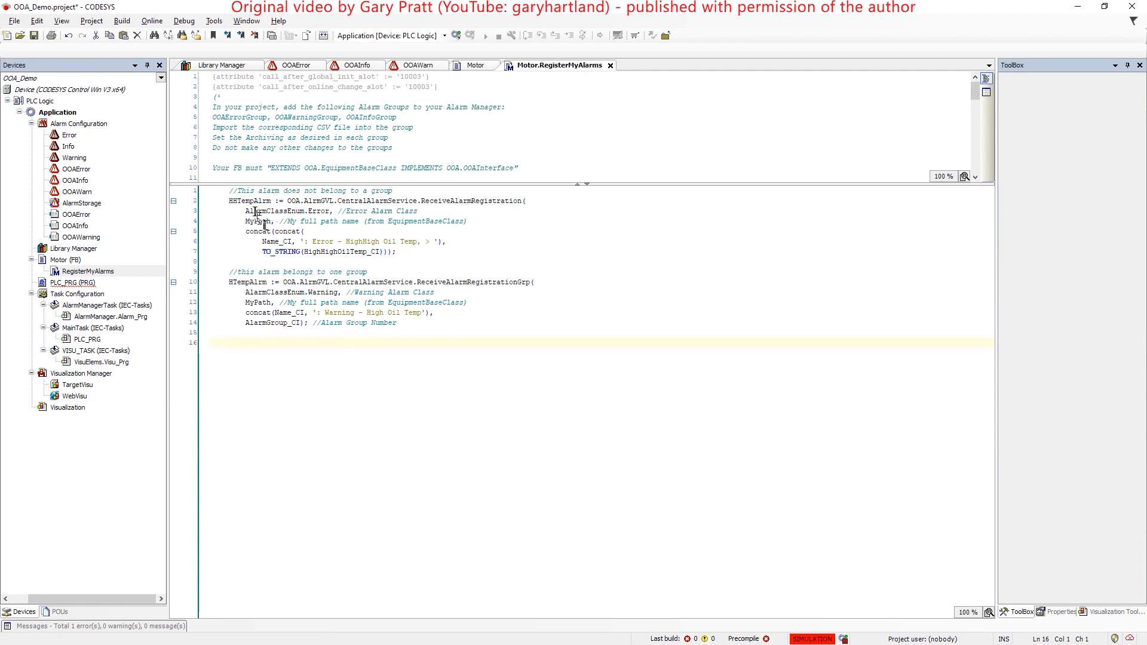
{"action": "double_click", "coordinate": [249, 201]}
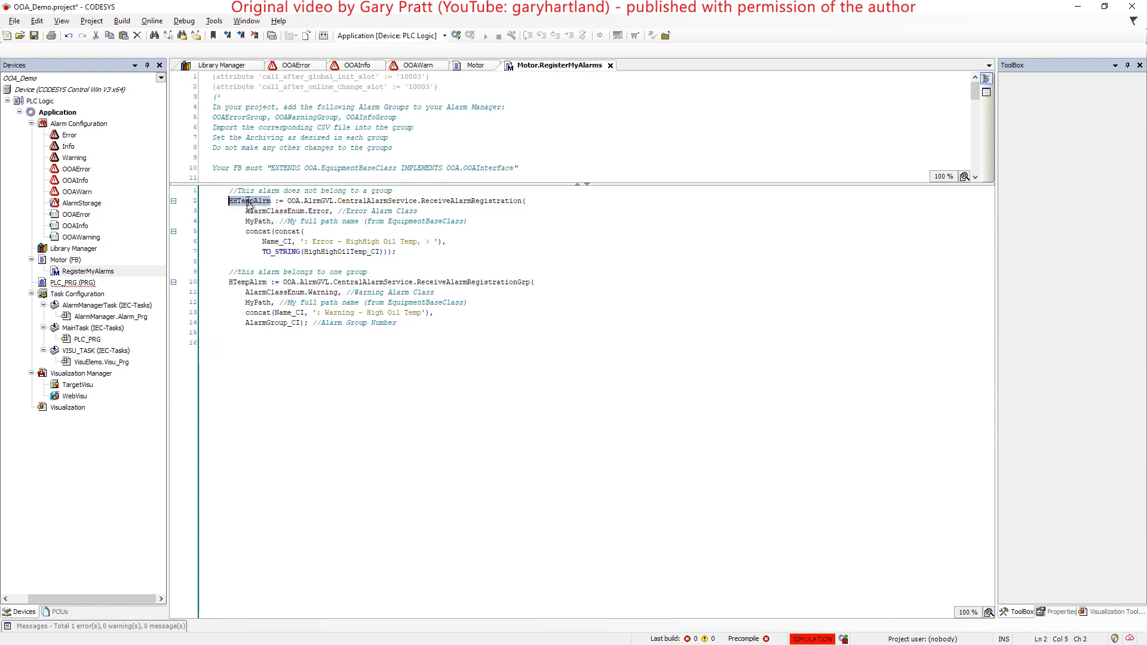
{"action": "type", "text": "LevelAla"}
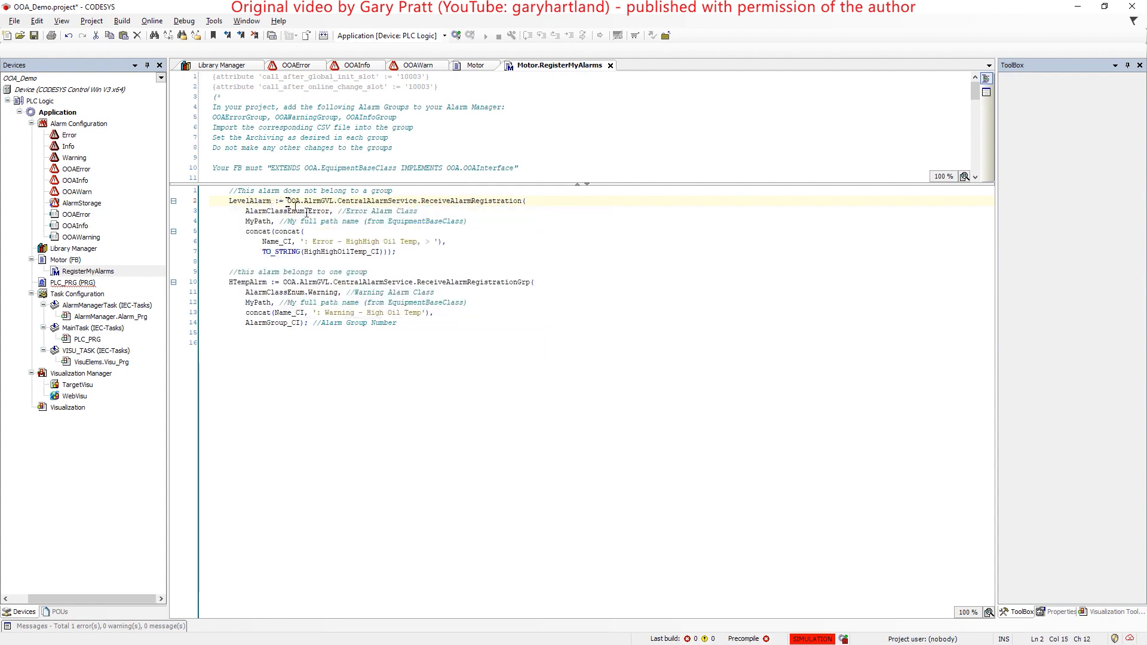
{"action": "double_click", "coordinate": [318, 211]}
{"action": "type", "text": "Inf"}
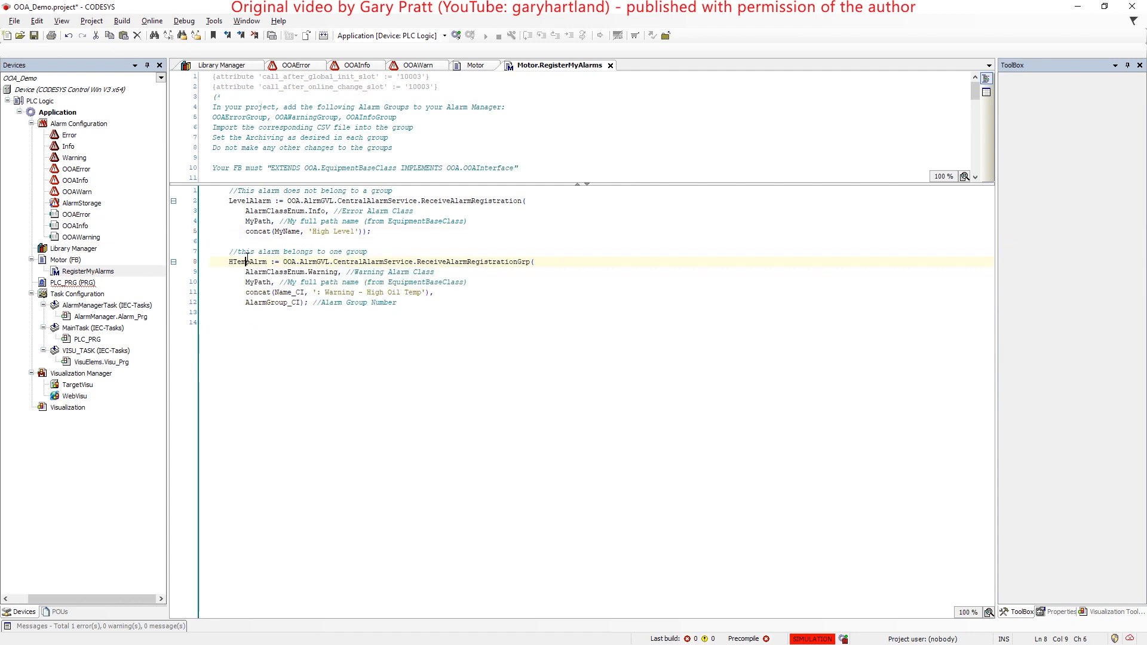
Step: Rename the second registration to ROCAlarm with MyName as its message
{"action": "double_click", "coordinate": [239, 261]}
{"action": "type", "text": "ROC"}
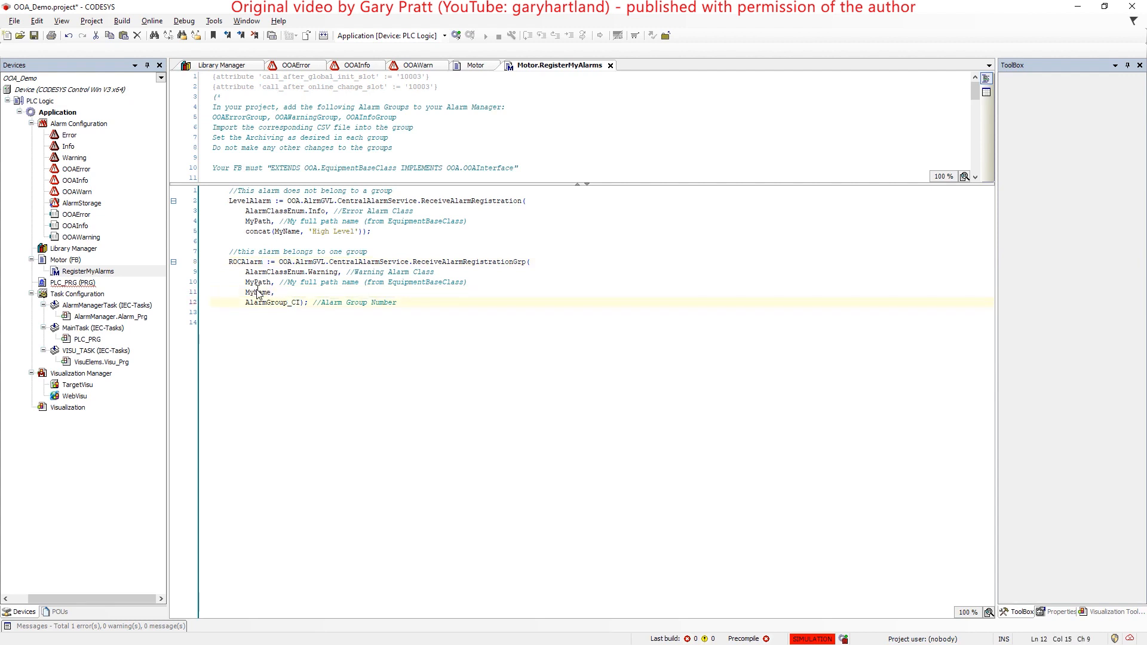
{"action": "double_click", "coordinate": [272, 302]}
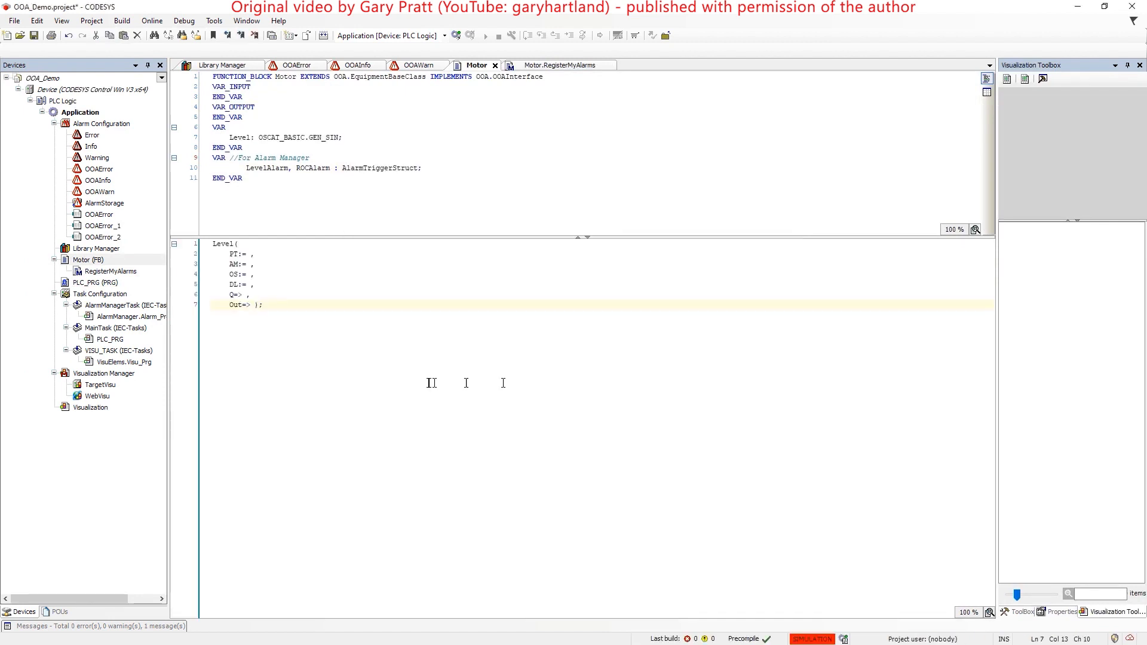
Step: Declare an FT_DERIV instance ROC via the Input Assistant
{"action": "type", "text": "ft_d"}
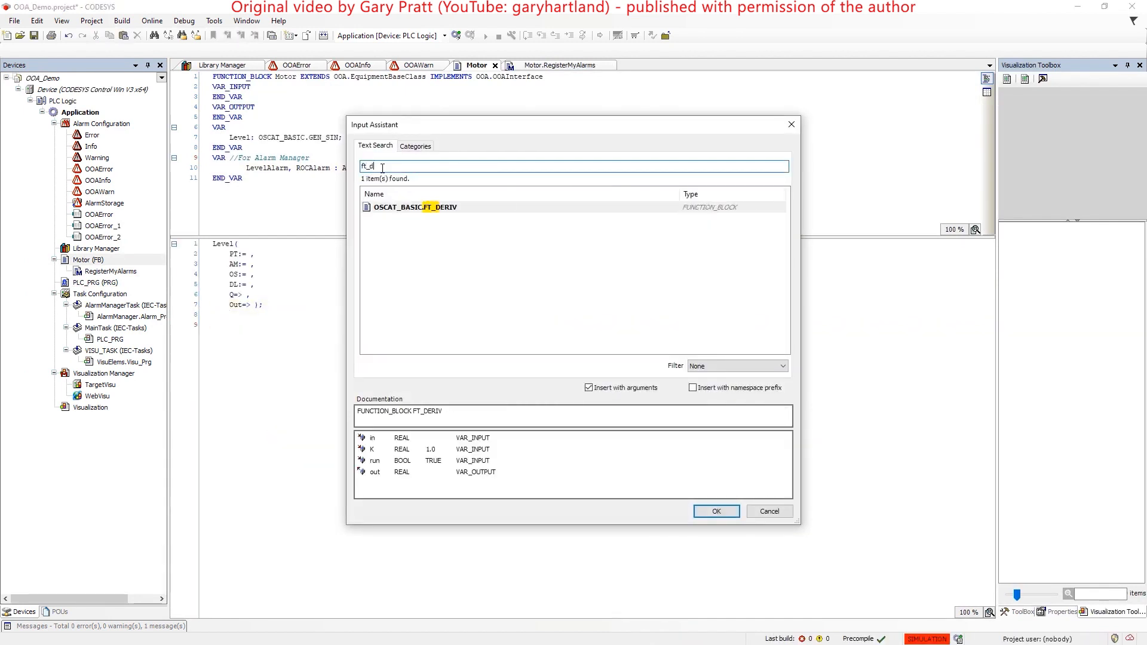
{"action": "left_click", "coordinate": [715, 510]}
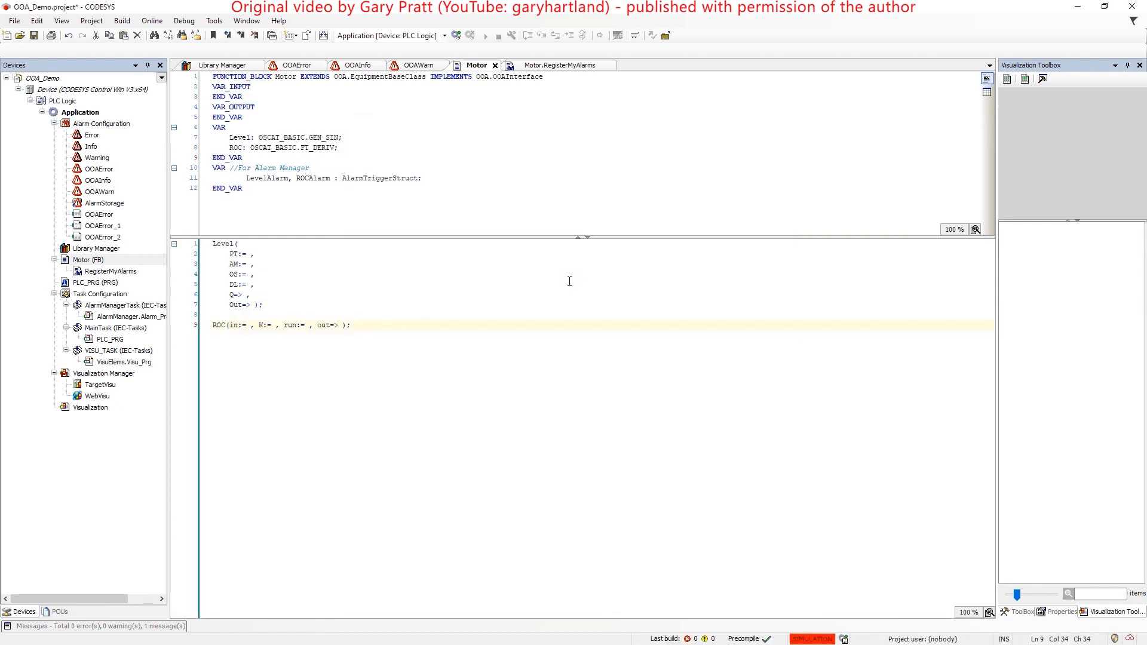
Step: Call Level with T#8S period, amplitude 1000, offset 500 and feed ROC with Level.Out
{"action": "type", "text": "T#8S,"}
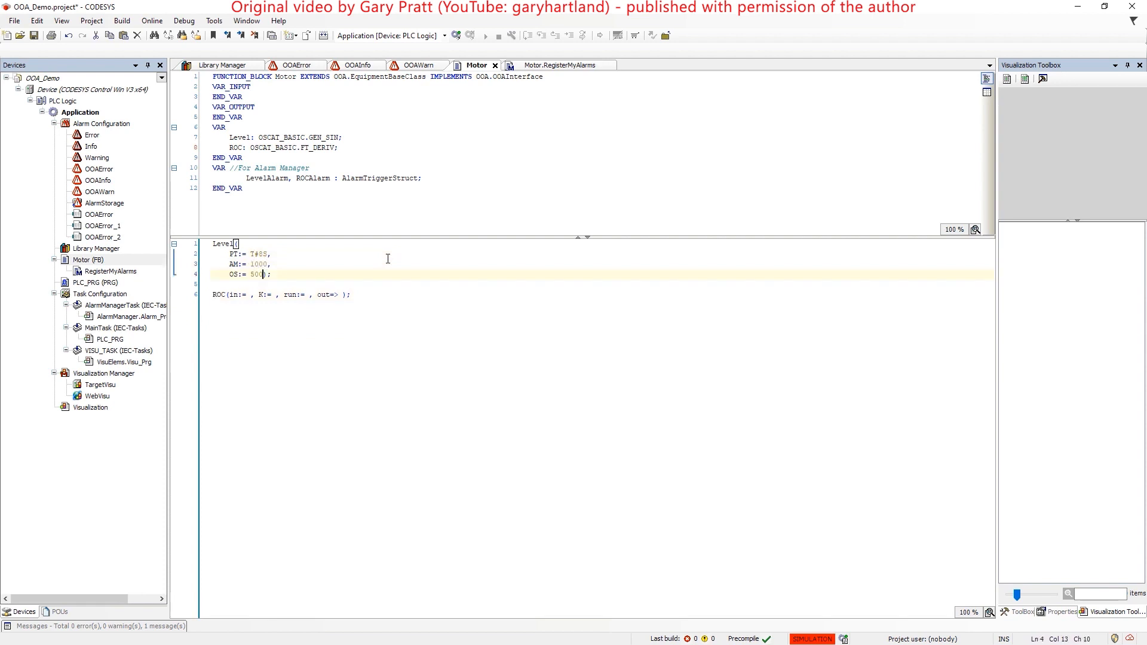
{"action": "type", "text": "Level.out);"}
{"action": "type", "text": "If Le"}
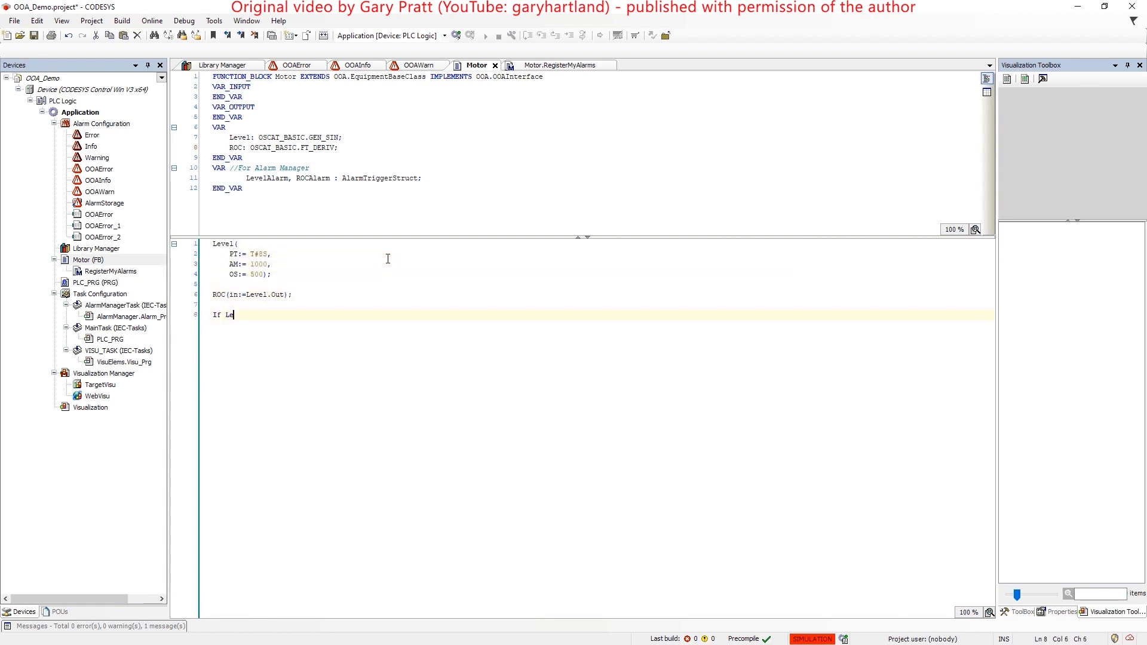
Step: Write IF Level.Out > 500 THEN OOA.Alarm(TRUE, LevelAlarm)
{"action": "type", "text": "vel.Out"}
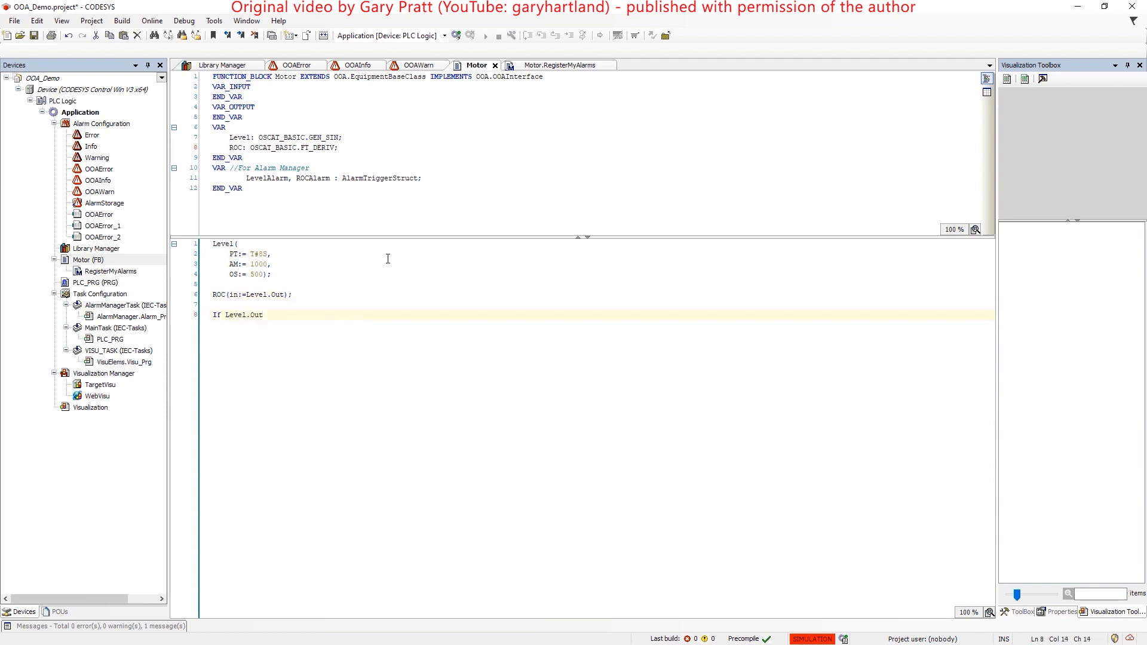
{"action": "type", "text": "> 500"}
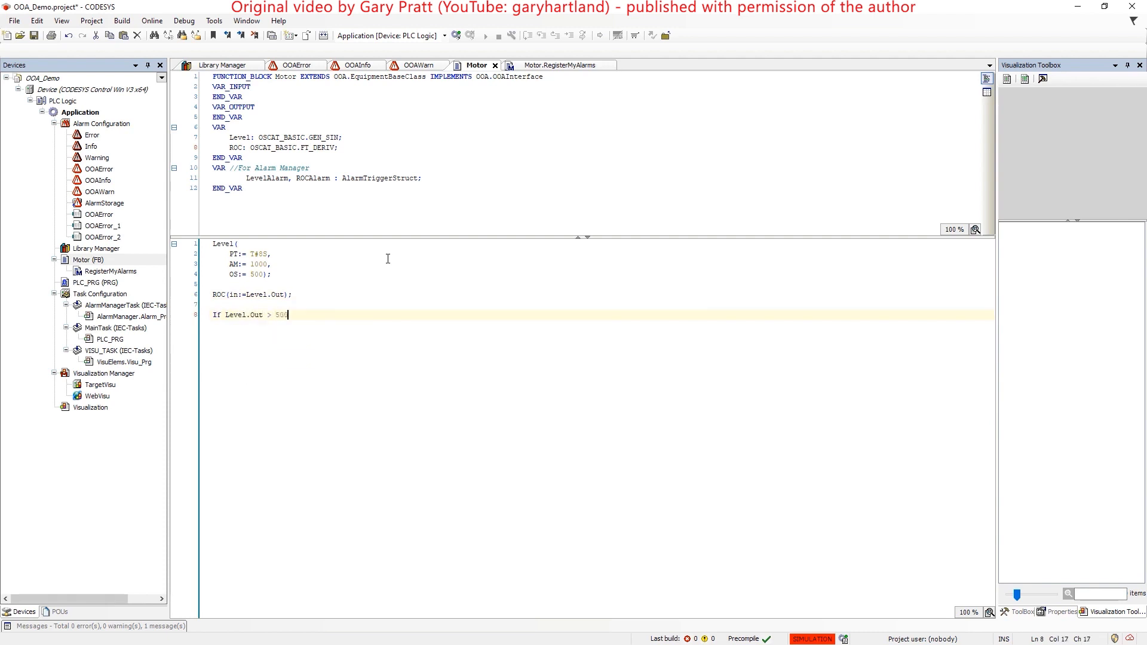
{"action": "type", "text": "THEN"}
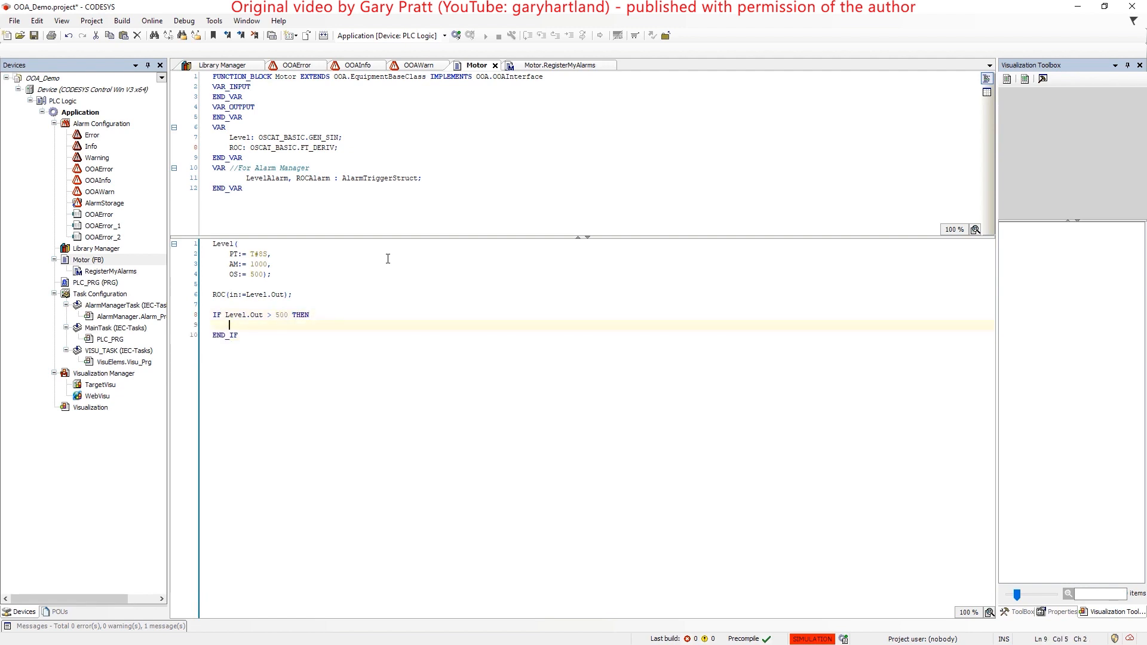
{"action": "type", "text": "OOA.Alarm"}
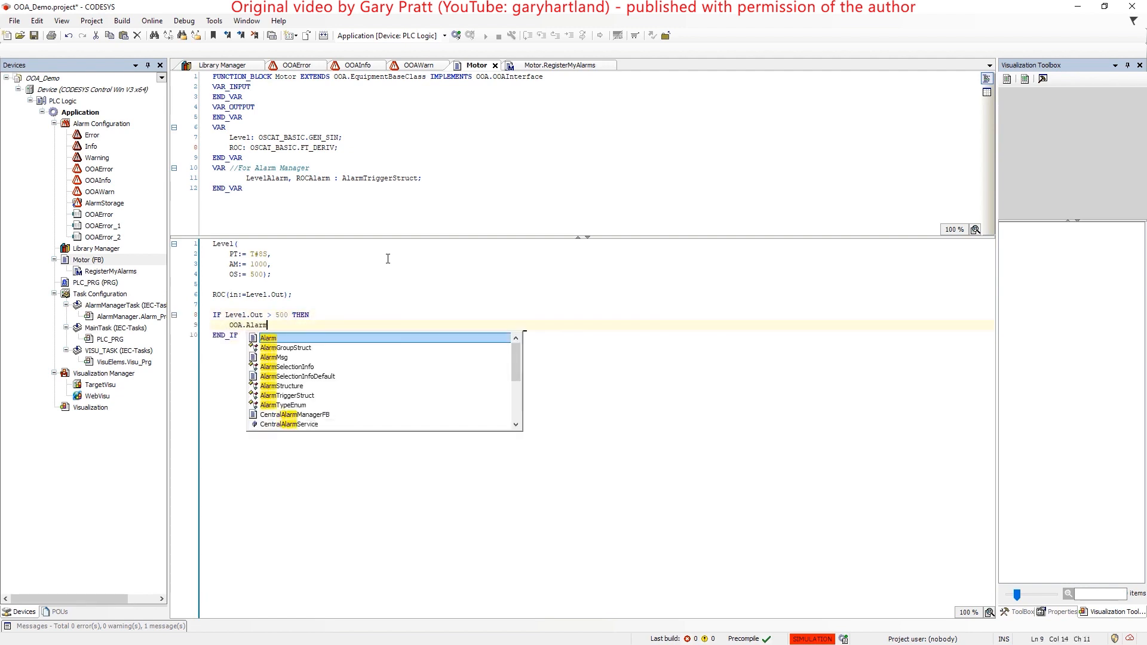
{"action": "type", "text": "("}
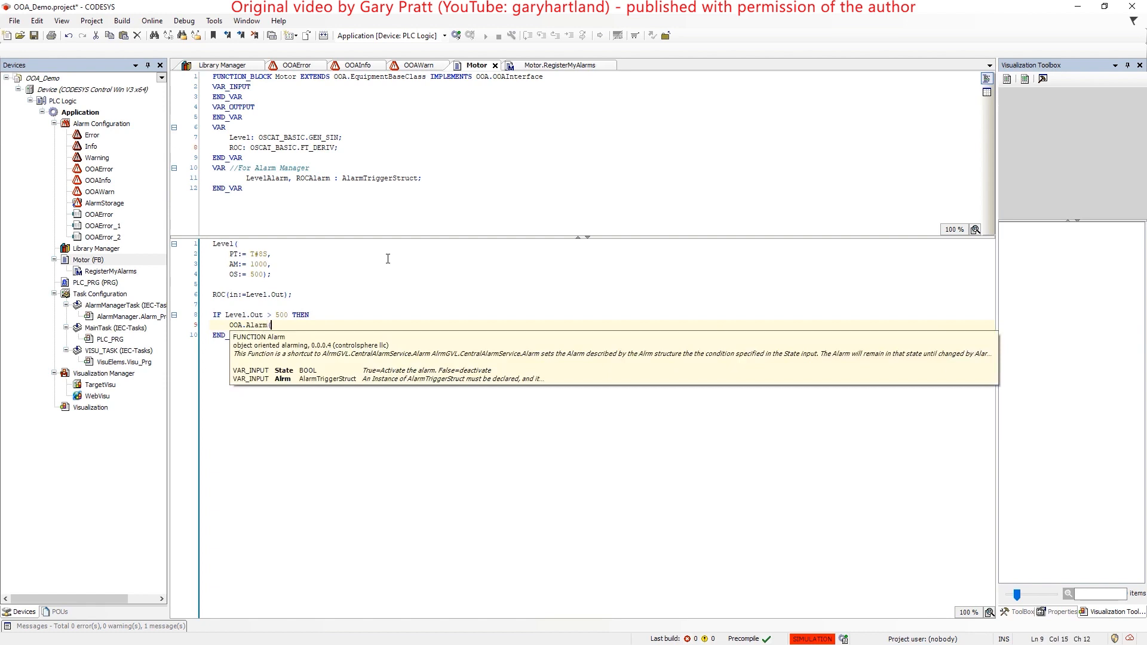
{"action": "type", "text": "TRUE,"}
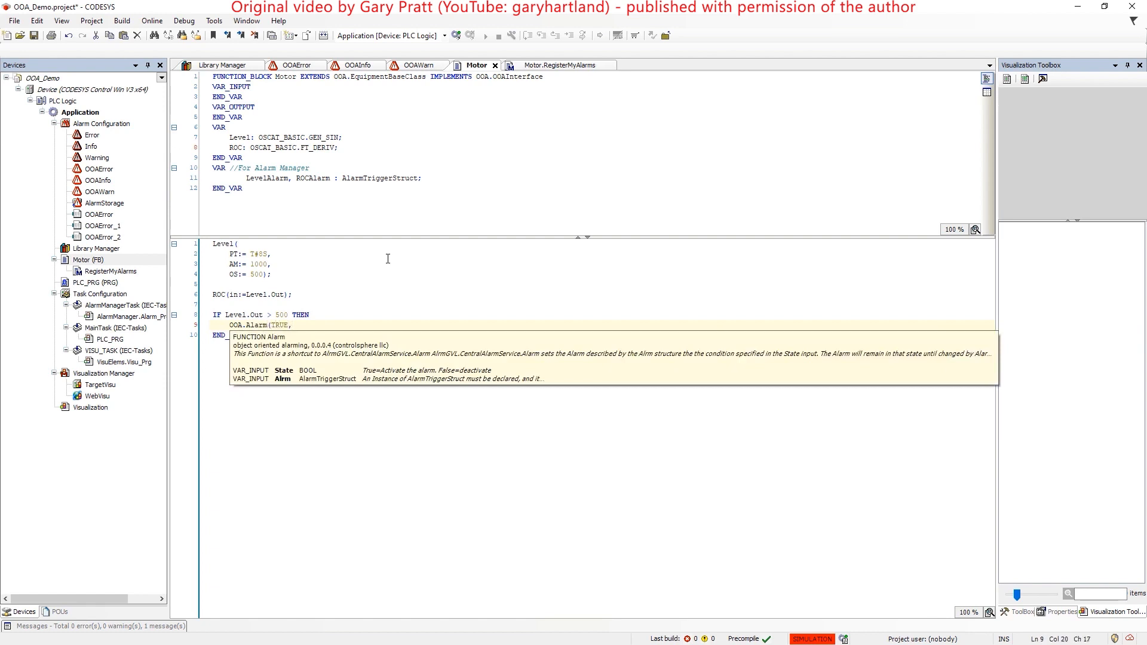
{"action": "type", "text": "LevelAlarm);"}
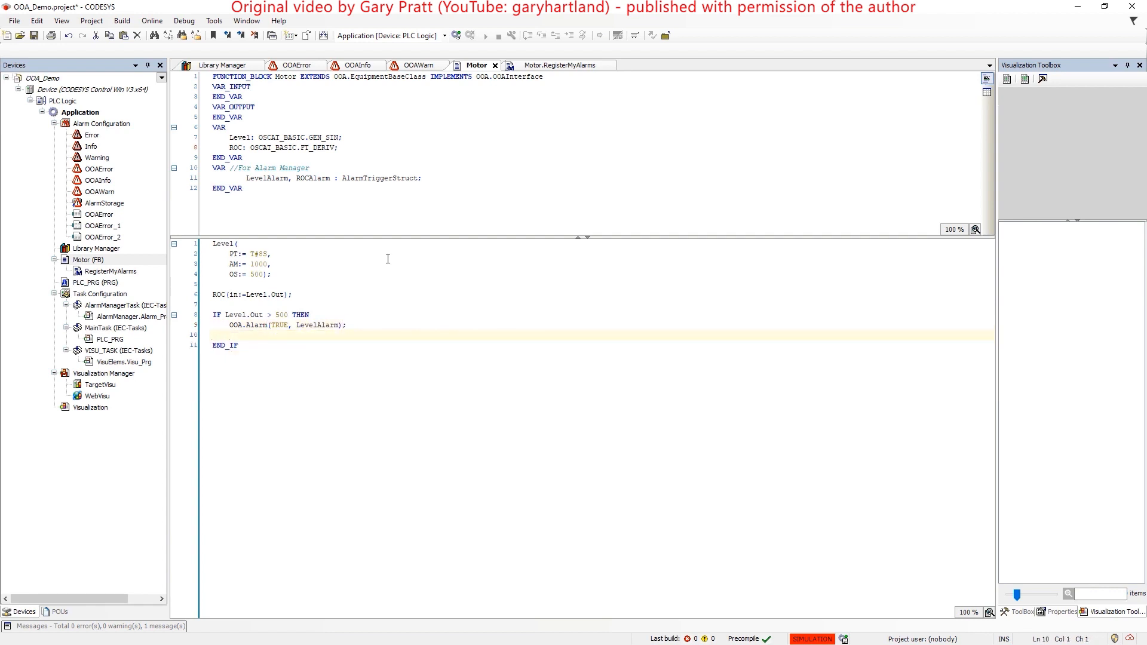
Step: Add the ELSE branch OOA.Alarm(FALSE, LevelAlarm) and close with END_IF
{"action": "type", "text": "ELse"}
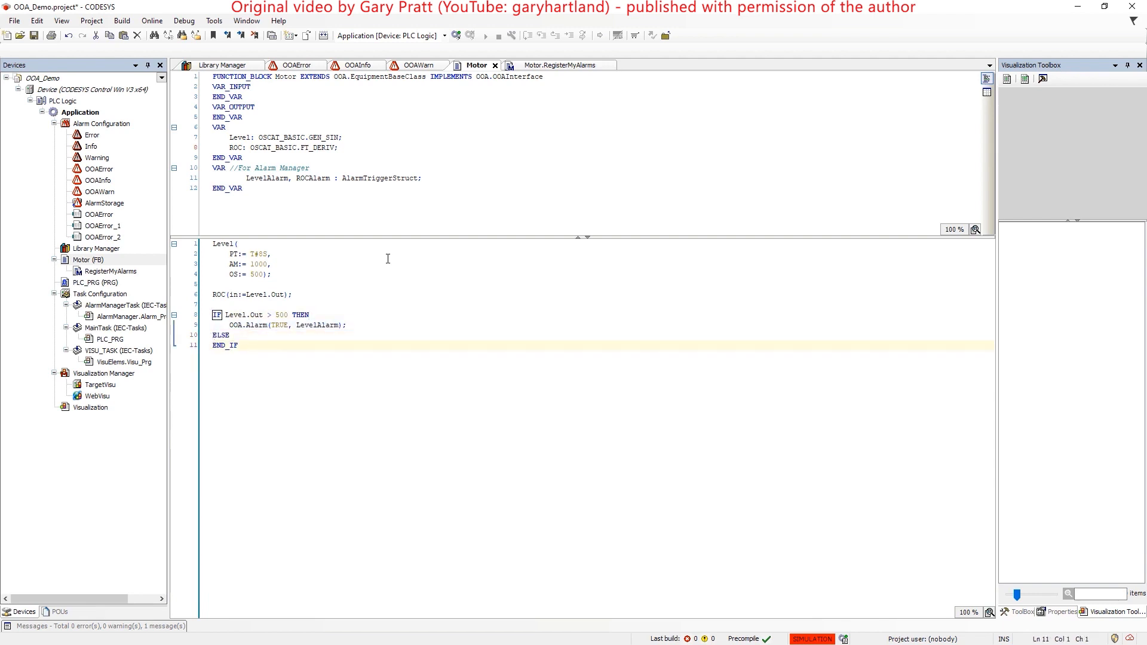
{"action": "type", "text": "OOA.Alarm(TRUE, LevelAlarm);"}
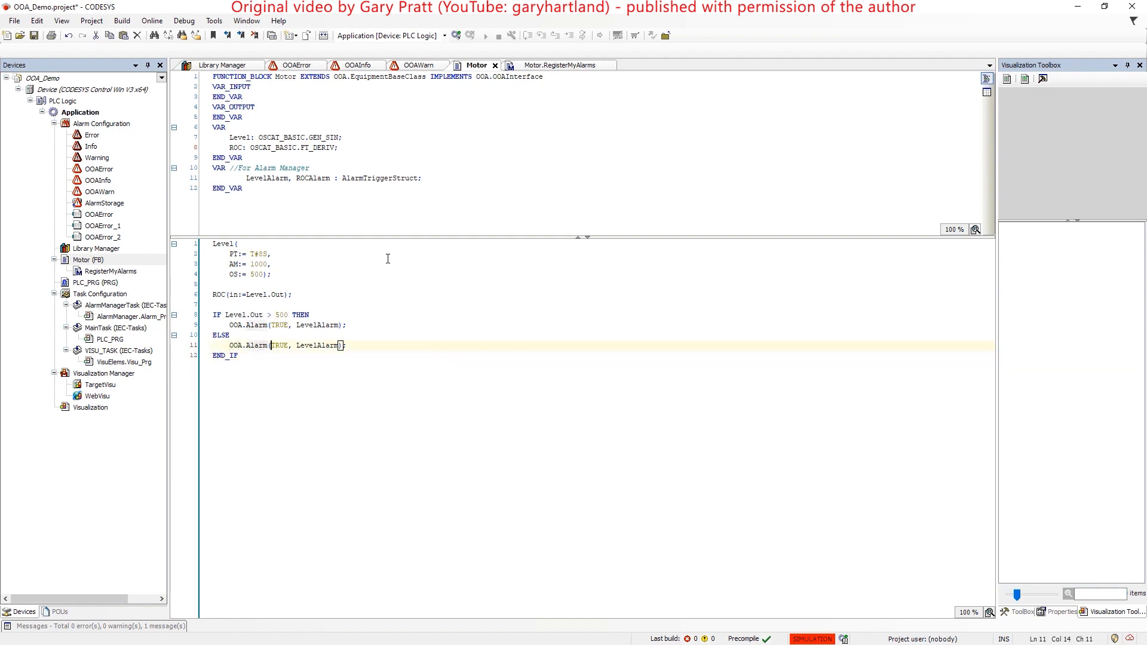
{"action": "type", "text": "FALSE"}
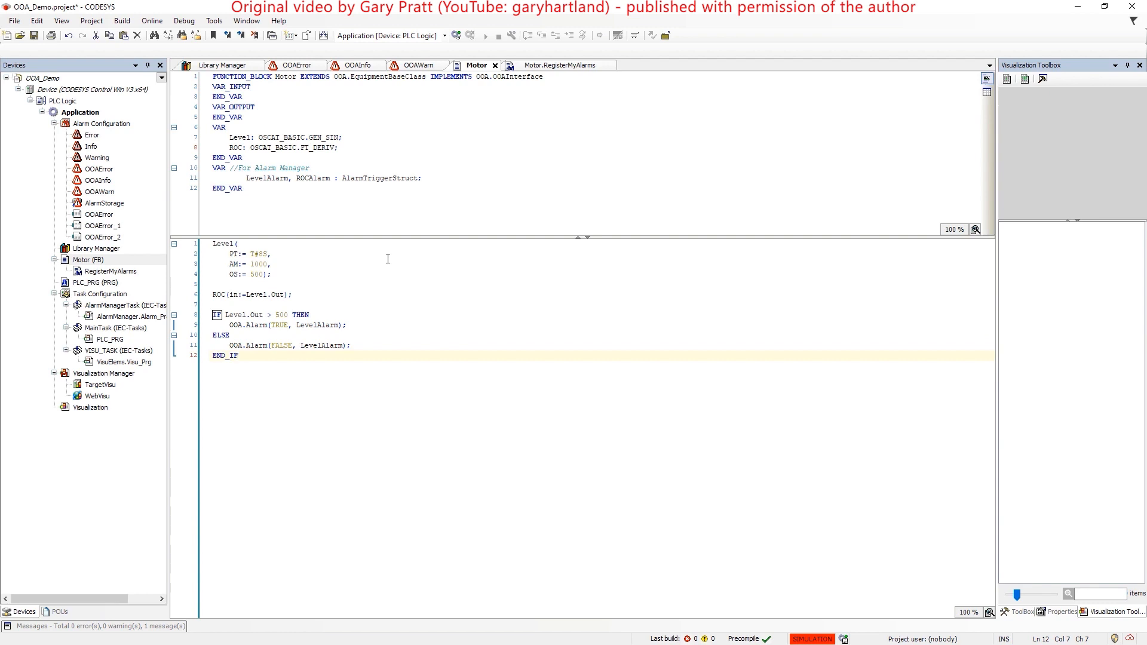
{"action": "type", "text": "If"}
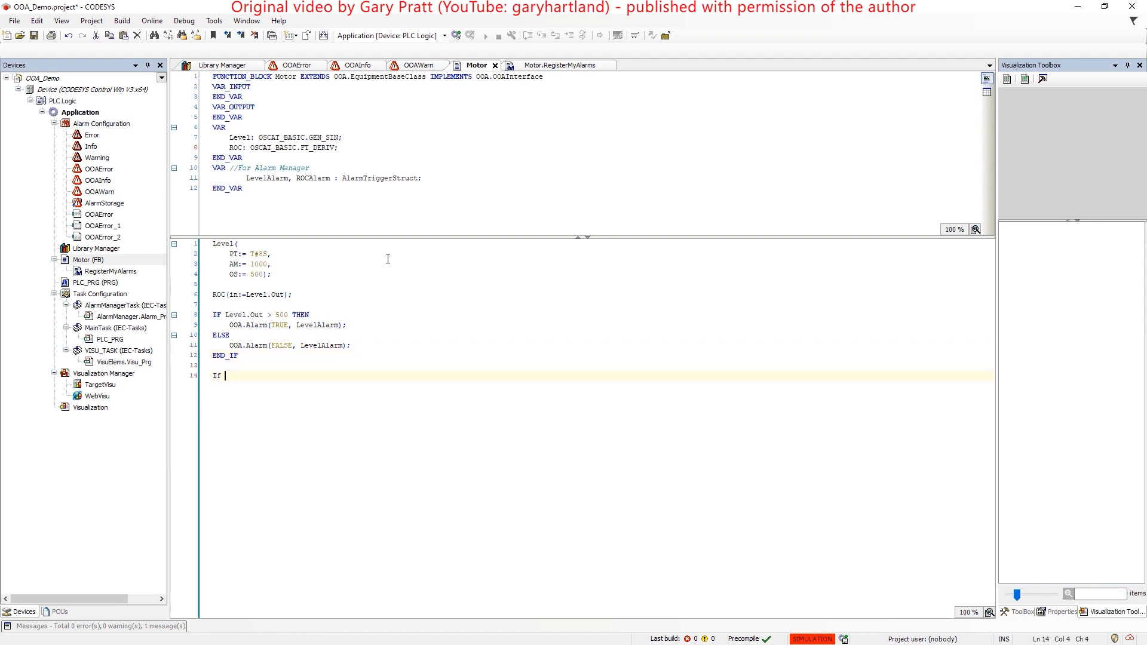
Step: Raise ROCAlarm with a 'ROC Exc' level message when ROC.out exceeds 50
{"action": "type", "text": "ROC.out > 50 THEN"}
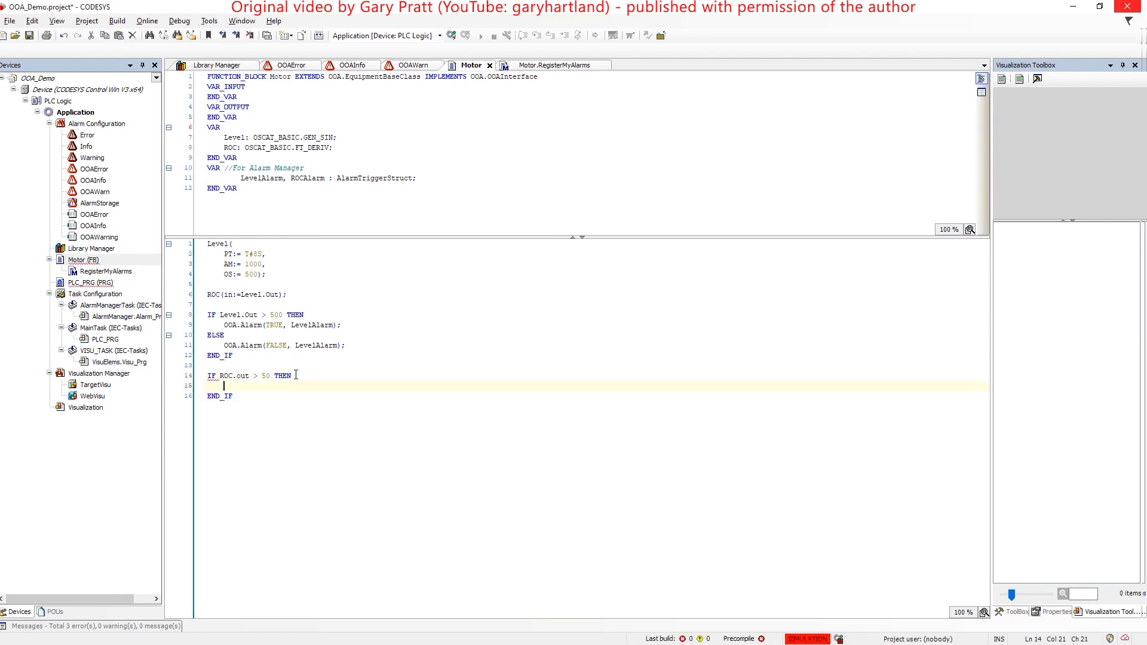
{"action": "type", "text": "OOA.AlarmMsg"}
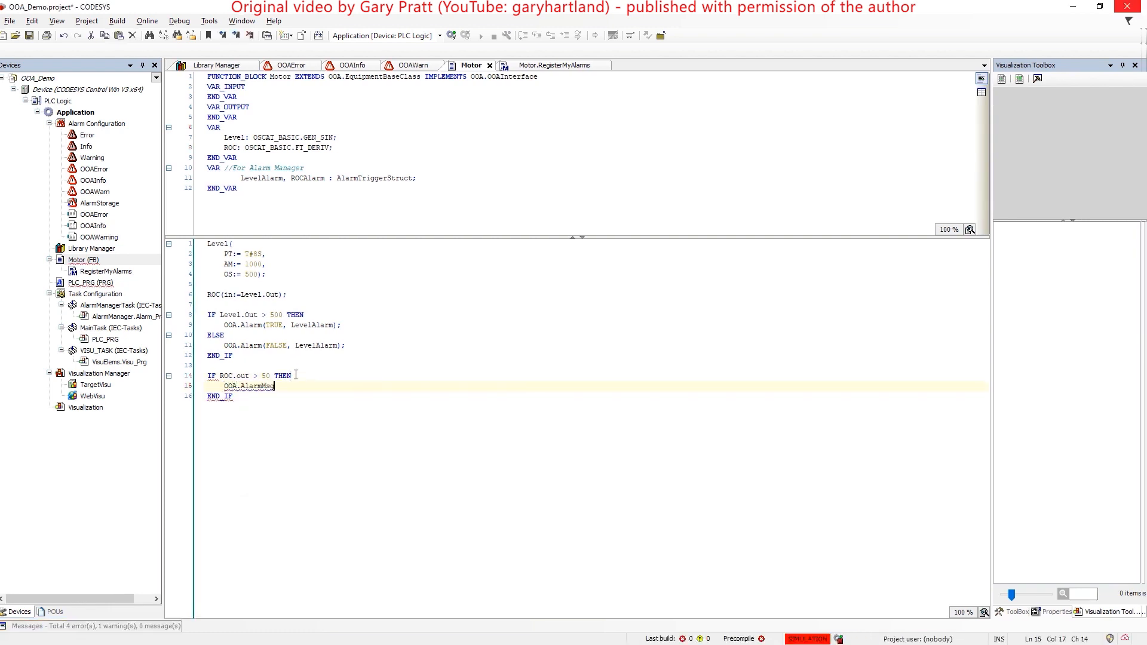
{"action": "type", "text": "(TRUE, c"}
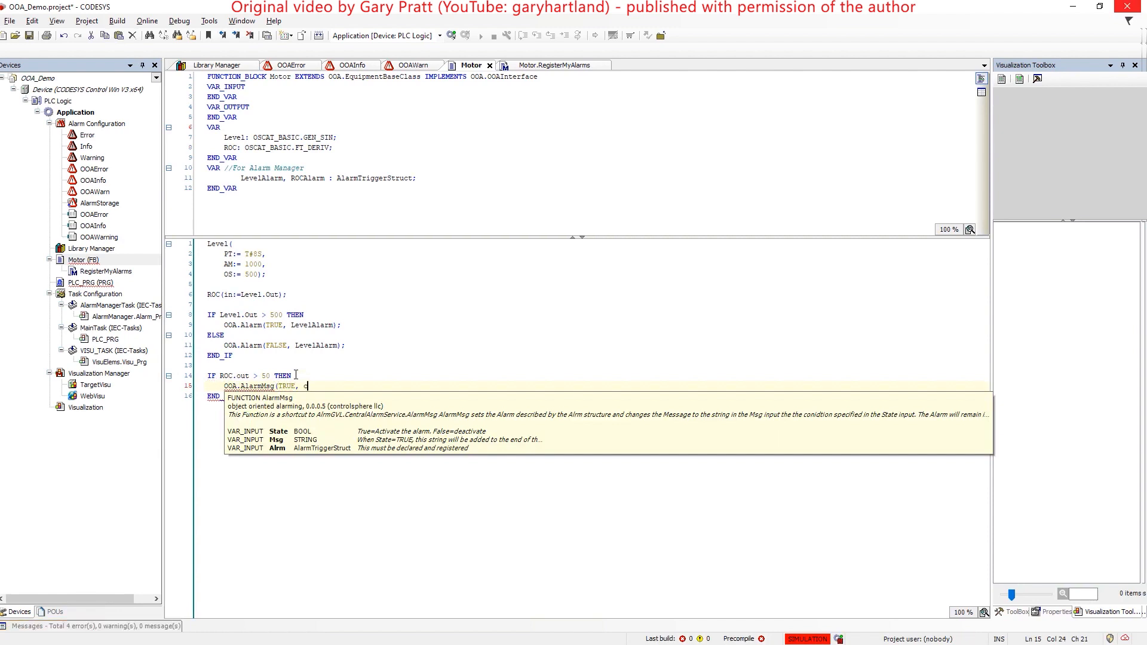
{"action": "type", "text": "oncat("}
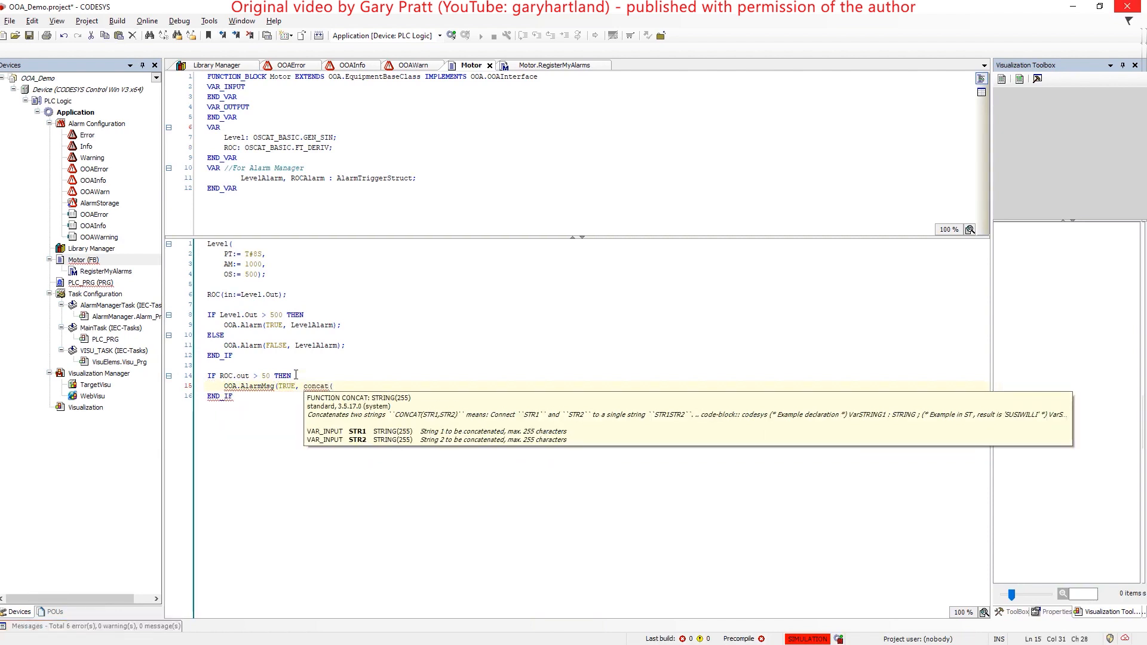
{"action": "type", "text": "': ROC Exceeded at Level"}
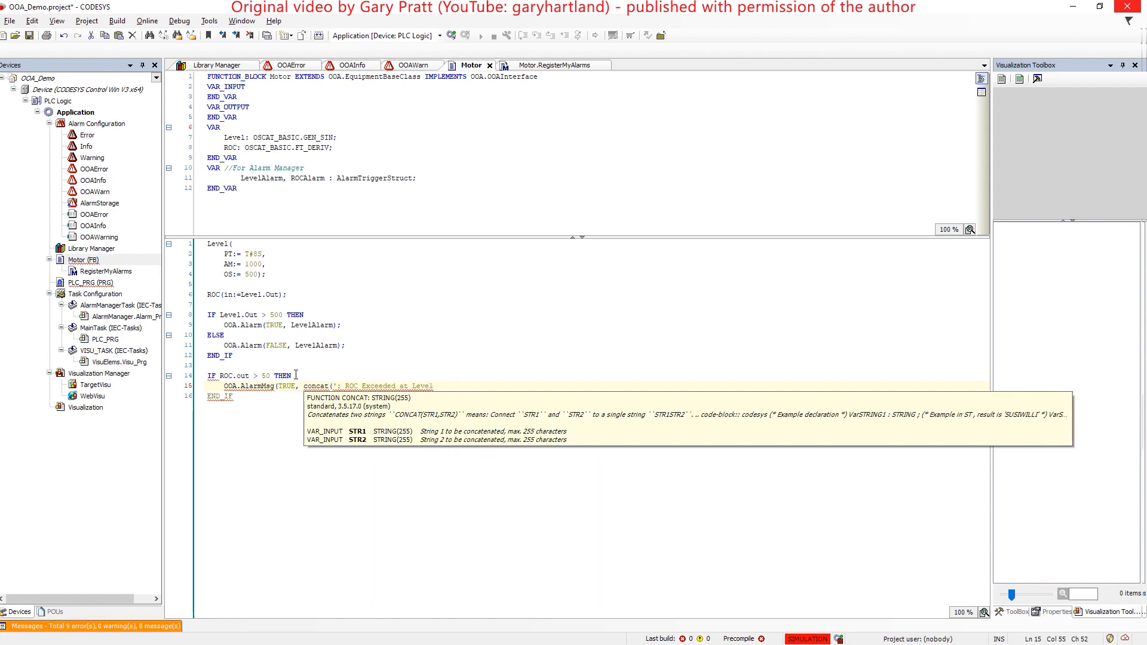
{"action": "type", "text": ", to_string(Level.Out)), ROCAlarm);"}
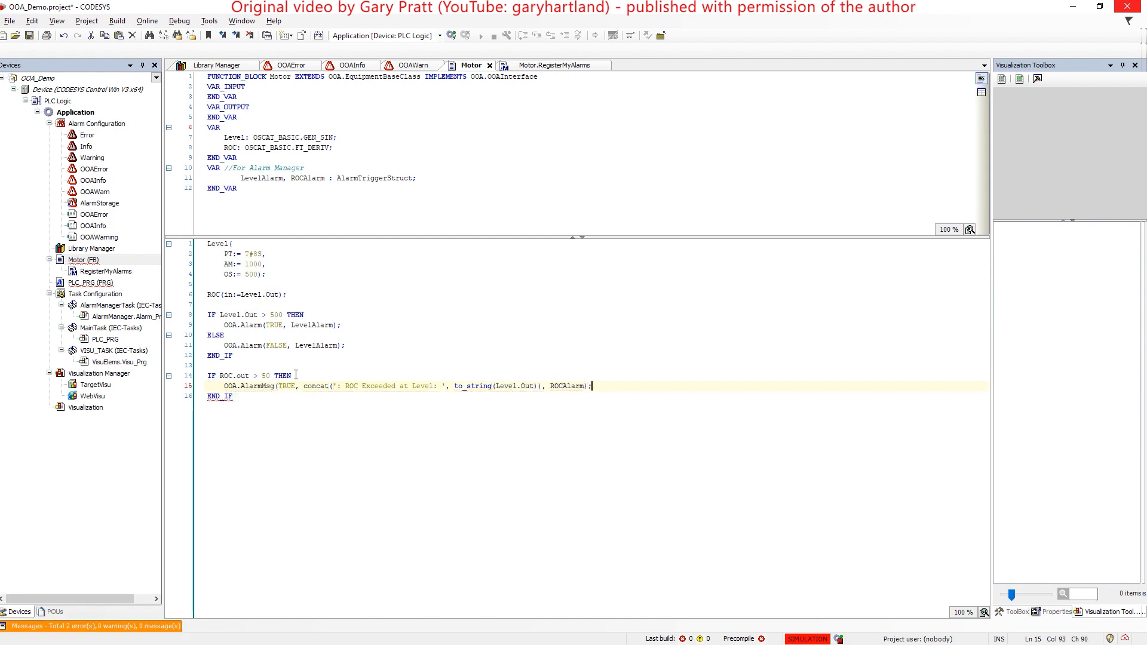
Step: Clear ROCAlarm with OOA.AlarmMsg(FALSE, '') in the ELSE branch
{"action": "type", "text": "ELSE"}
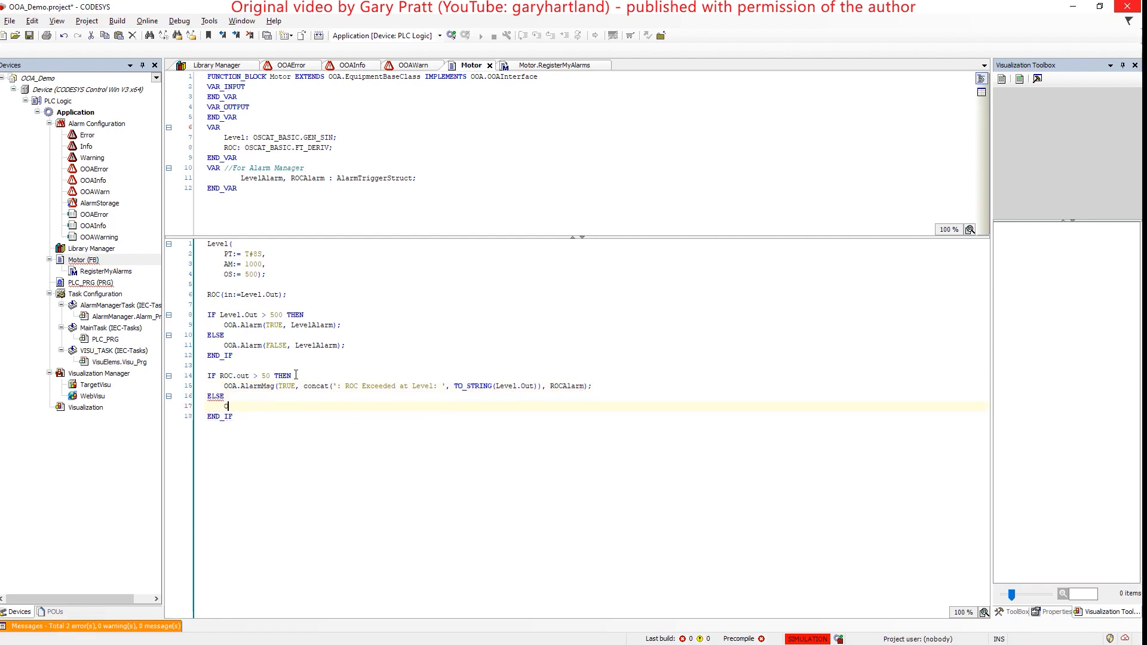
{"action": "type", "text": "OA.AlarmMsg(FALSE,"}
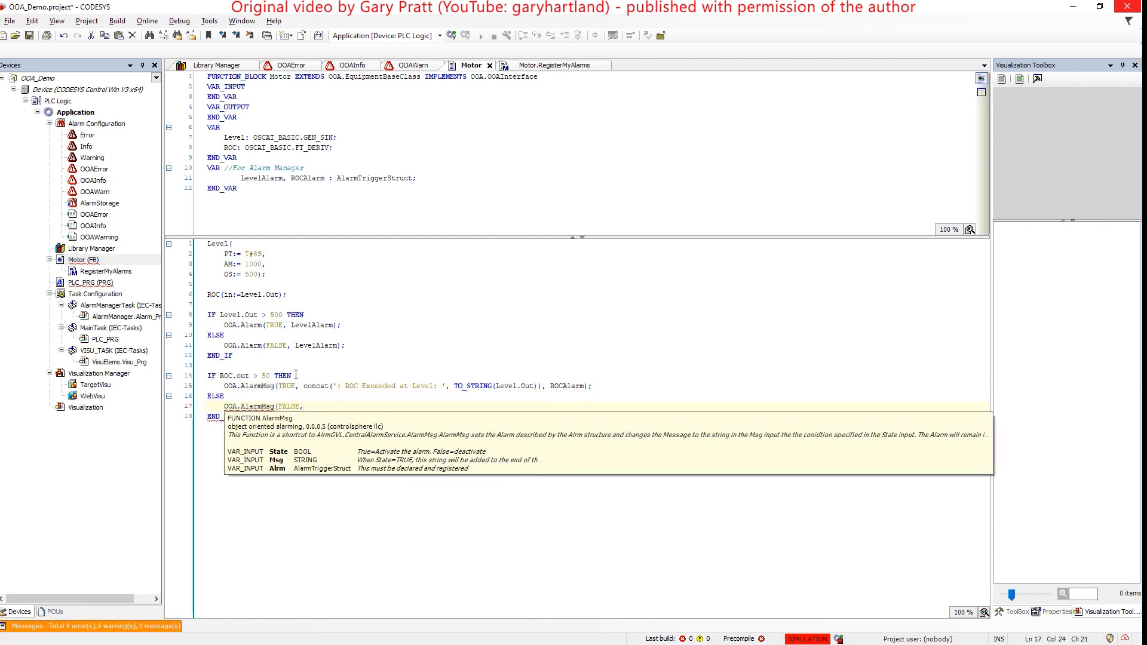
{"action": "type", "text": "'', ROCA"}
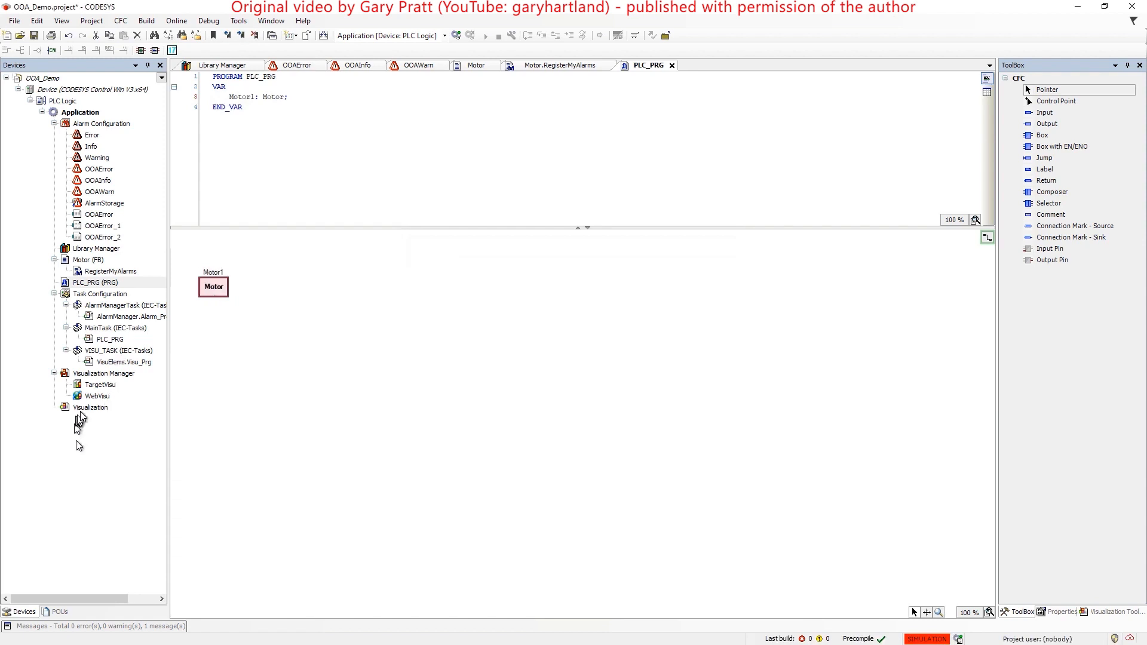
Step: Place an Alarm Table below the banner on the Visualization page and make it taller
{"action": "double_click", "coordinate": [91, 407]}
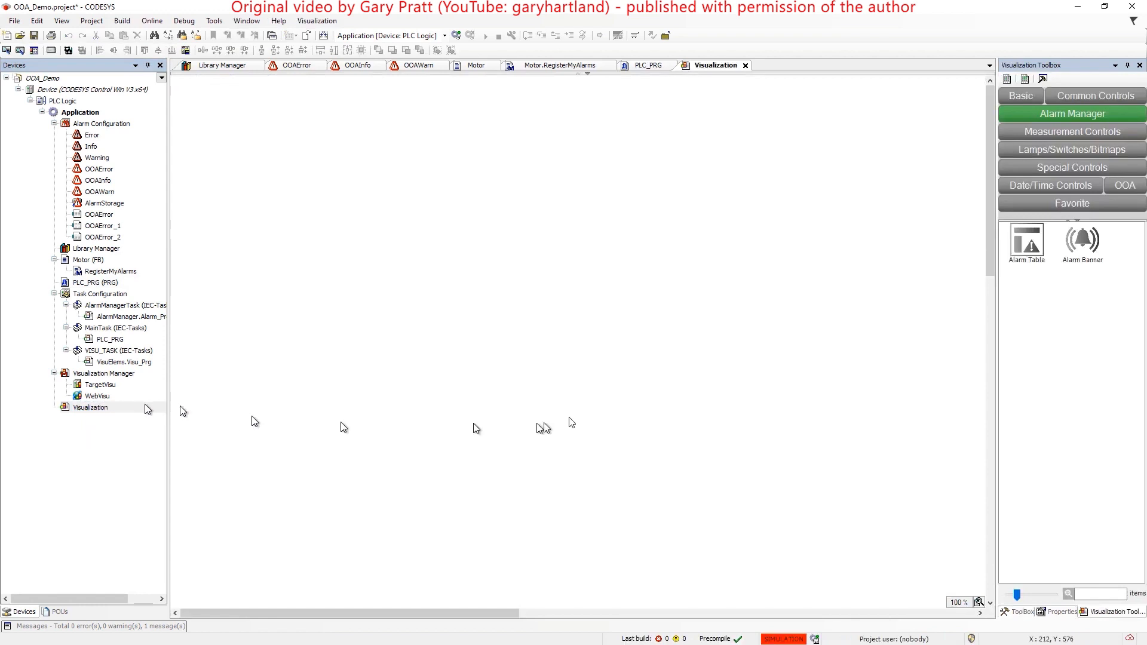
{"action": "mouse_move", "coordinate": [1023, 248]}
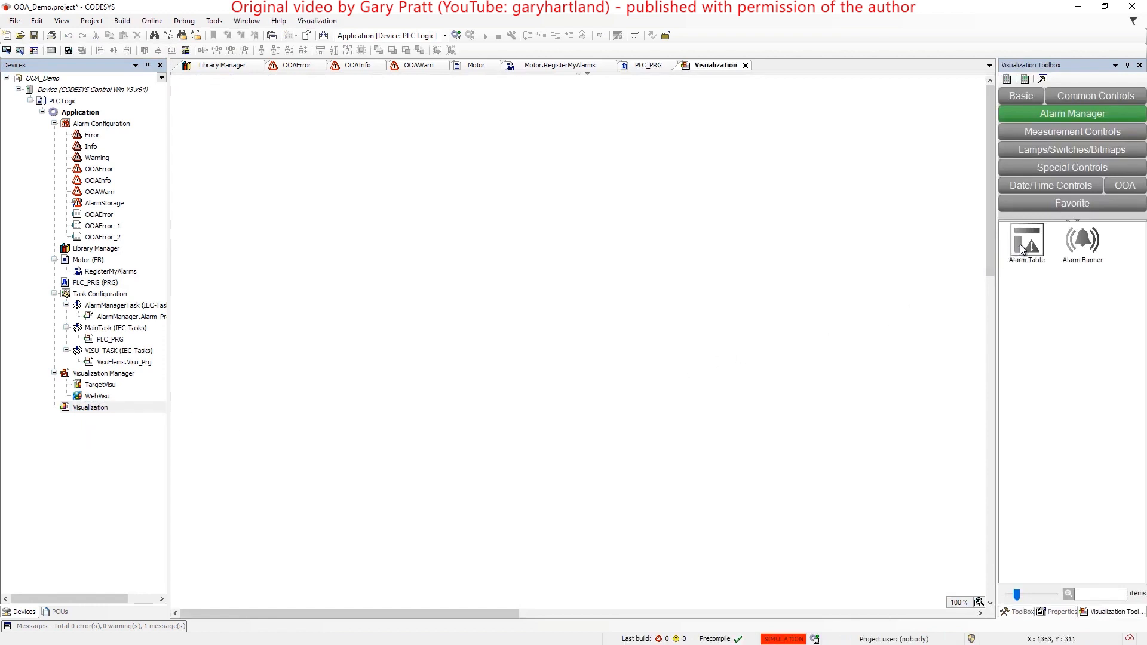
{"action": "left_click", "coordinate": [1081, 242]}
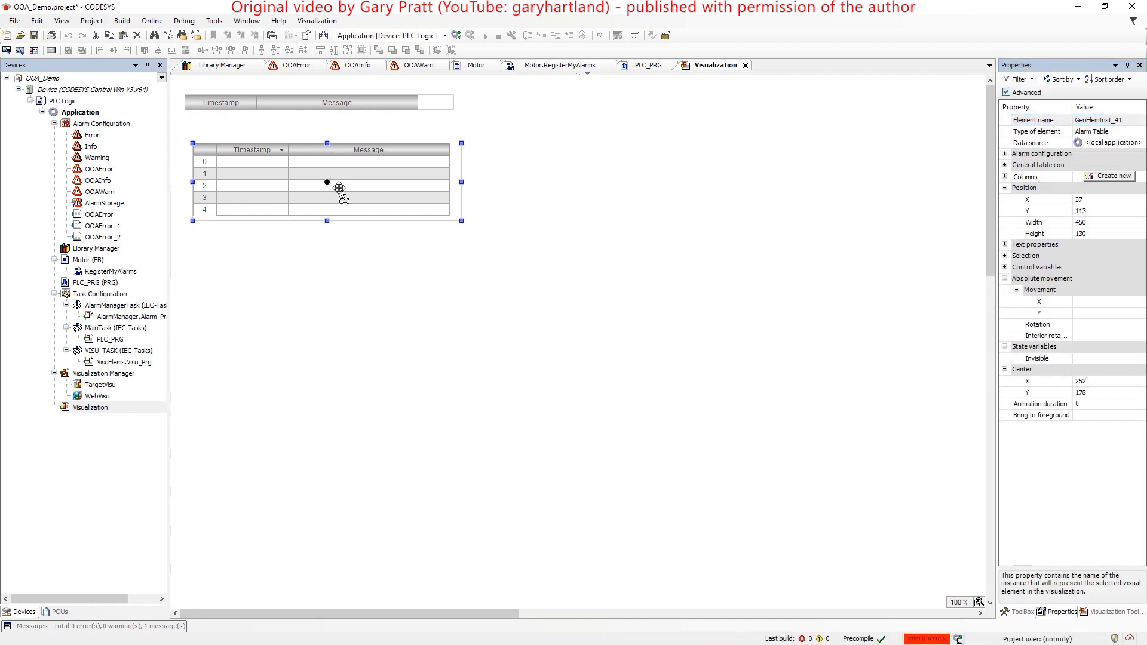
{"action": "left_click_drag", "start_coordinate": [327, 185], "coordinate": [324, 219]}
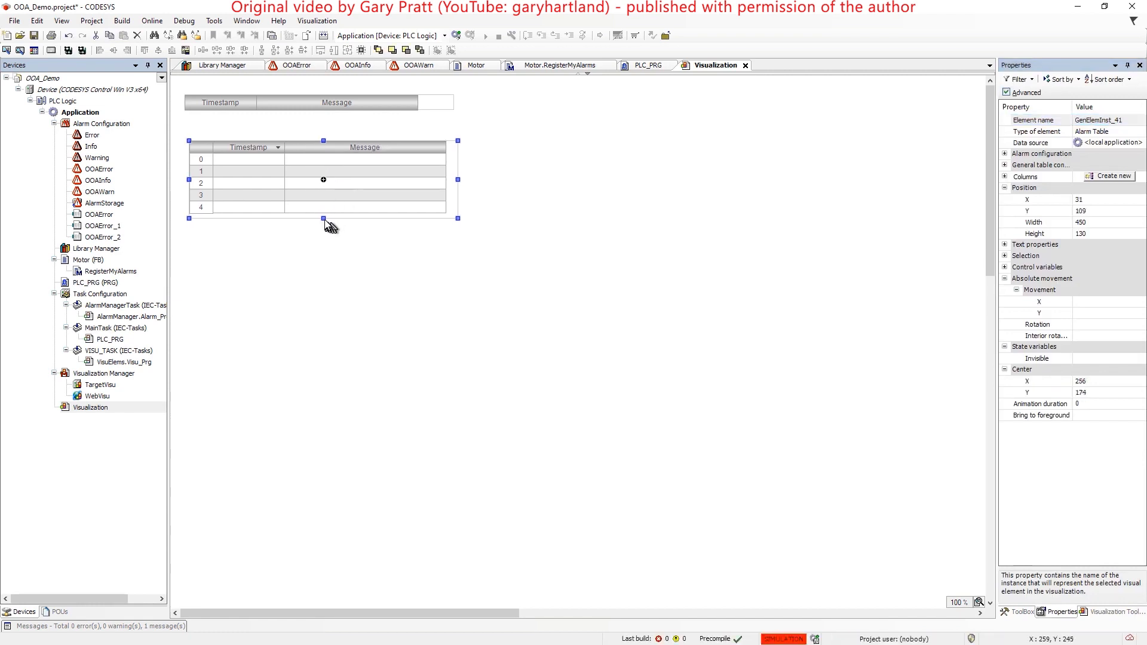
{"action": "left_click_drag", "start_coordinate": [324, 218], "coordinate": [323, 247]}
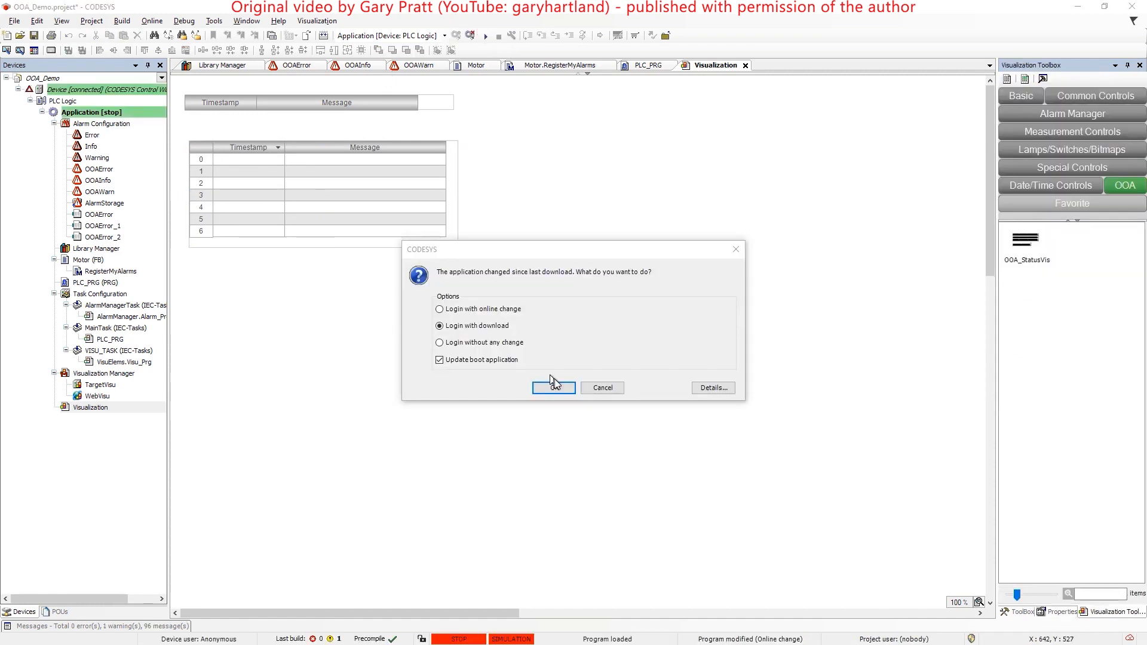
Step: Log in with download to the device, then log out again
{"action": "left_click", "coordinate": [553, 387]}
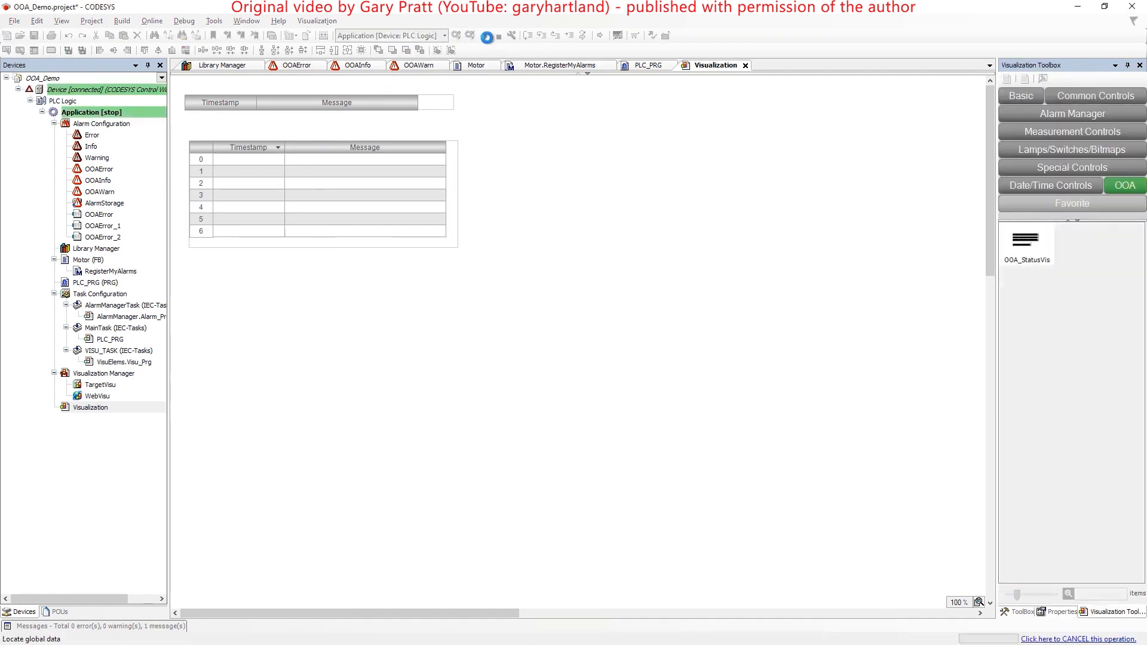
{"action": "left_click", "coordinate": [487, 35]}
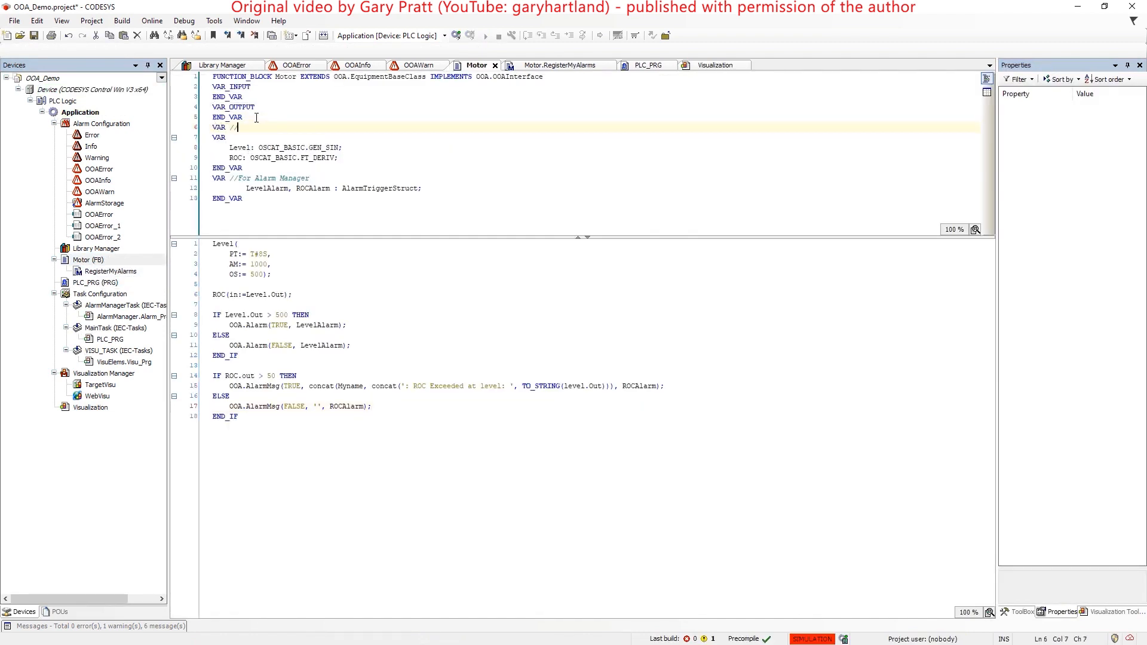
Step: Declare a Parameters section with AlarmGroup : DINT and PT : TIME in Motor
{"action": "type", "text": "Parameters"}
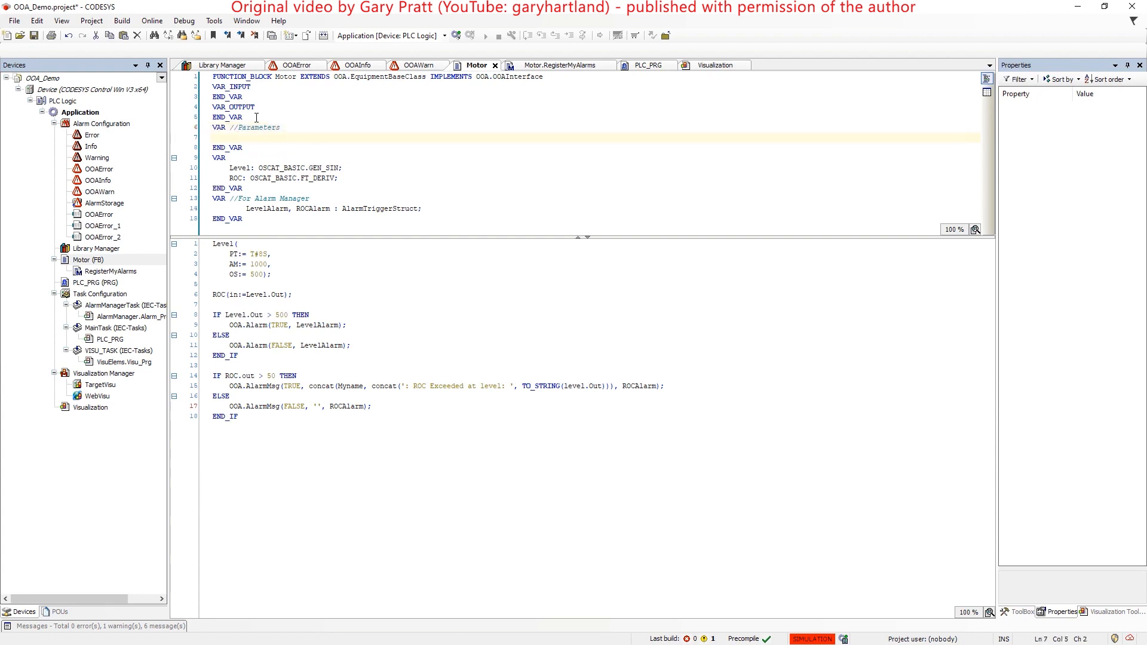
{"action": "type", "text": "AlarmGroup"}
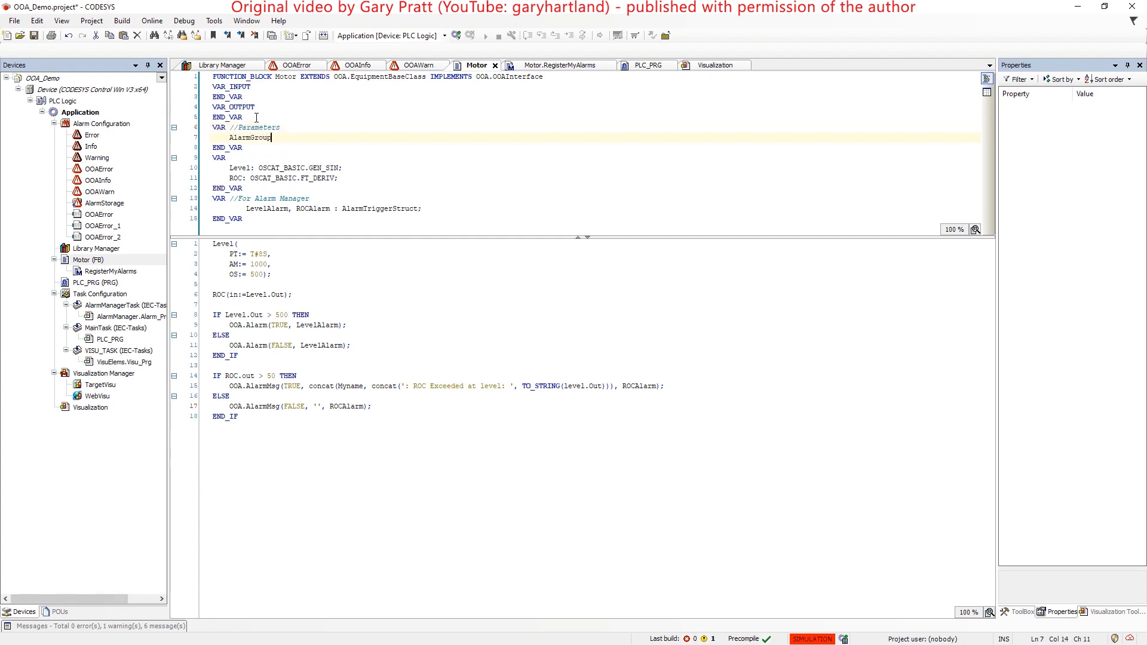
{"action": "type", "text": ": DINT;"}
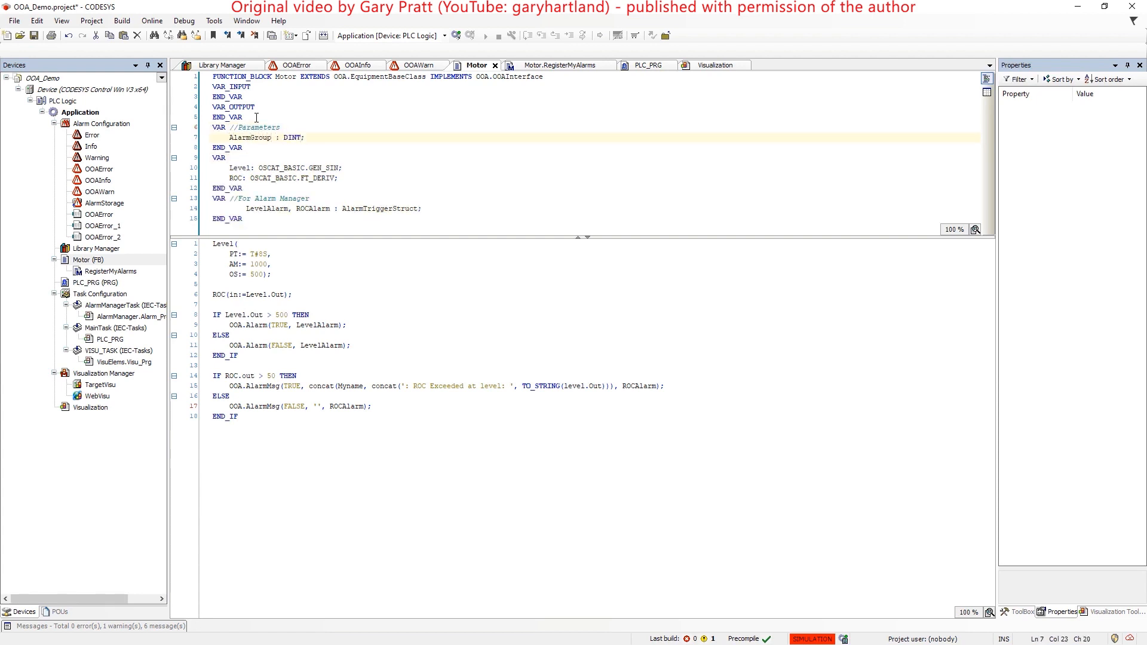
{"action": "type", "text": "PT : Time;"}
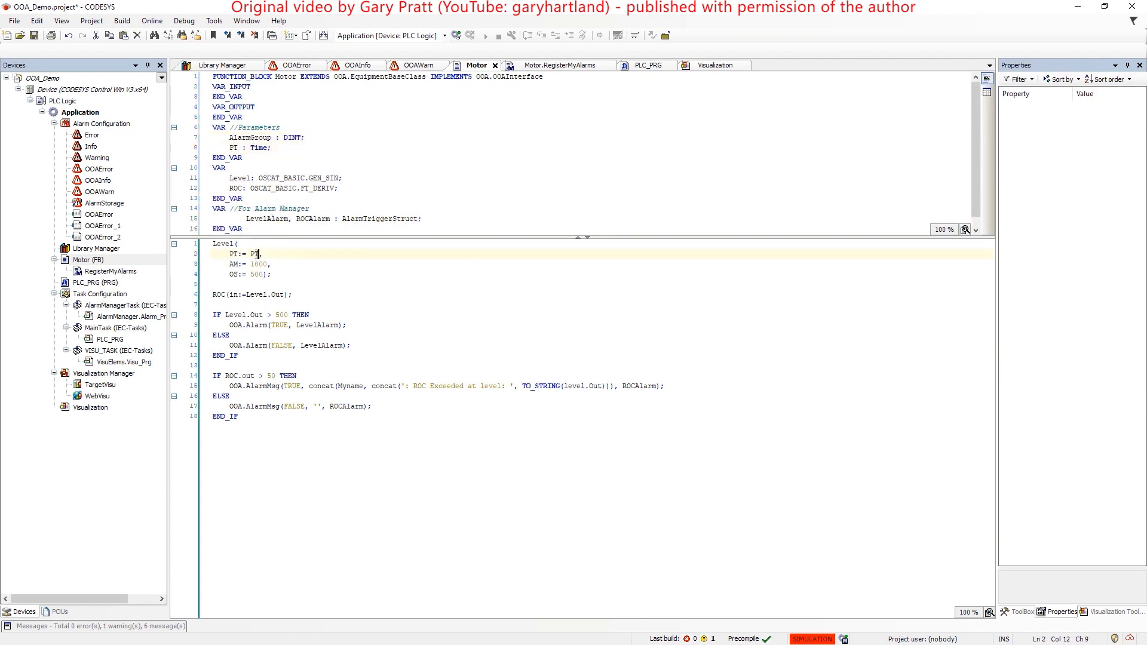
{"action": "left_click", "coordinate": [555, 64]}
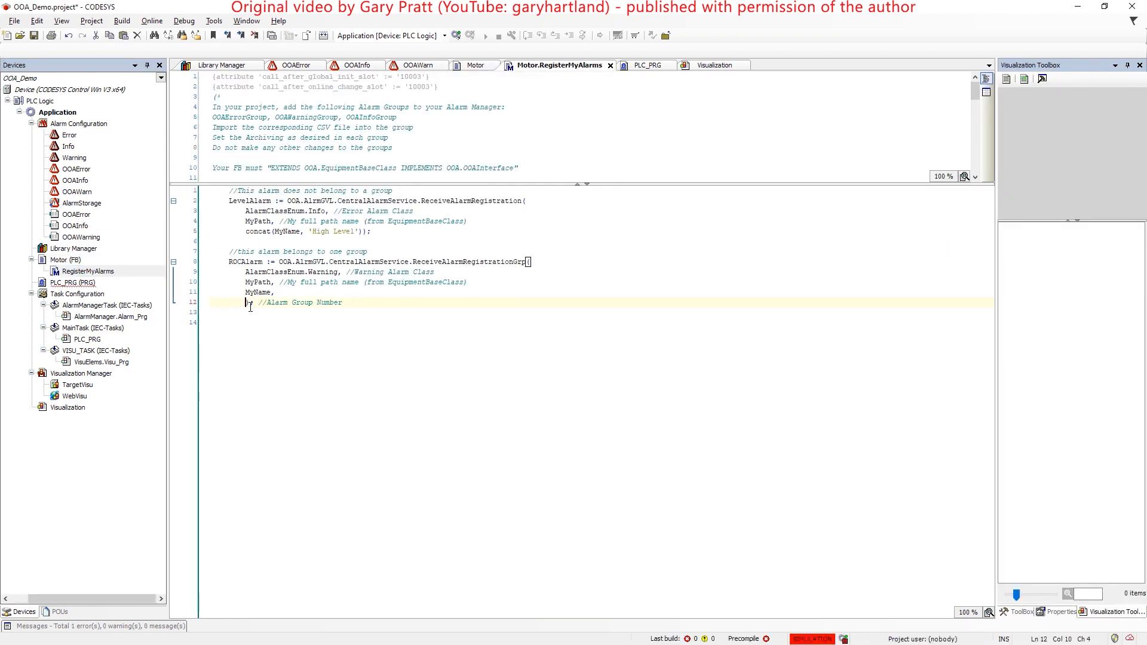
Step: Register ROCAlarm under the AlarmGroup number in RegisterMyAlarms
{"action": "type", "text": "Alarm);"}
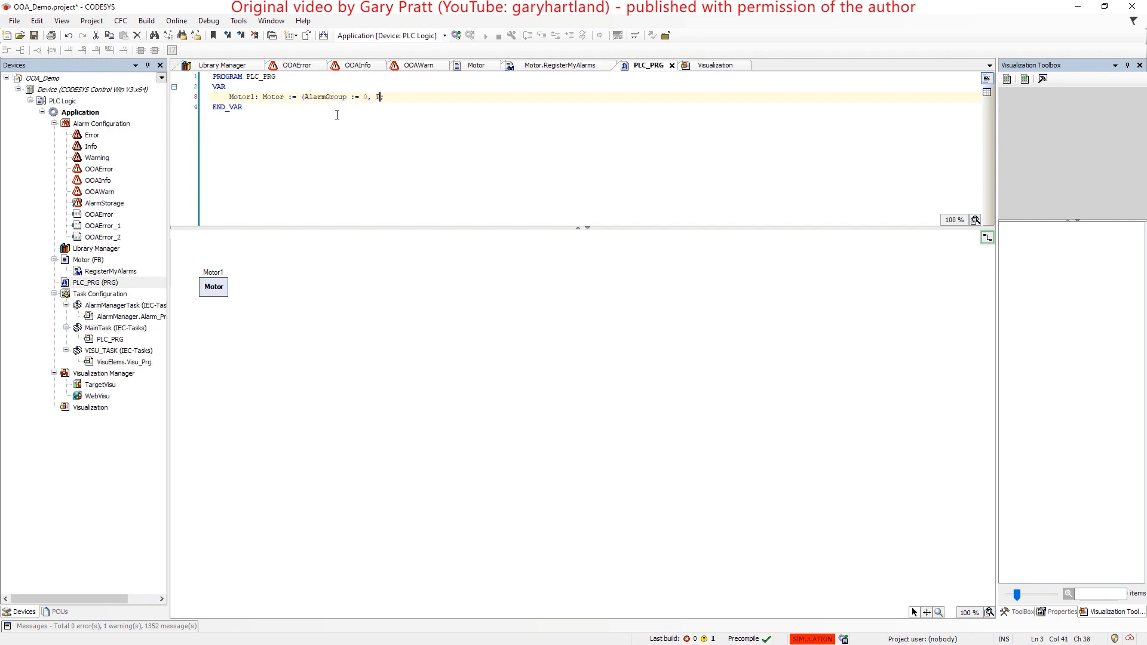
Step: Give Motor1–Motor4 PT initial values and assign Motor4 to the fourth CFC block
{"action": "type", "text": "PT := T#8S"}
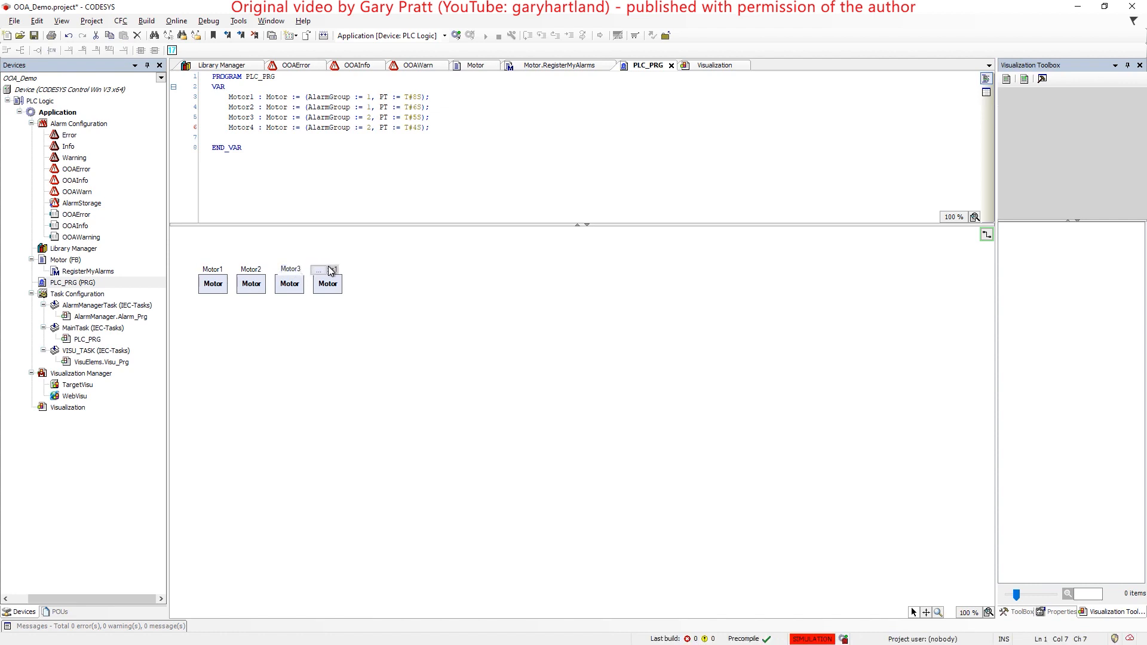
{"action": "left_click", "coordinate": [318, 272]}
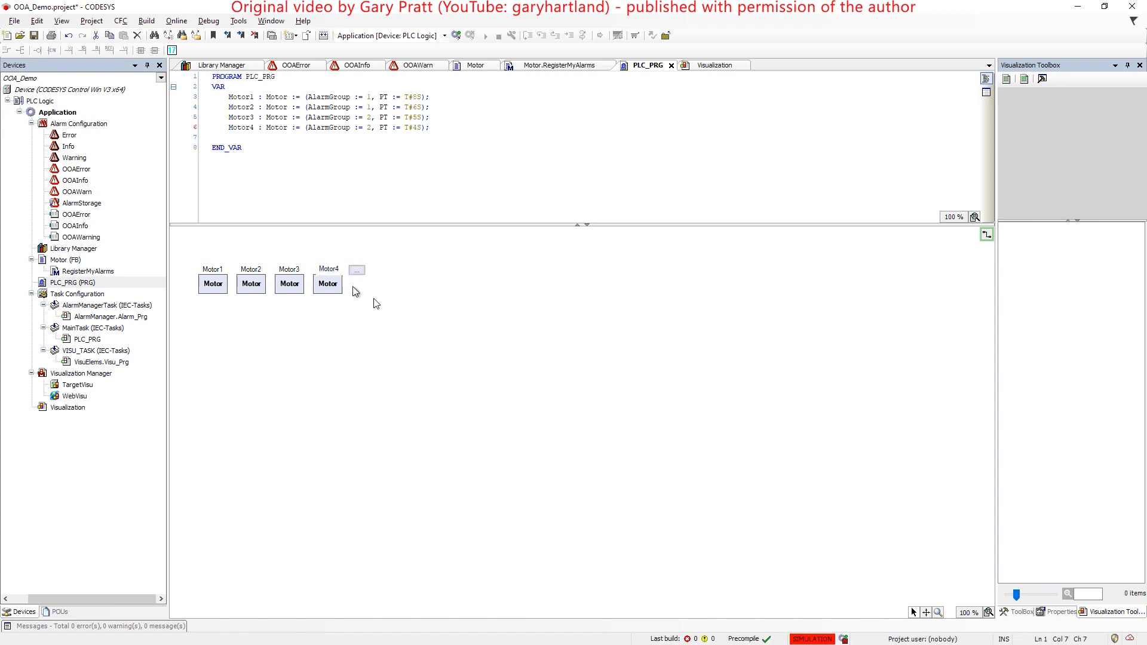
{"action": "left_click", "coordinate": [714, 64]}
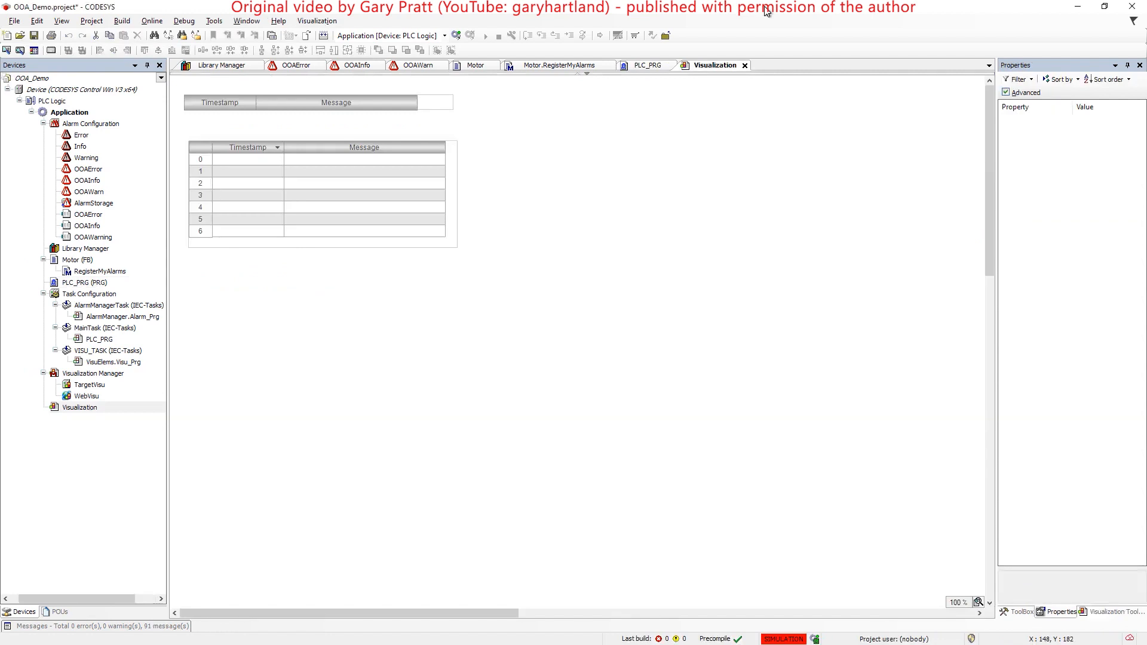
{"action": "mouse_move", "coordinate": [277, 337]}
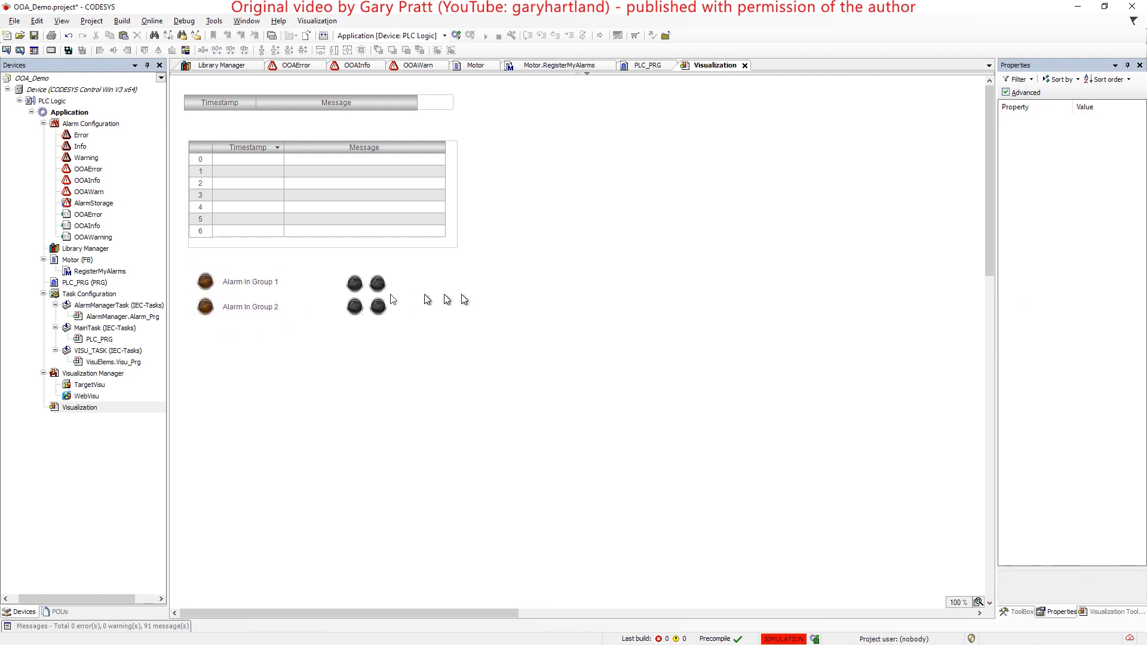
Step: Check the Alarm in Group 1 lamp and restore the visualization element toolbox
{"action": "left_click", "coordinate": [205, 282]}
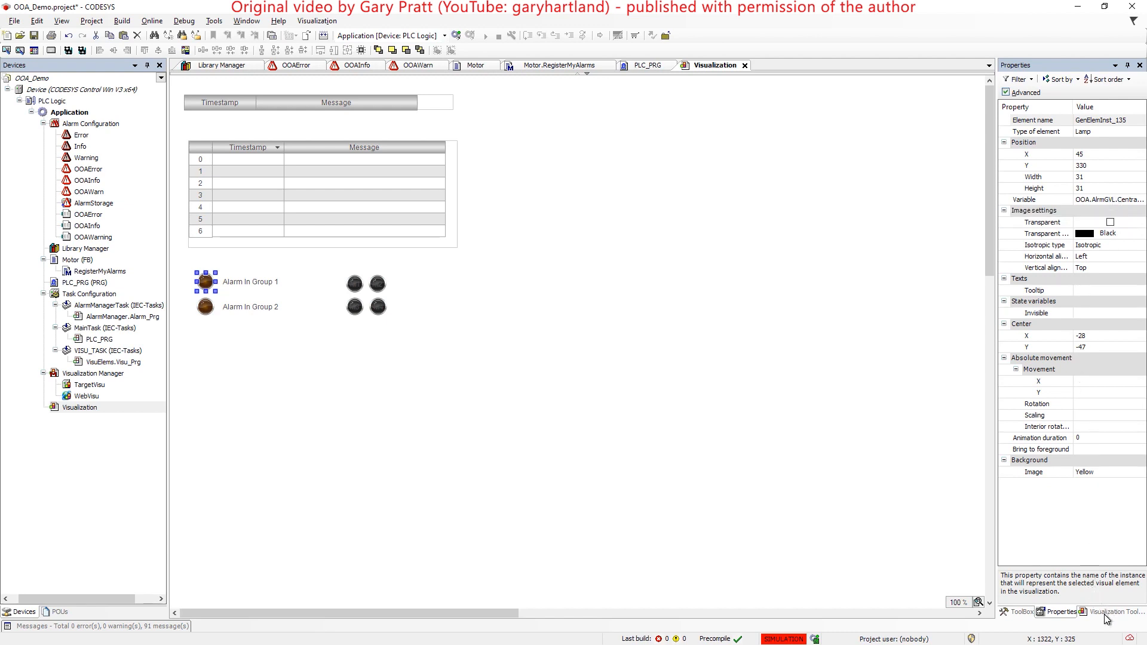
{"action": "left_click", "coordinate": [1108, 612]}
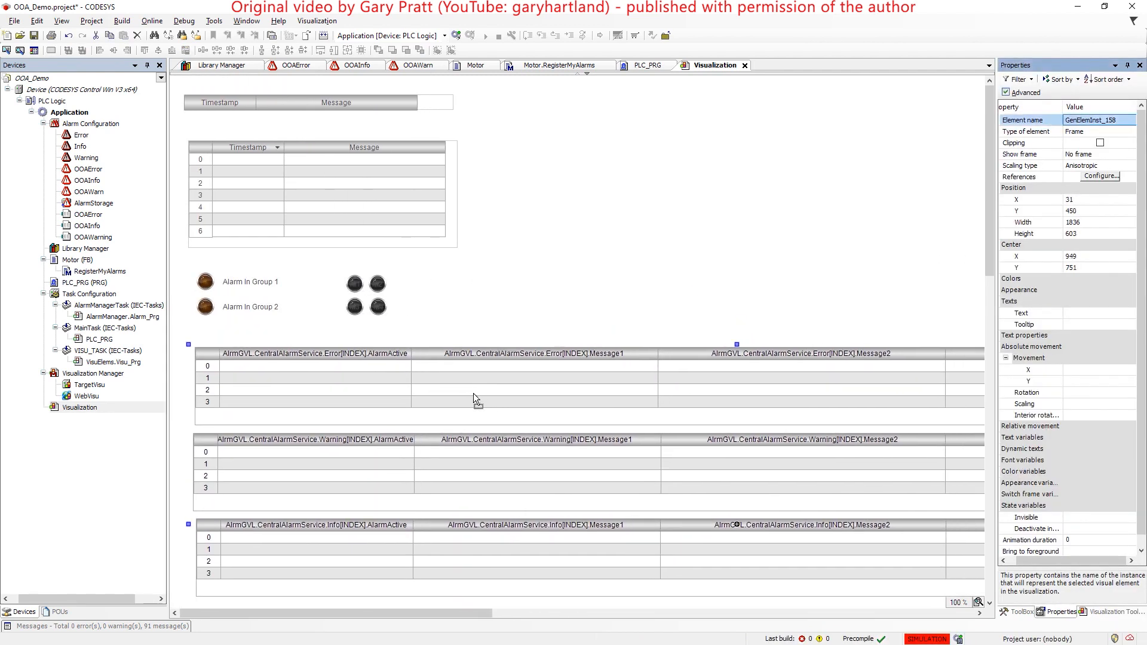
{"action": "mouse_move", "coordinate": [530, 159]}
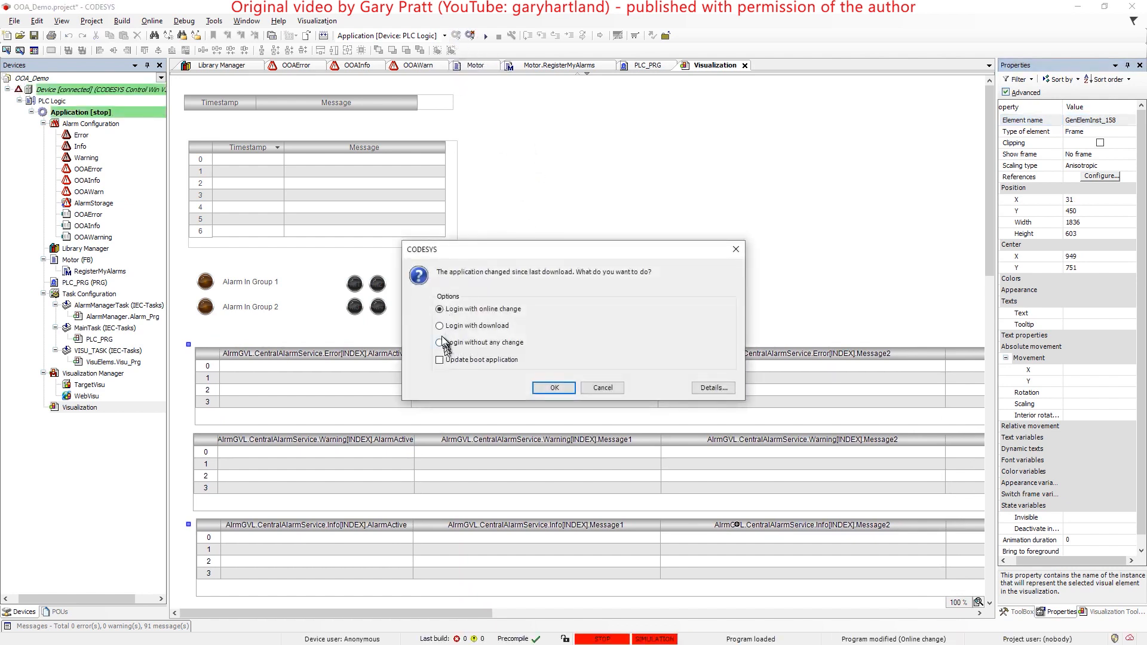
Step: Log in to the device and start the application running (F5)
{"action": "left_click", "coordinate": [553, 387]}
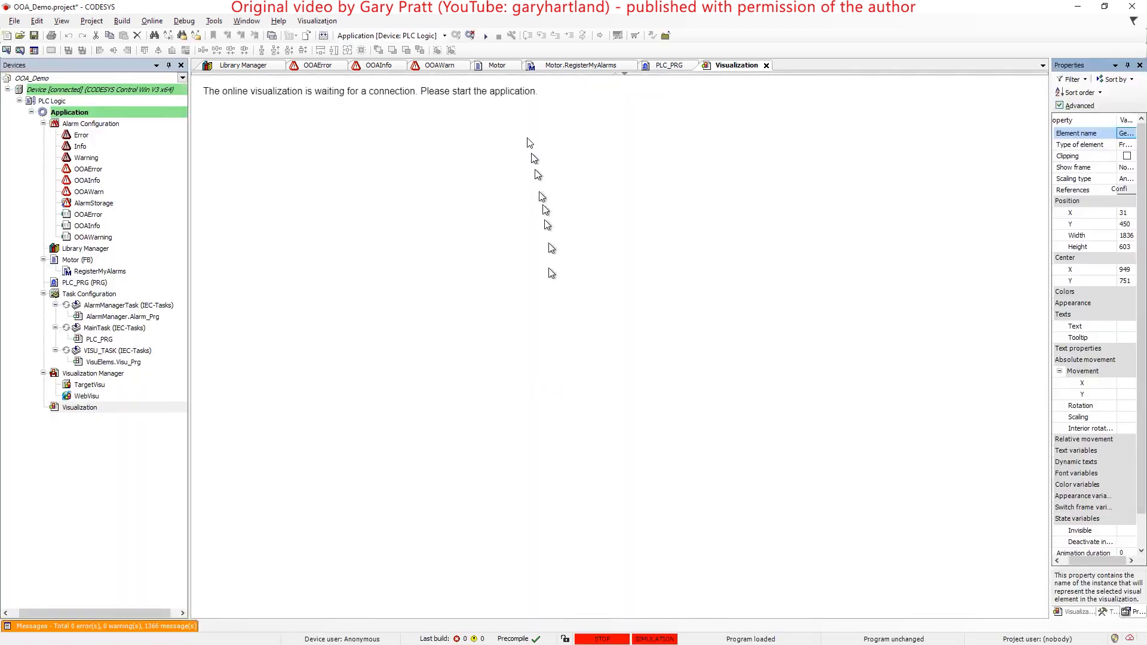
{"action": "left_click", "coordinate": [484, 34]}
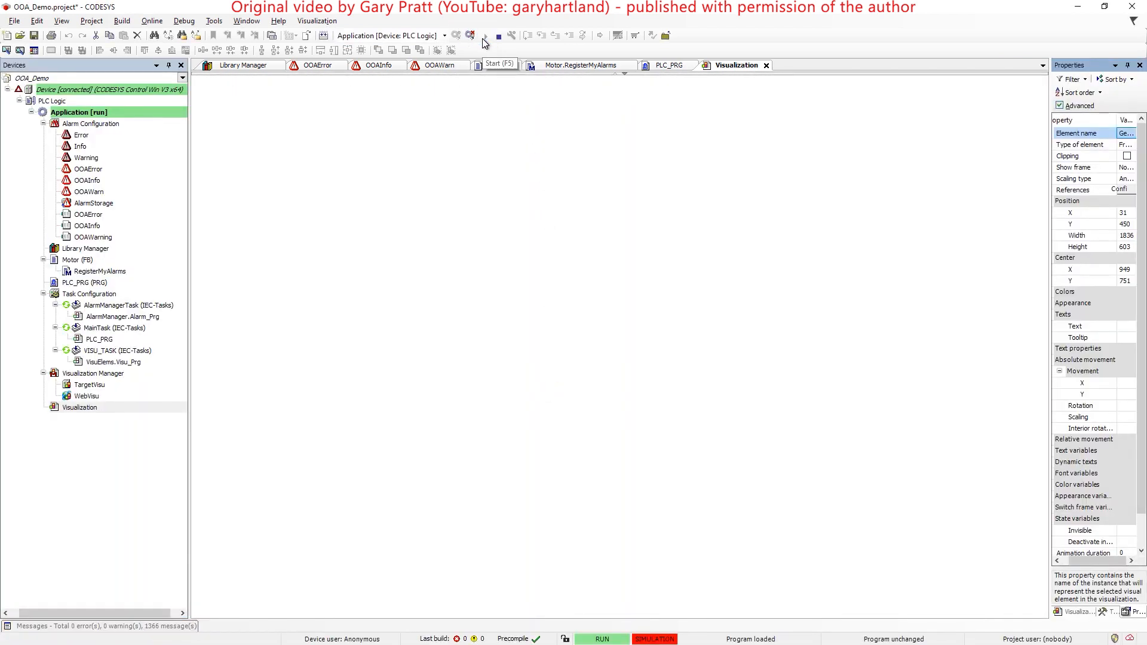